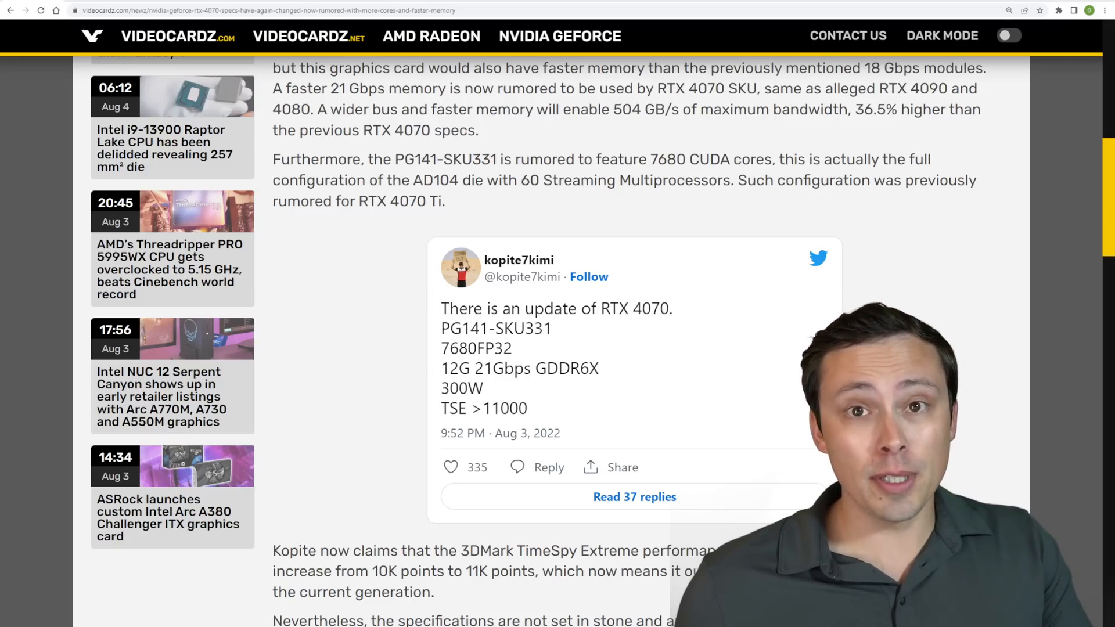
Step: Scroll back and forth through the VideoCardz RTX 4070 article text
scroll(down, 3)
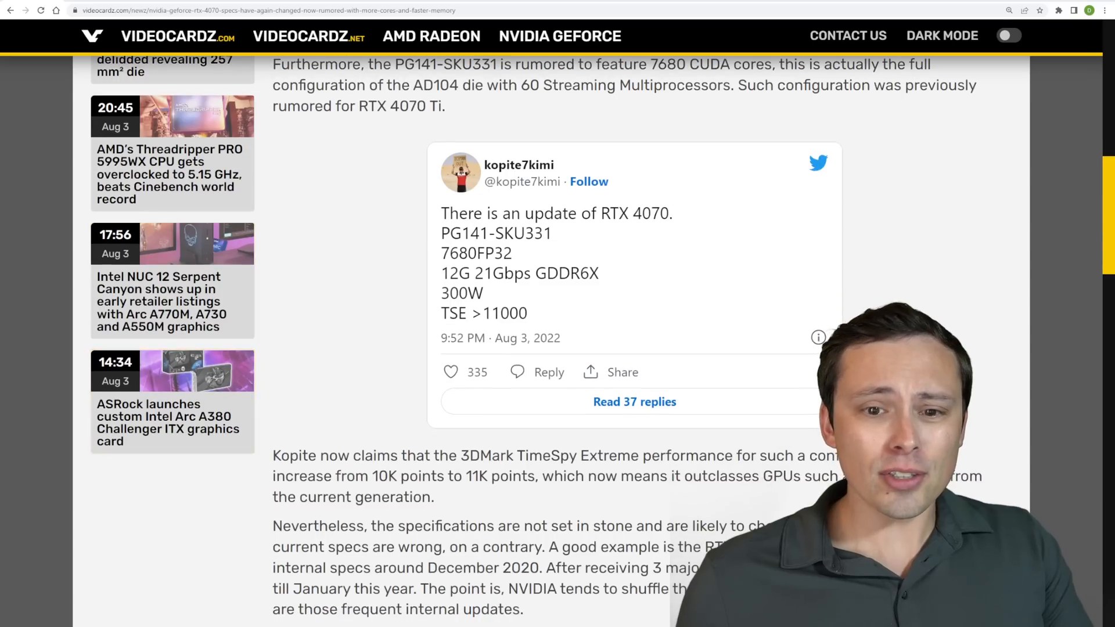
scroll(up, 3)
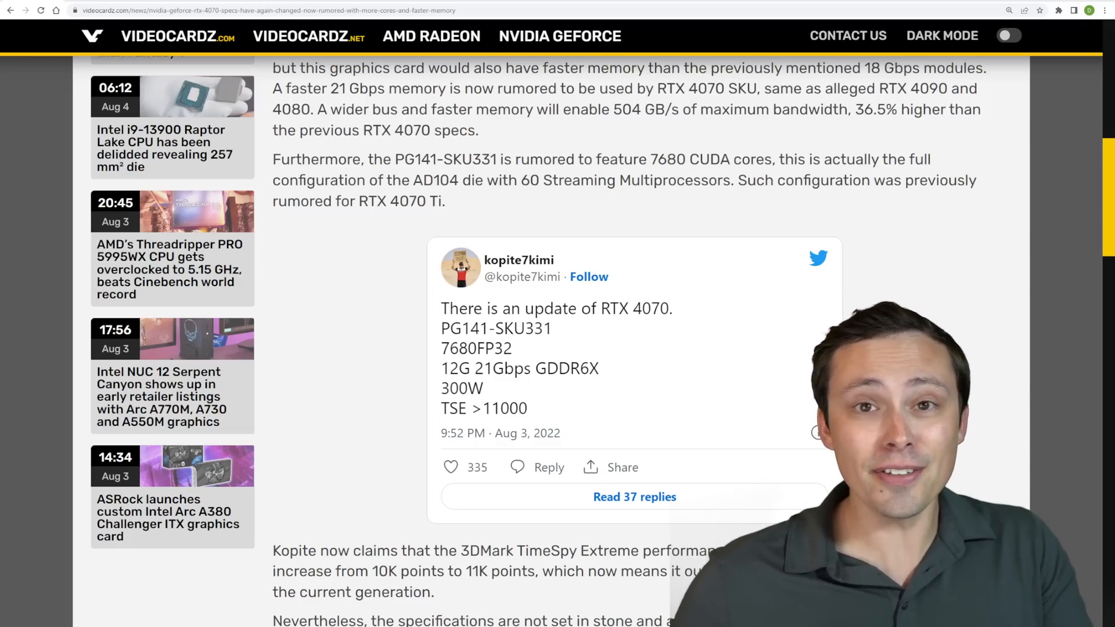
scroll(down, 3)
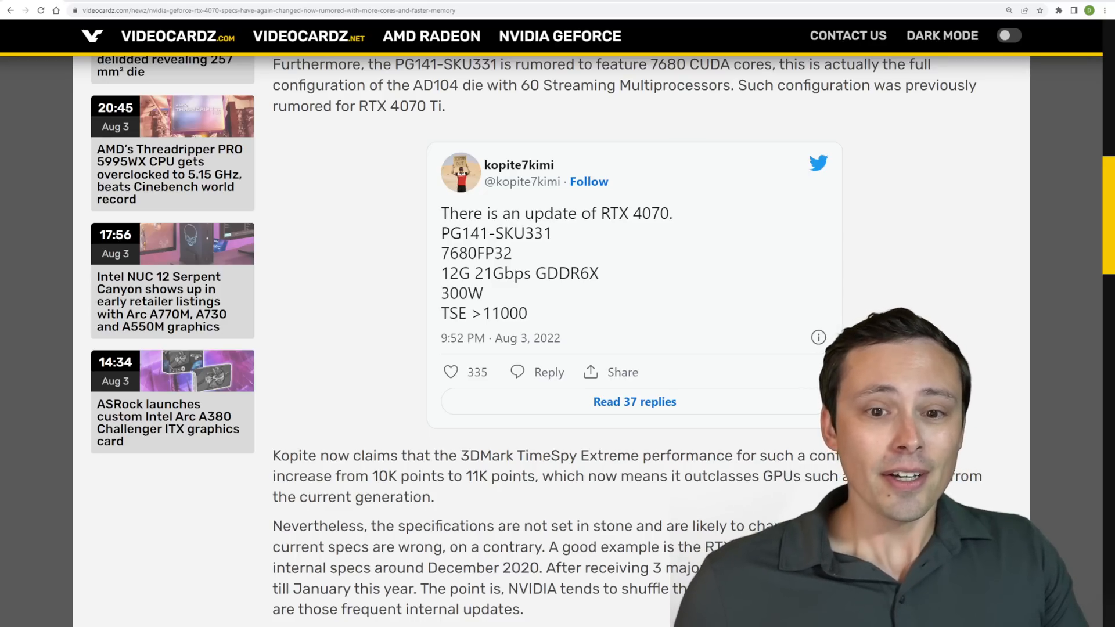
scroll(down, 3)
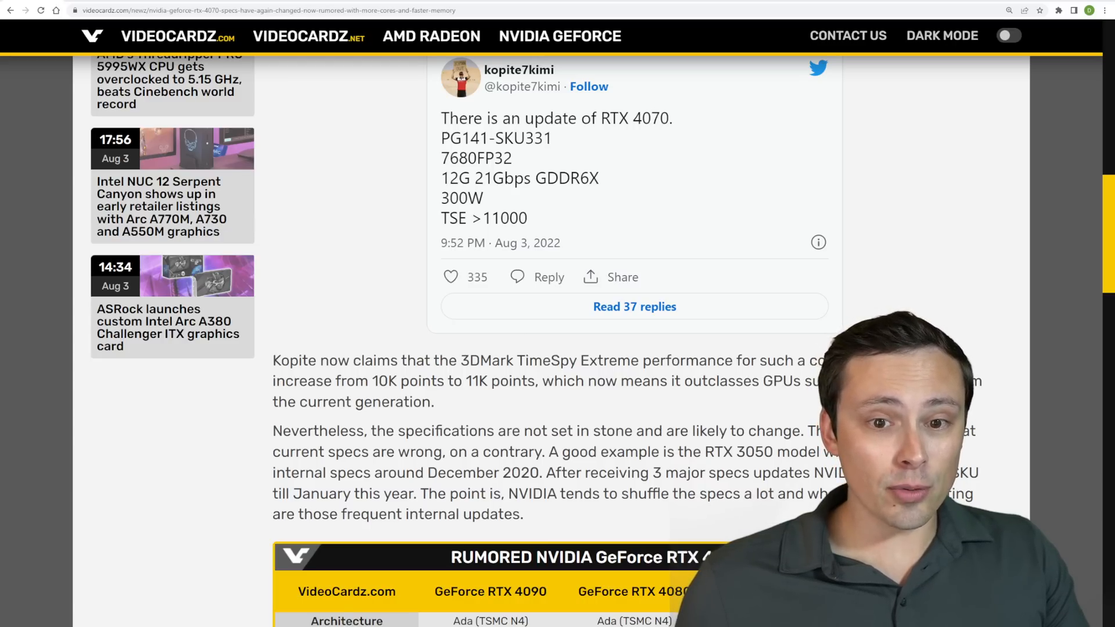
scroll(up, 3)
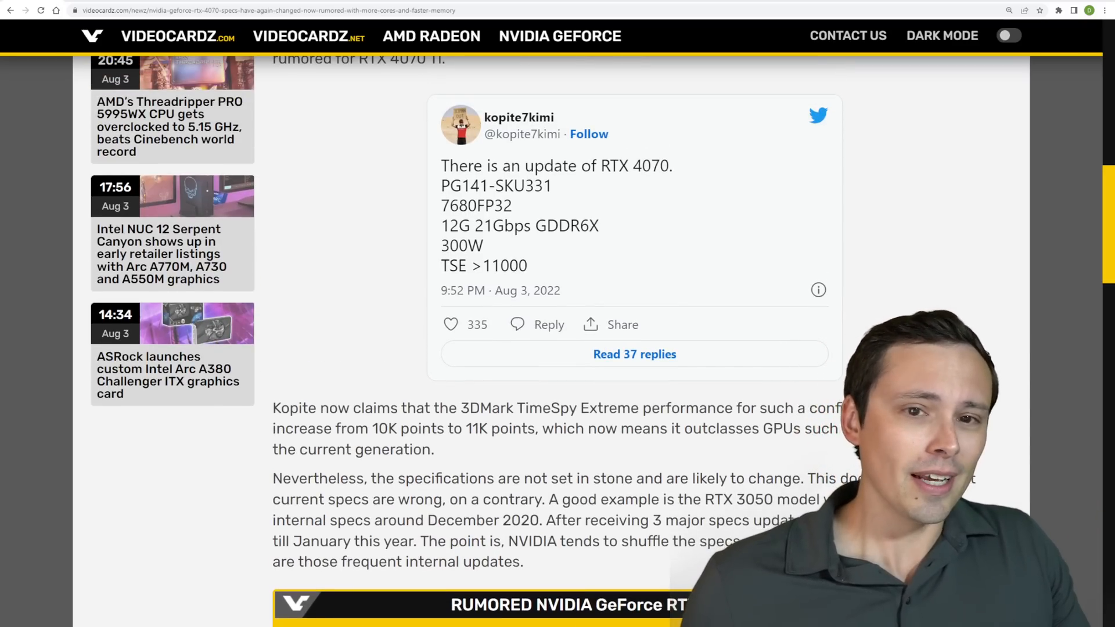
scroll(up, 3)
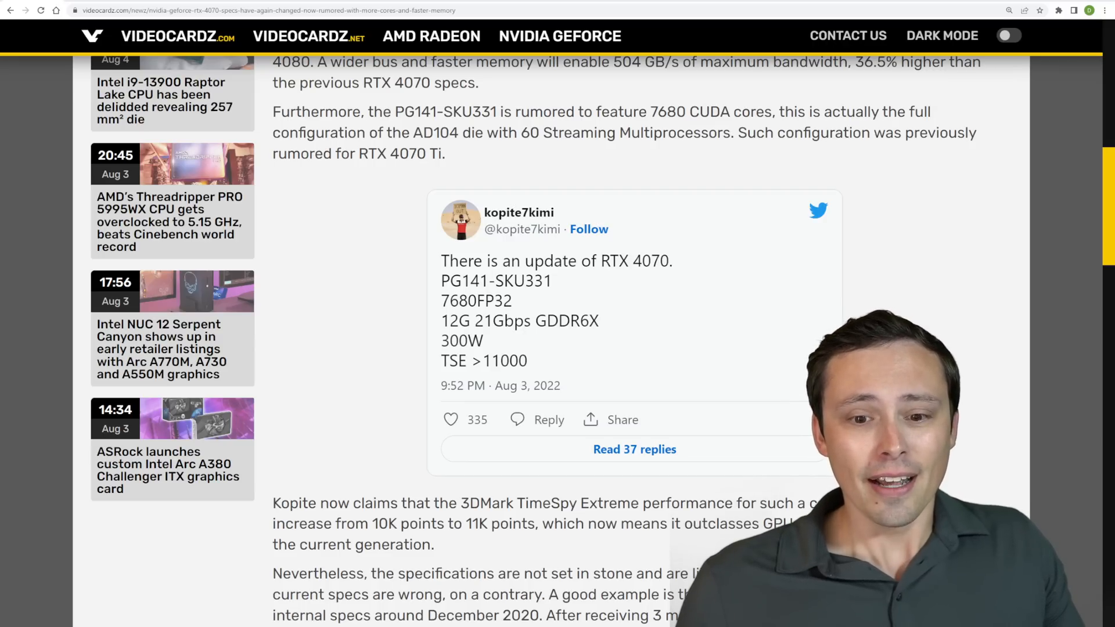
Step: Scroll to the specs table and highlight the new RTX 4070 column and its 21 Gbps memory speed
scroll(down, 3)
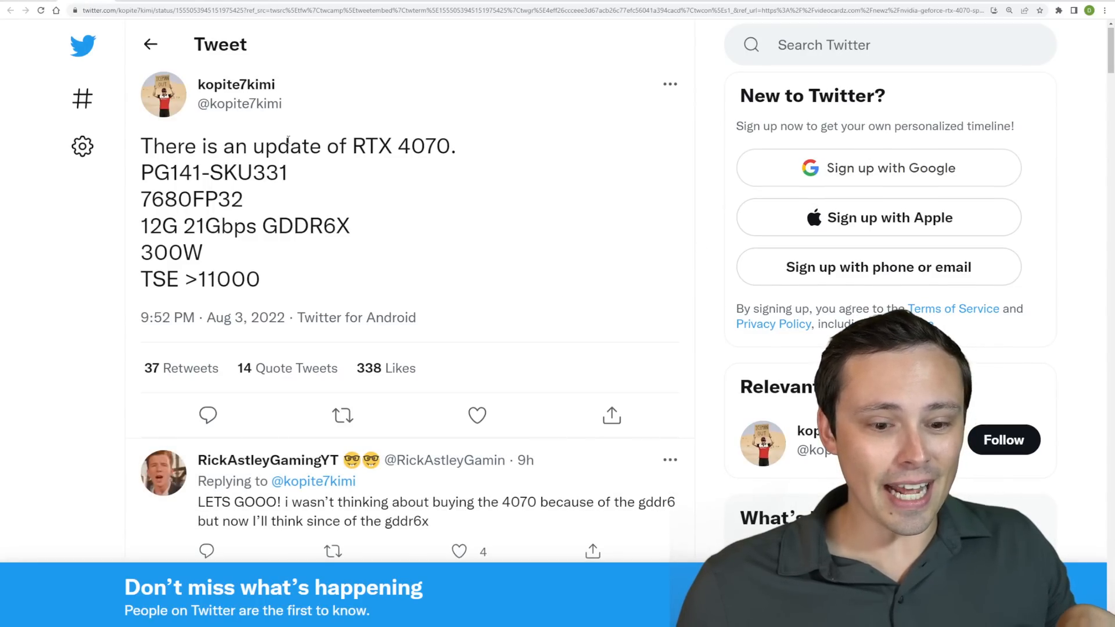
scroll(down, 3)
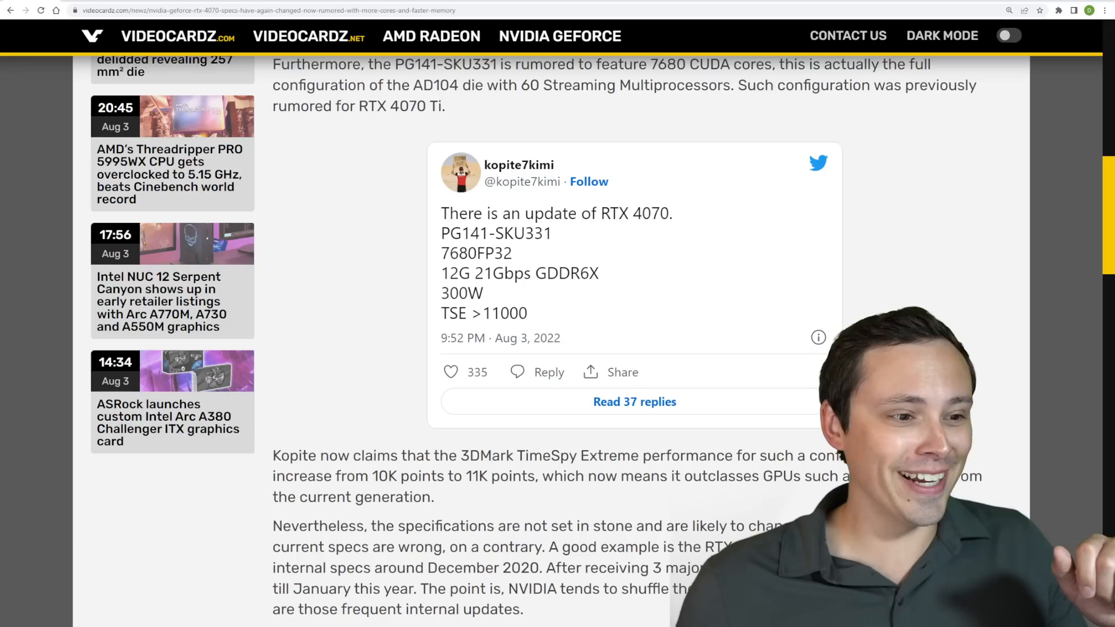
scroll(down, 3)
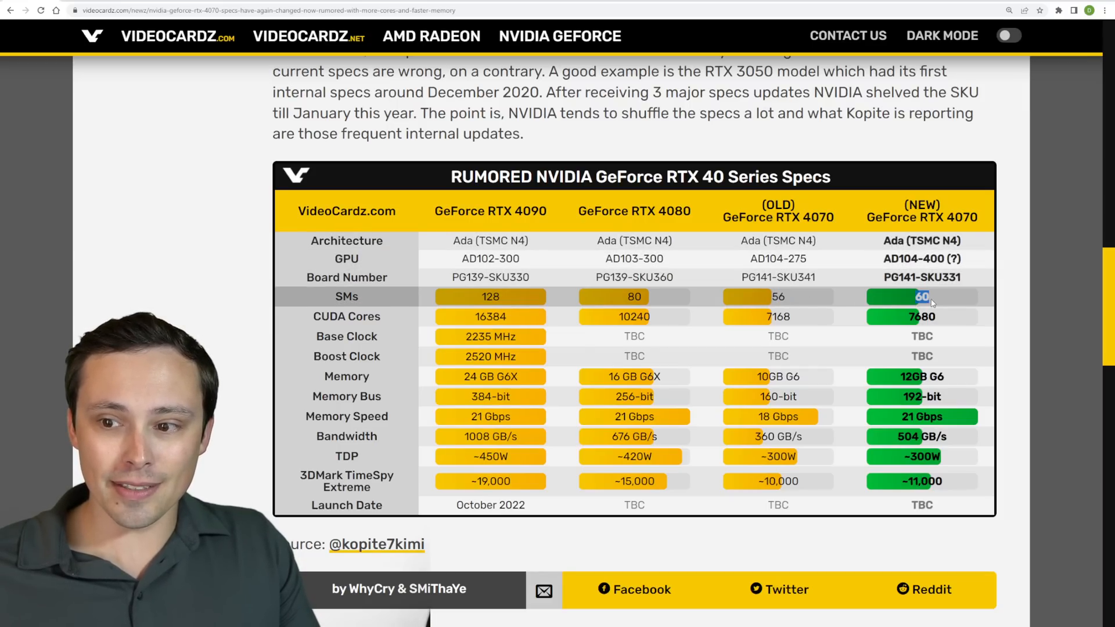
mouse_move(859, 313)
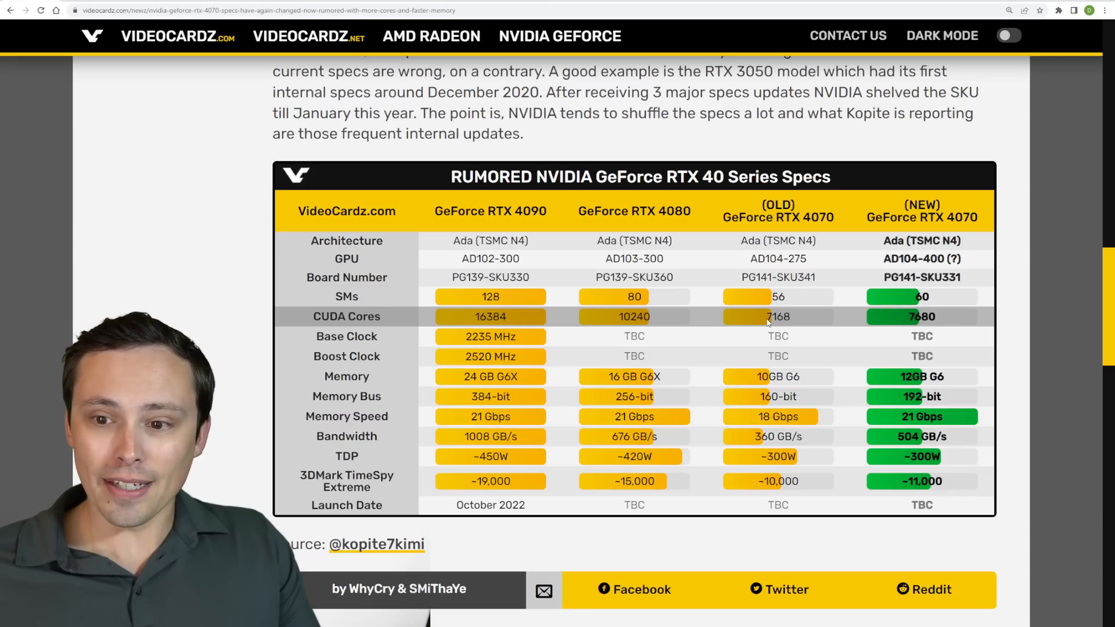
mouse_move(800, 240)
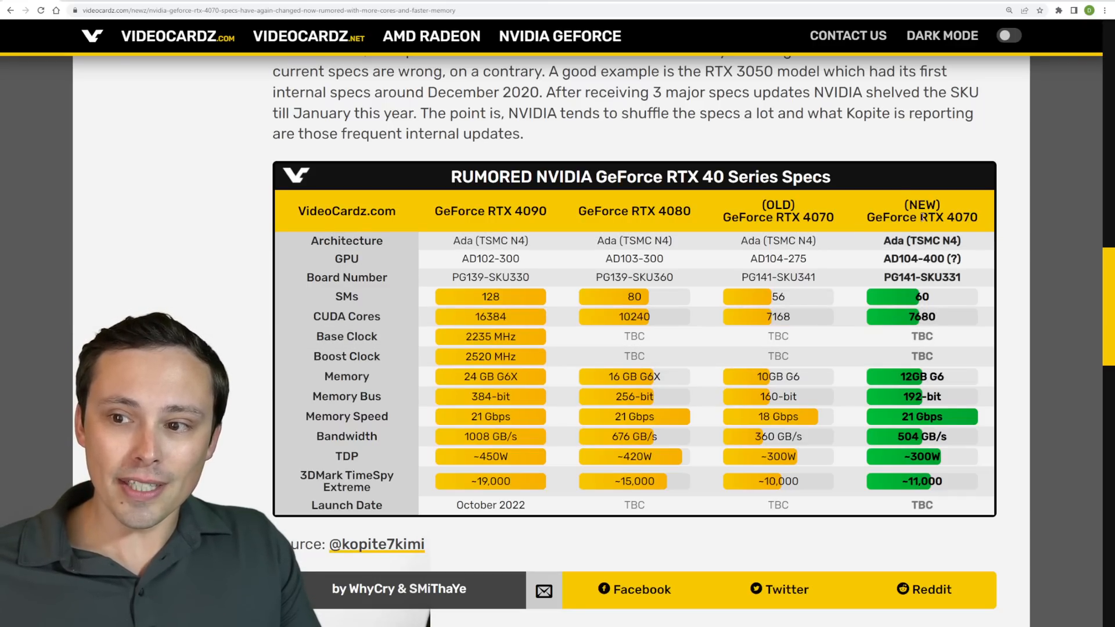
double_click(949, 217)
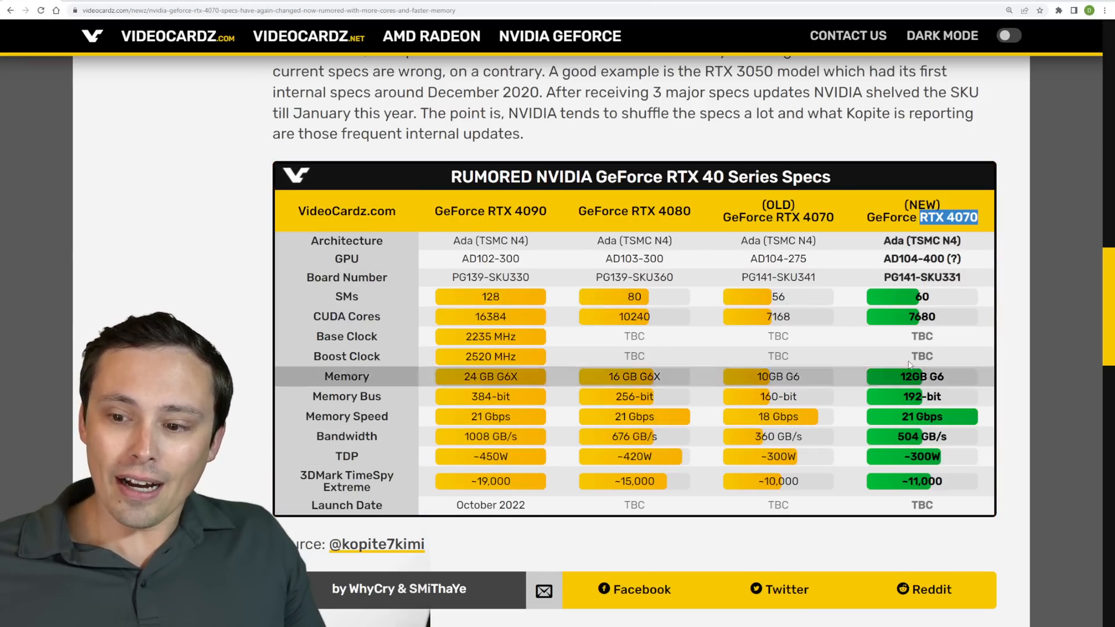
mouse_move(950, 397)
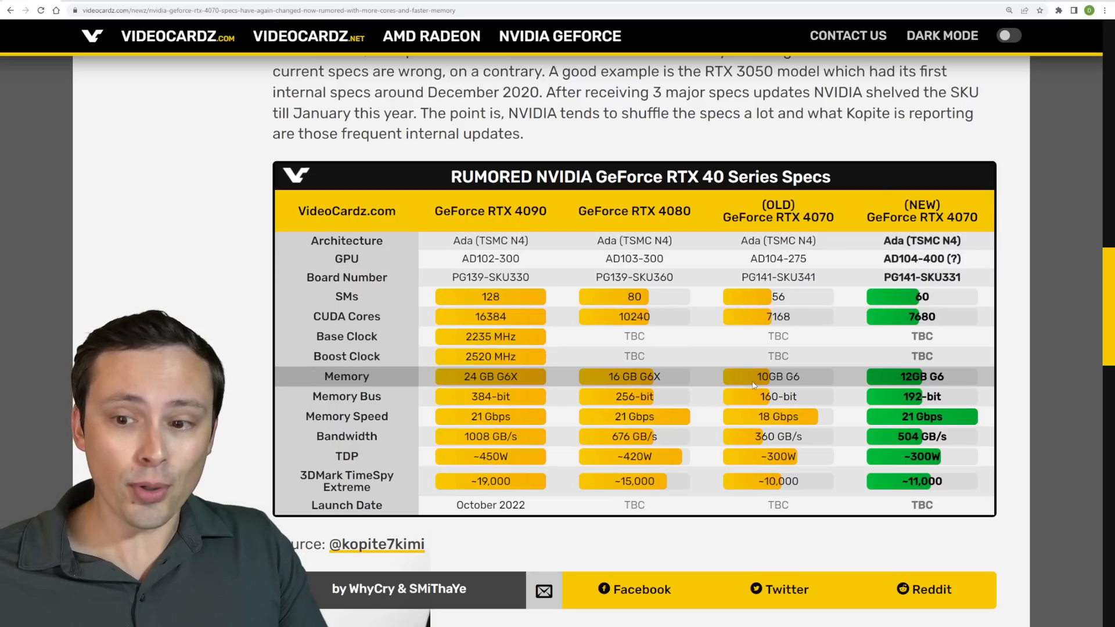
double_click(767, 376)
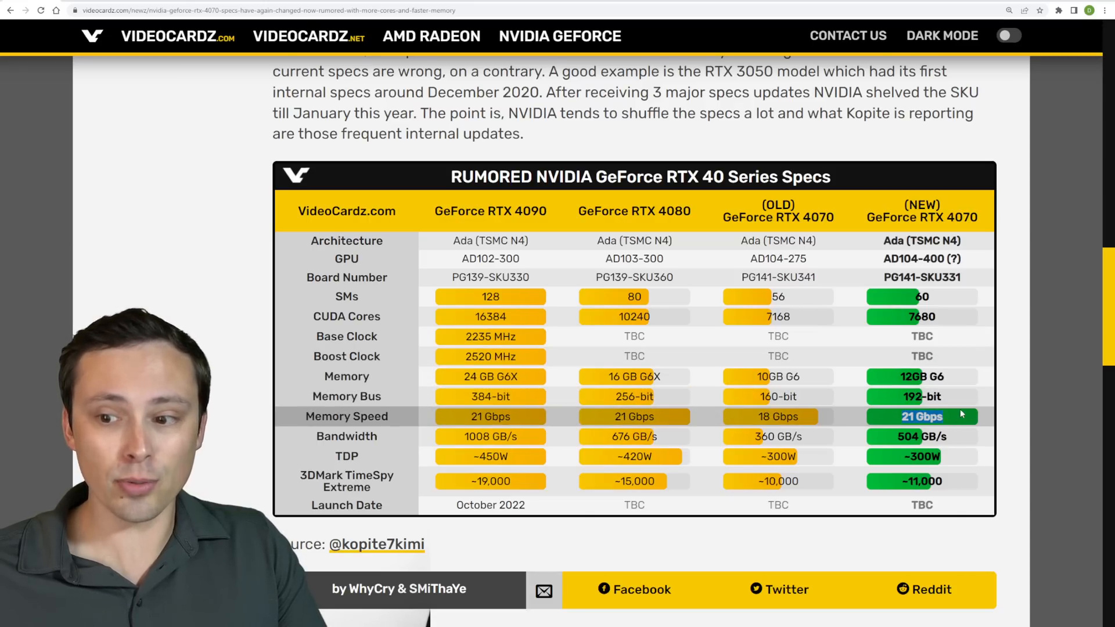
mouse_move(925, 436)
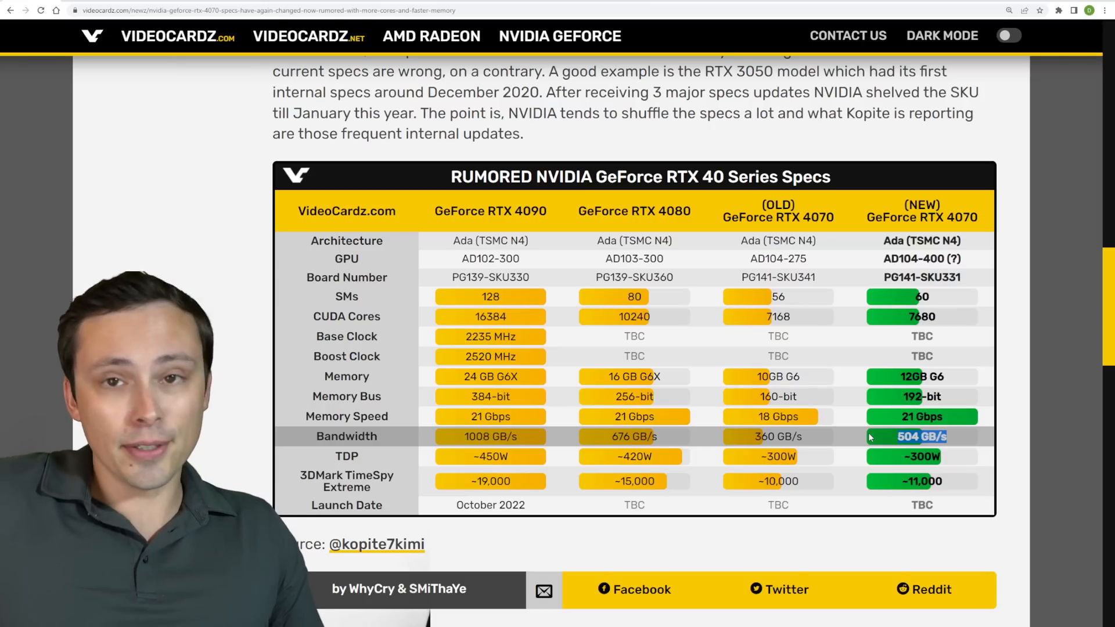
mouse_move(842, 286)
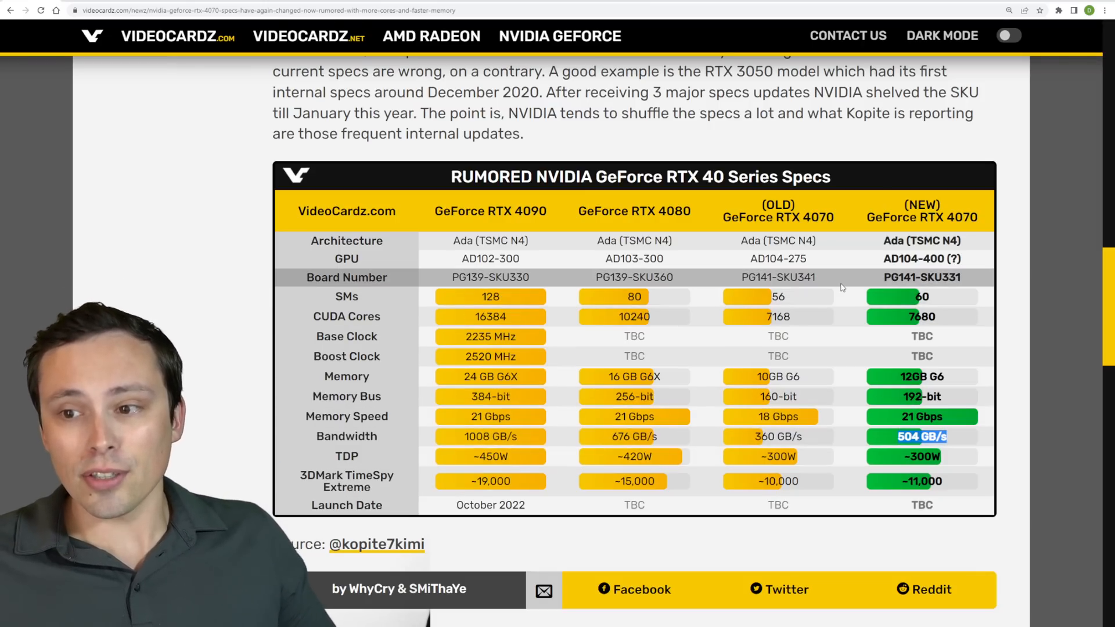
Step: Scroll back up to kopite7kimi's embedded RTX 4070 tweet and the TimeSpy Extreme claim
scroll(up, 3)
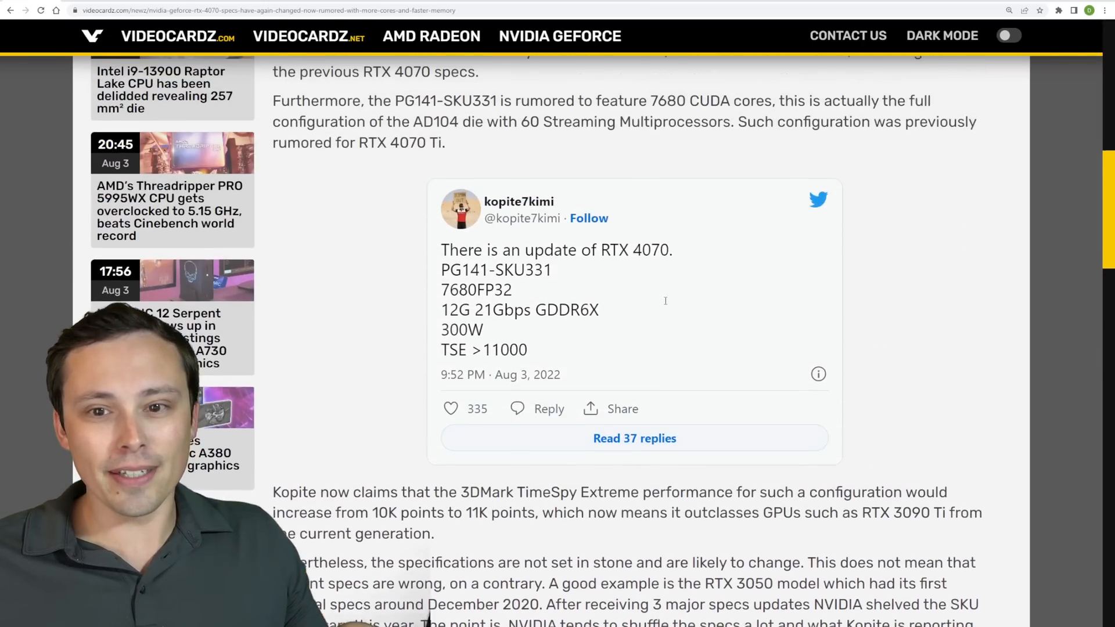
scroll(down, 3)
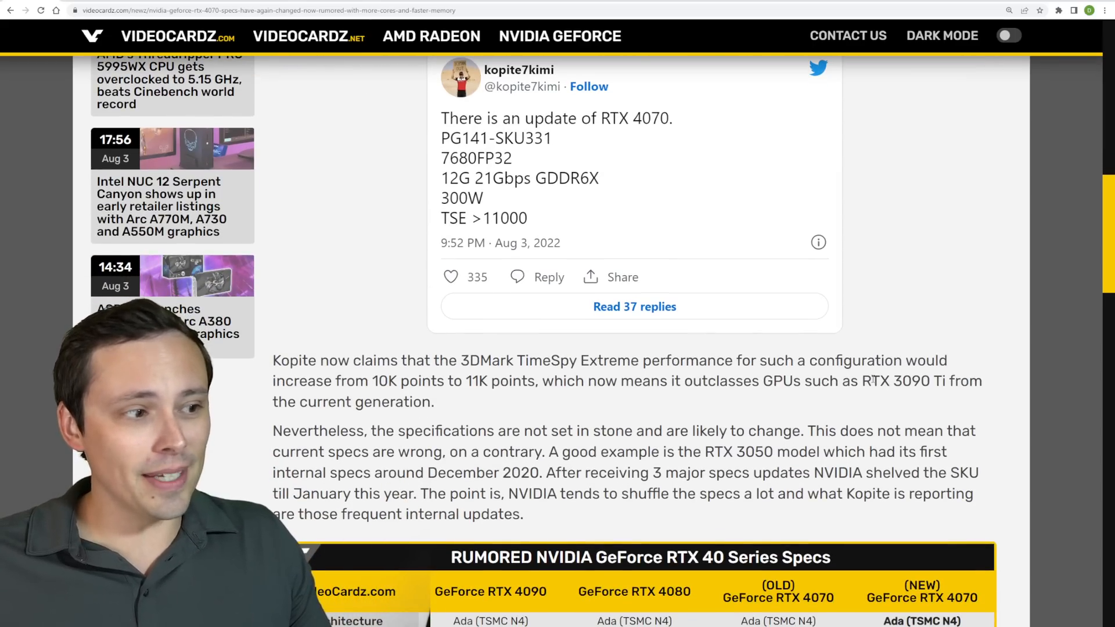
mouse_move(817, 400)
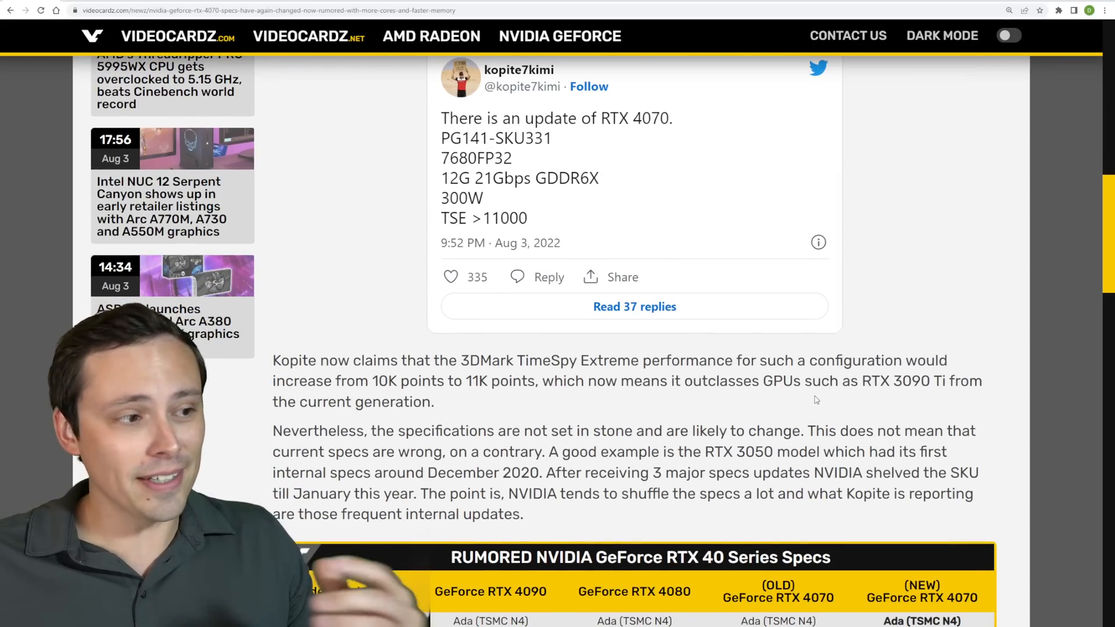
scroll(up, 3)
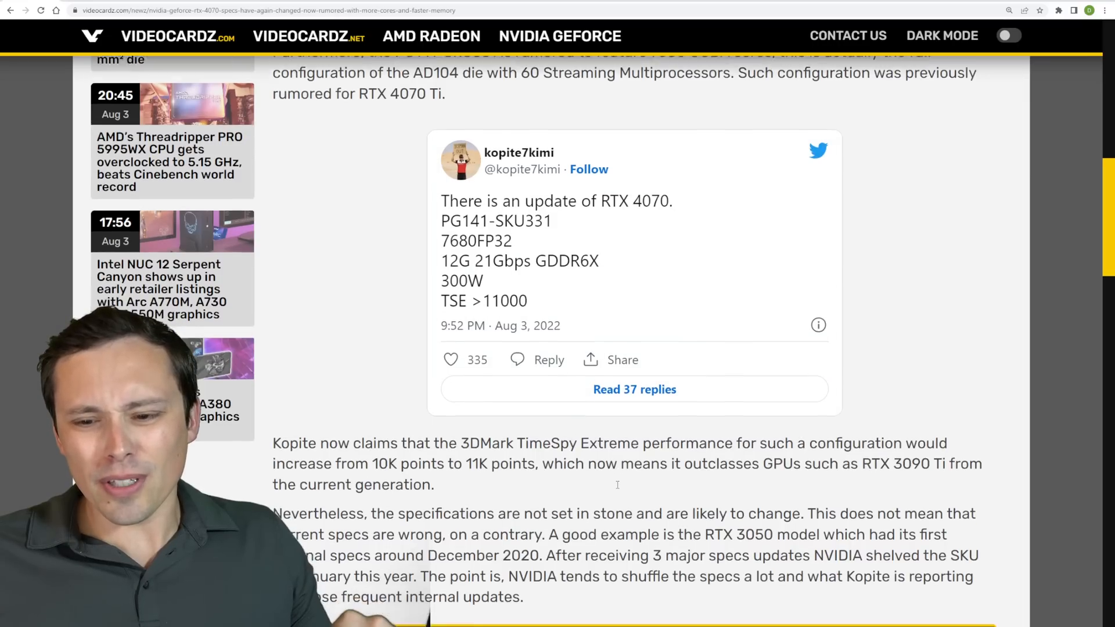
scroll(down, 3)
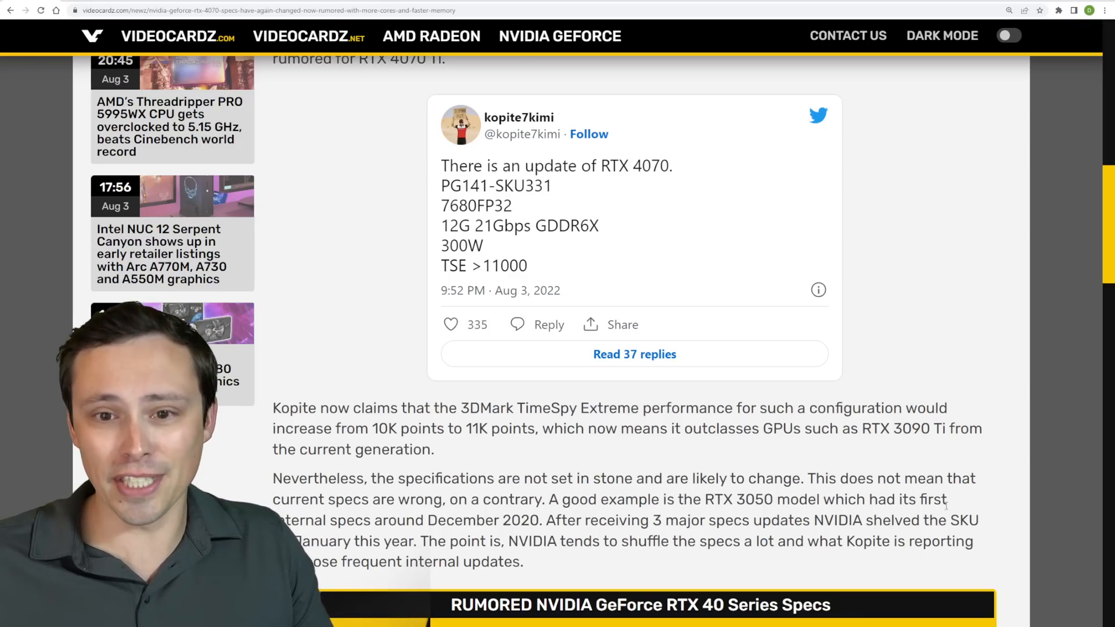
Step: Highlight the new RTX 4070's 7680 CUDA cores, memory speed and ~11,000 TimeSpy score
scroll(down, 3)
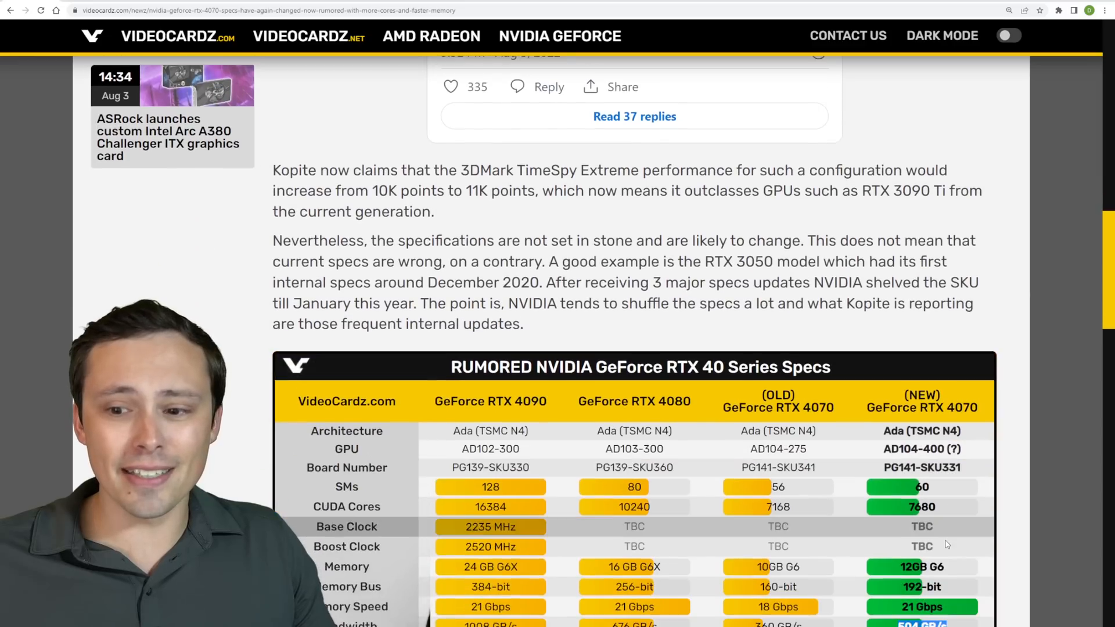
scroll(down, 3)
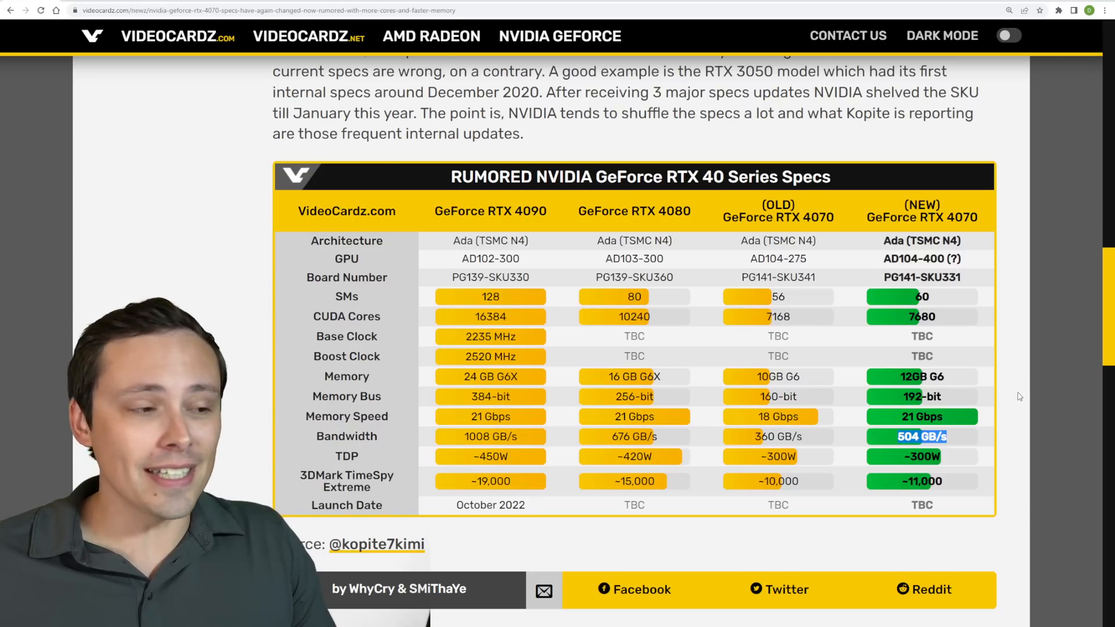
mouse_move(1023, 391)
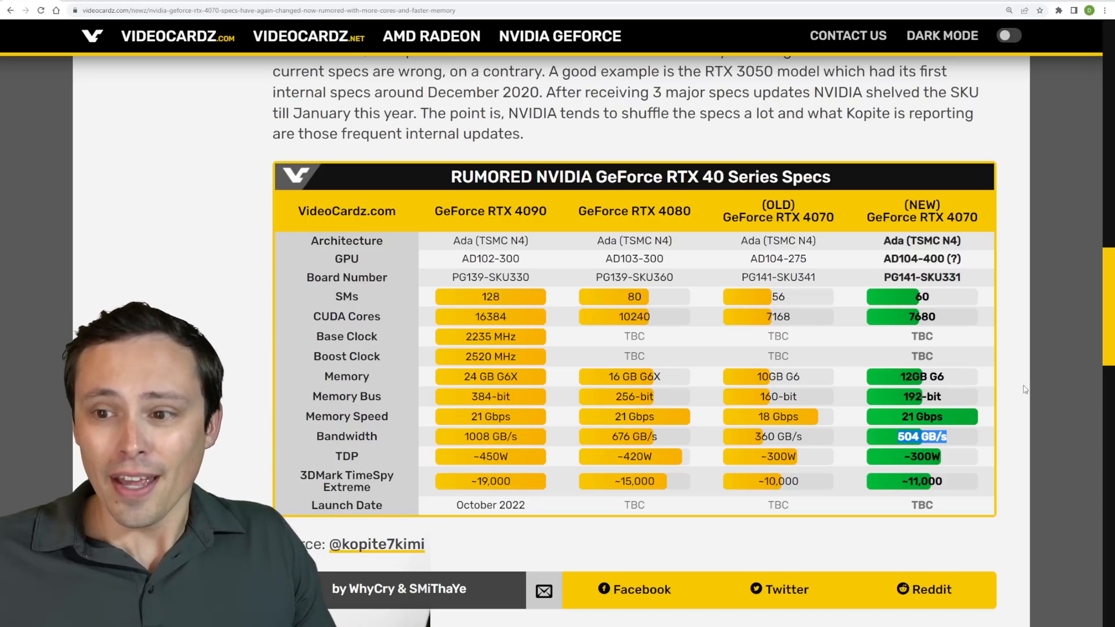
scroll(up, 3)
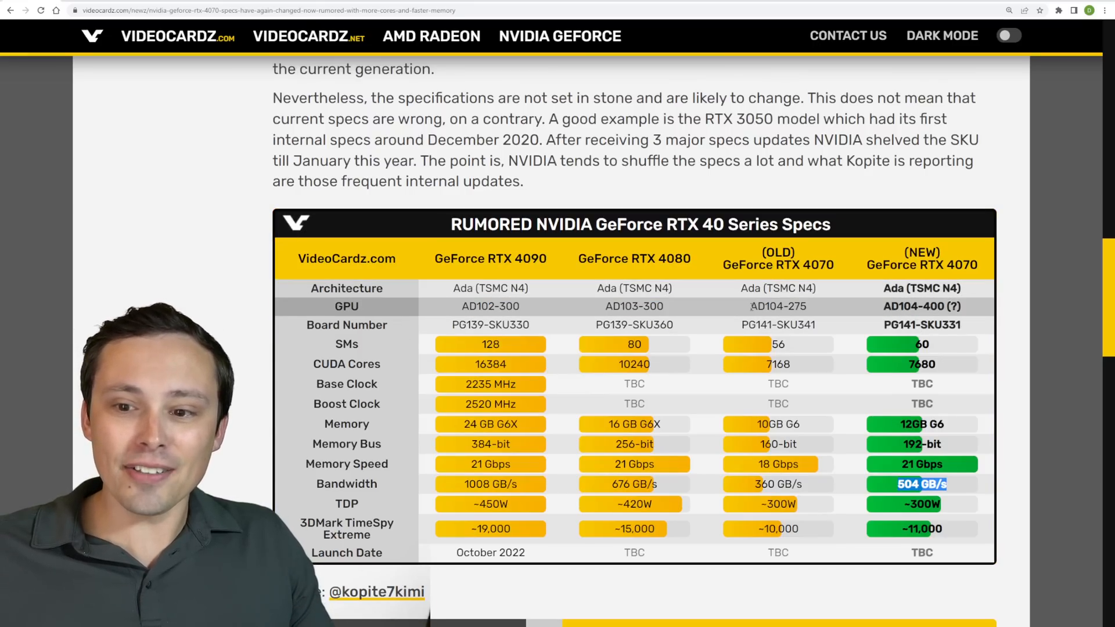
double_click(777, 306)
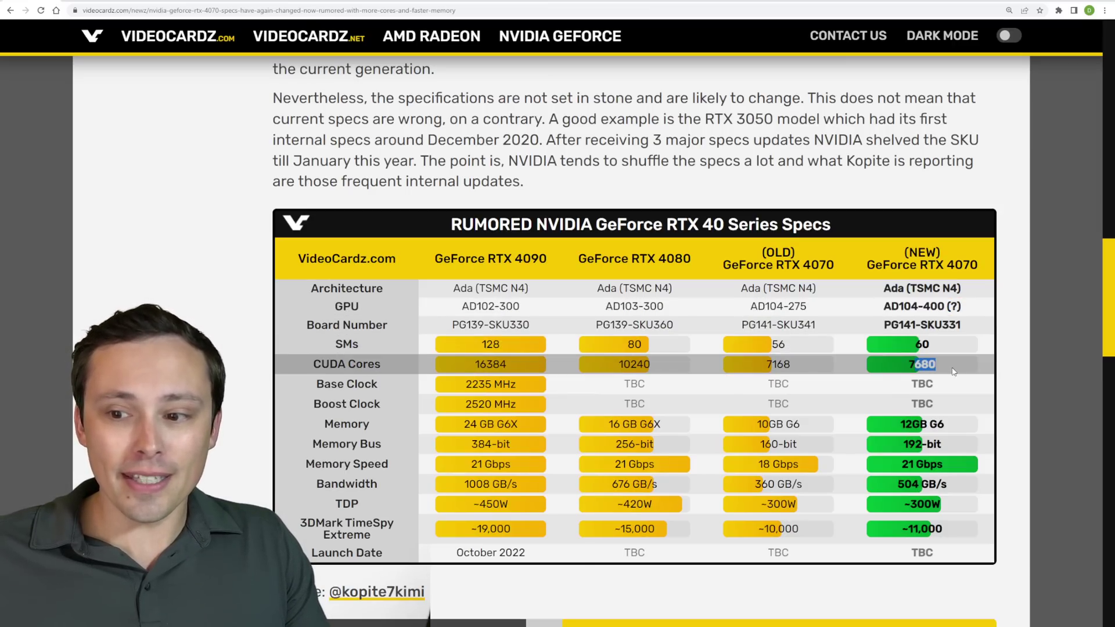
mouse_move(926, 477)
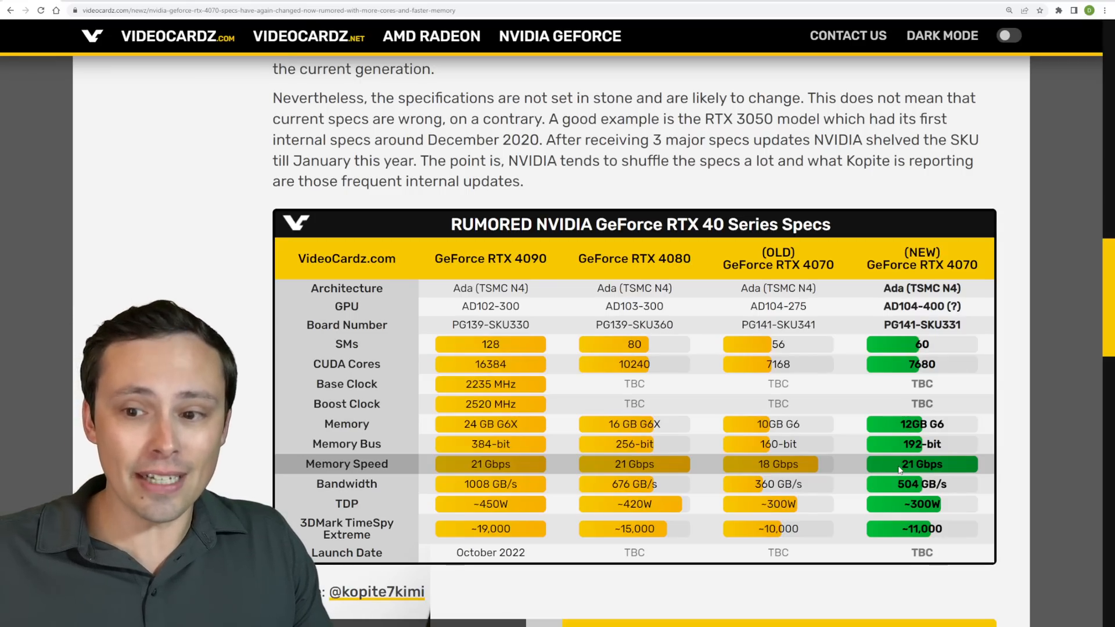
double_click(803, 265)
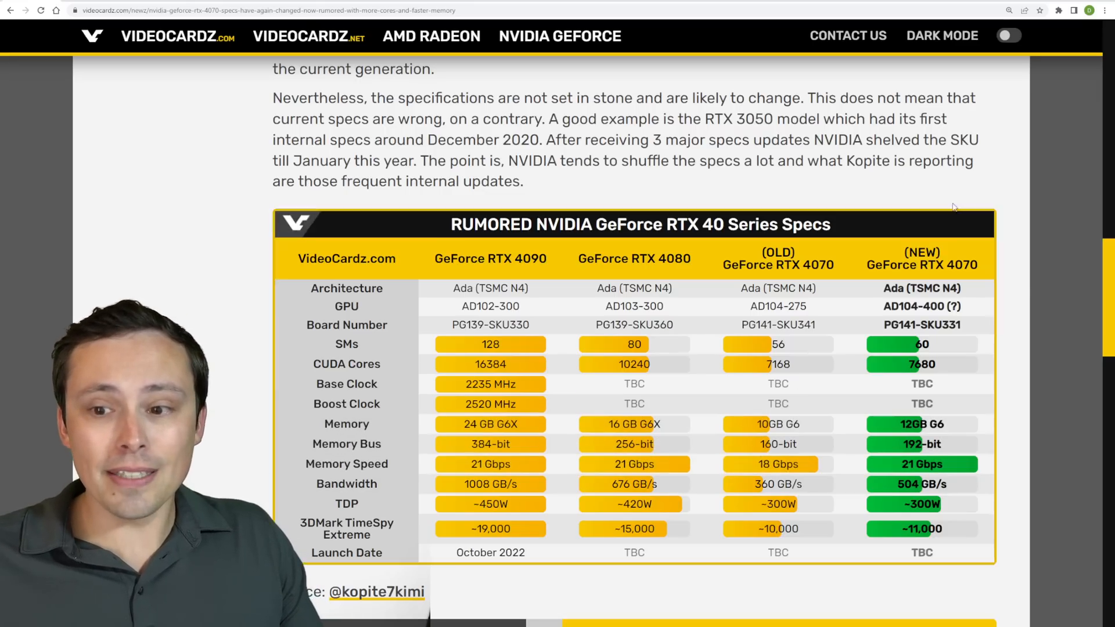
double_click(818, 265)
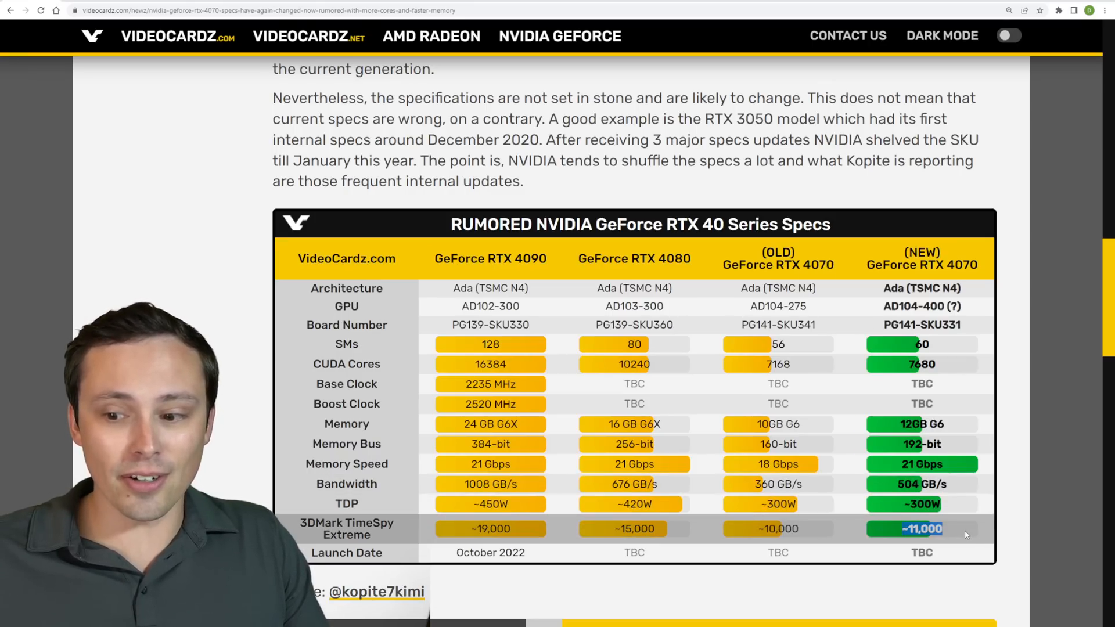
mouse_move(817, 472)
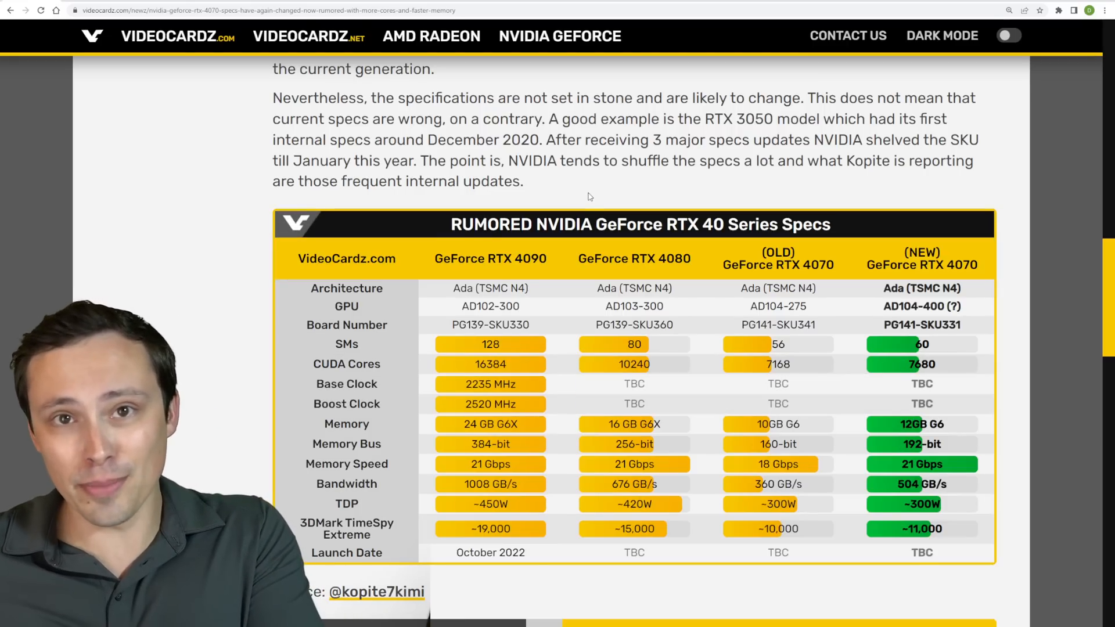
mouse_move(579, 219)
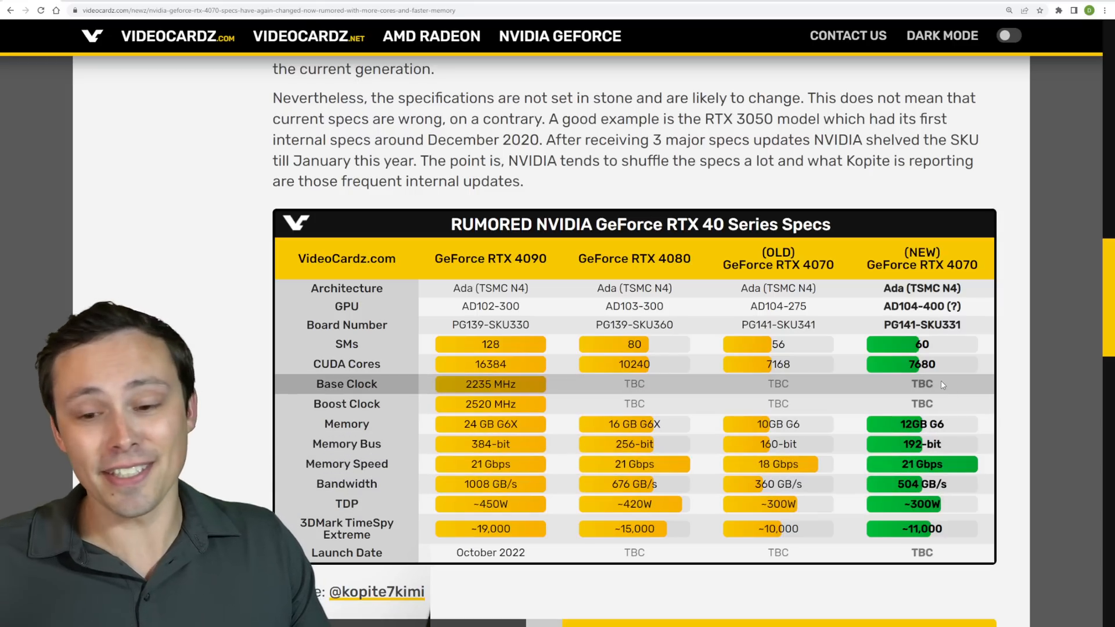
mouse_move(801, 184)
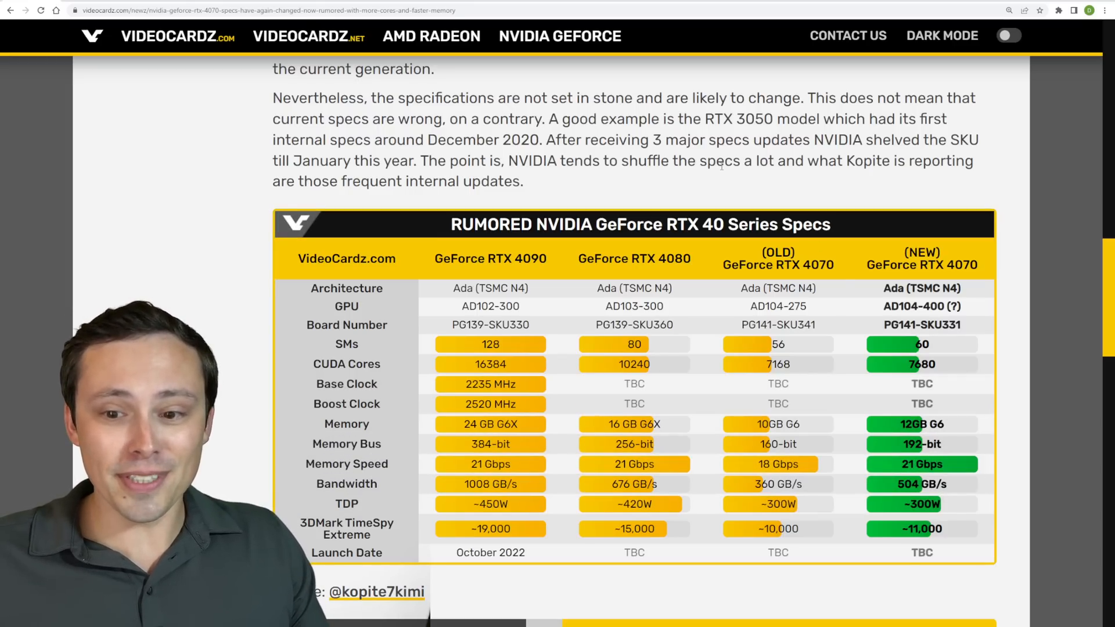
Step: Scroll slightly so the specs table sits above the kopite7kimi source credit
scroll(down, 3)
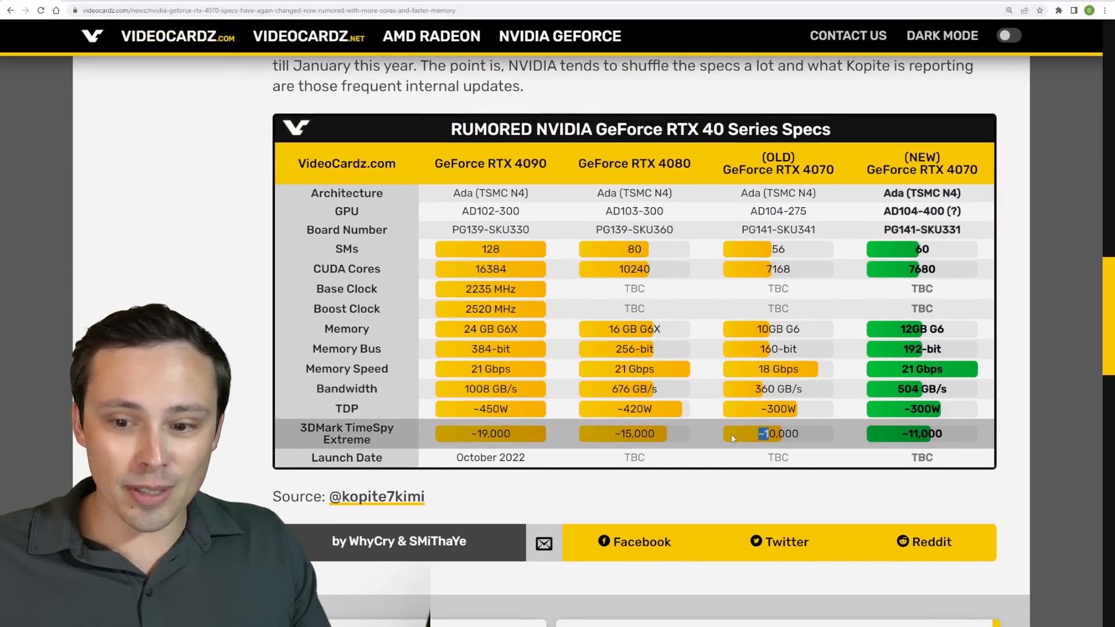
mouse_move(726, 428)
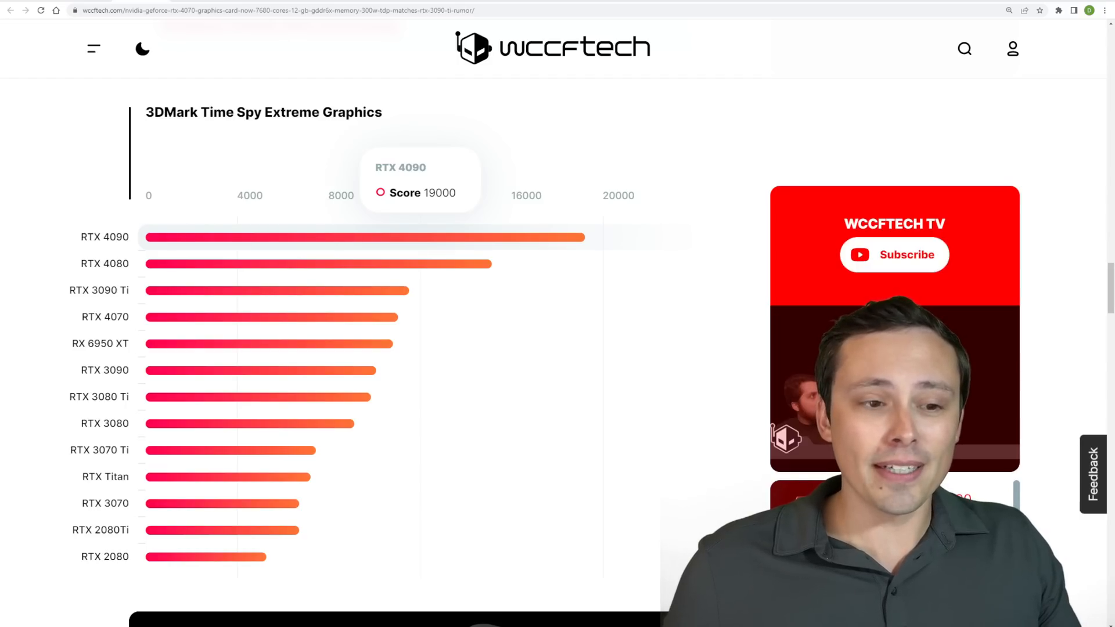
mouse_move(316, 264)
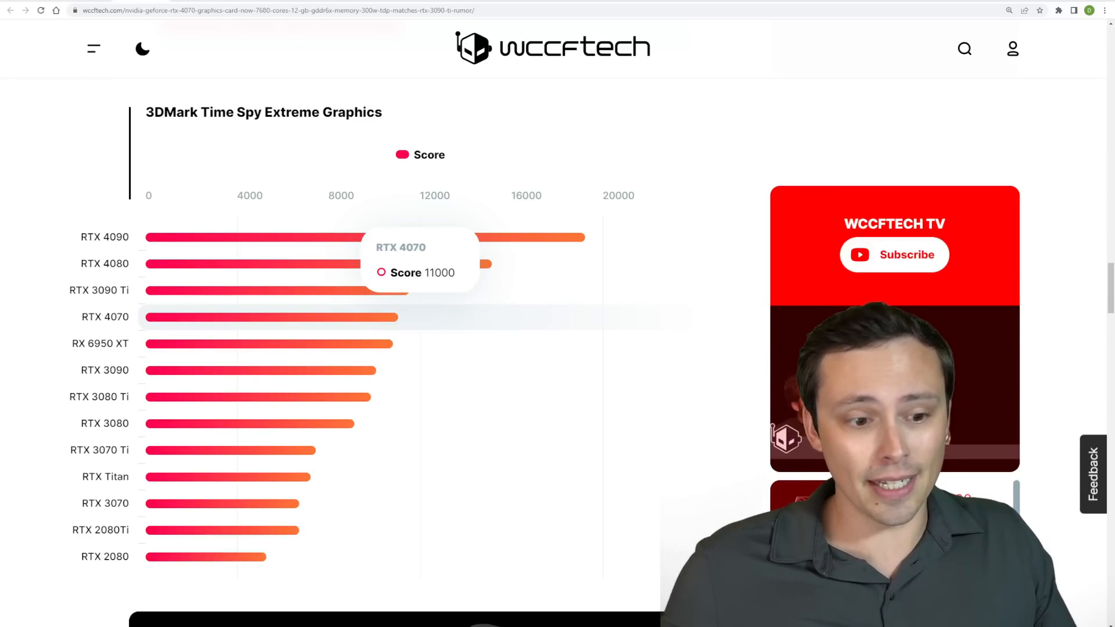
mouse_move(317, 264)
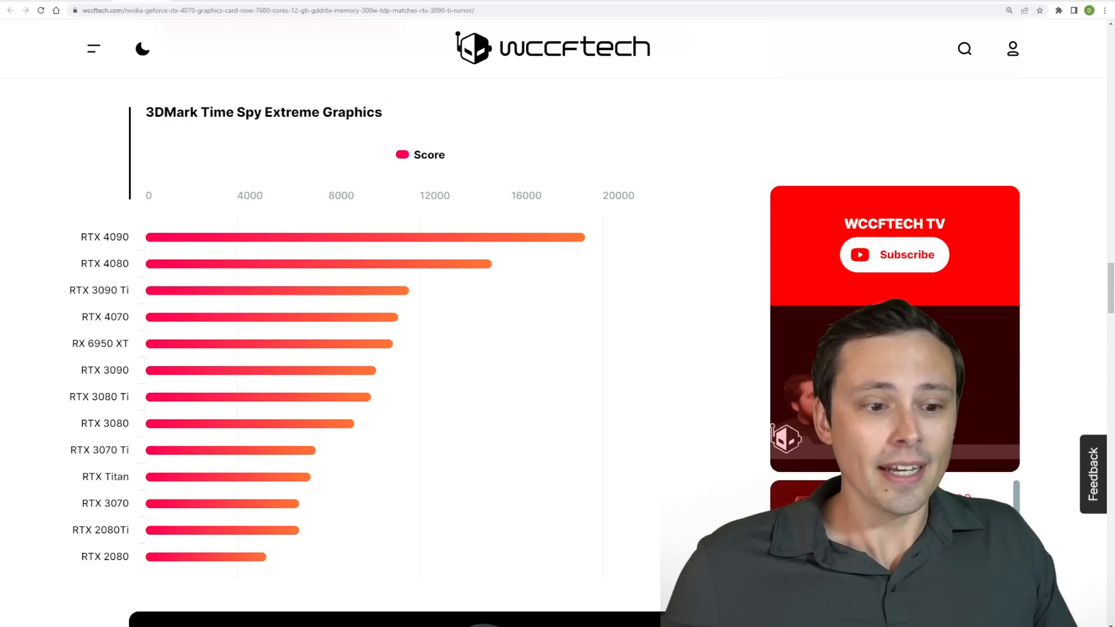
mouse_move(317, 263)
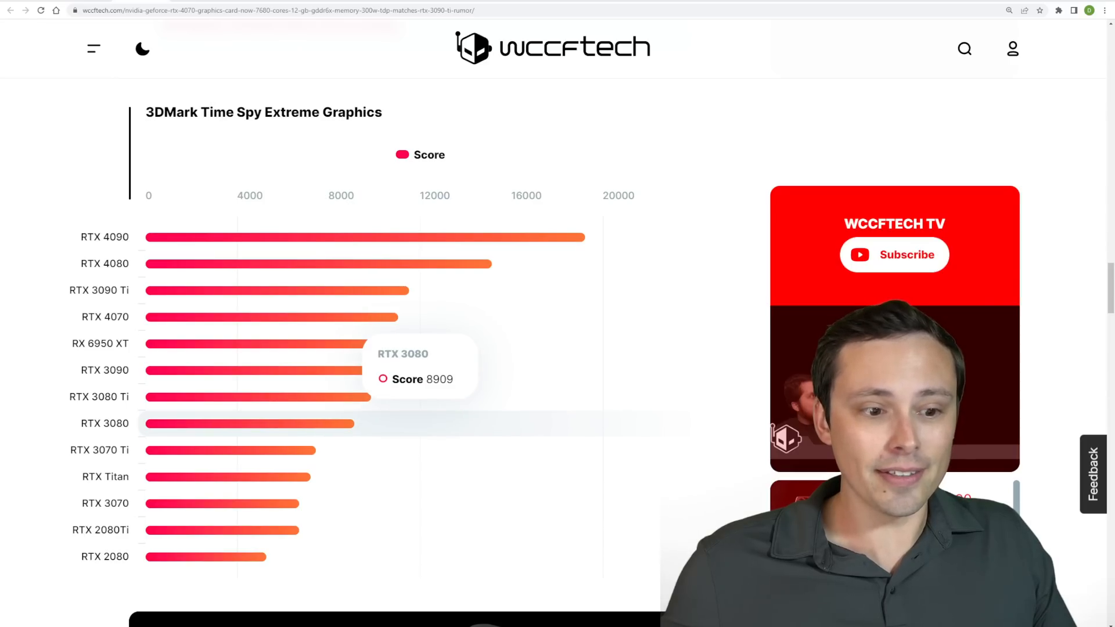
mouse_move(285, 370)
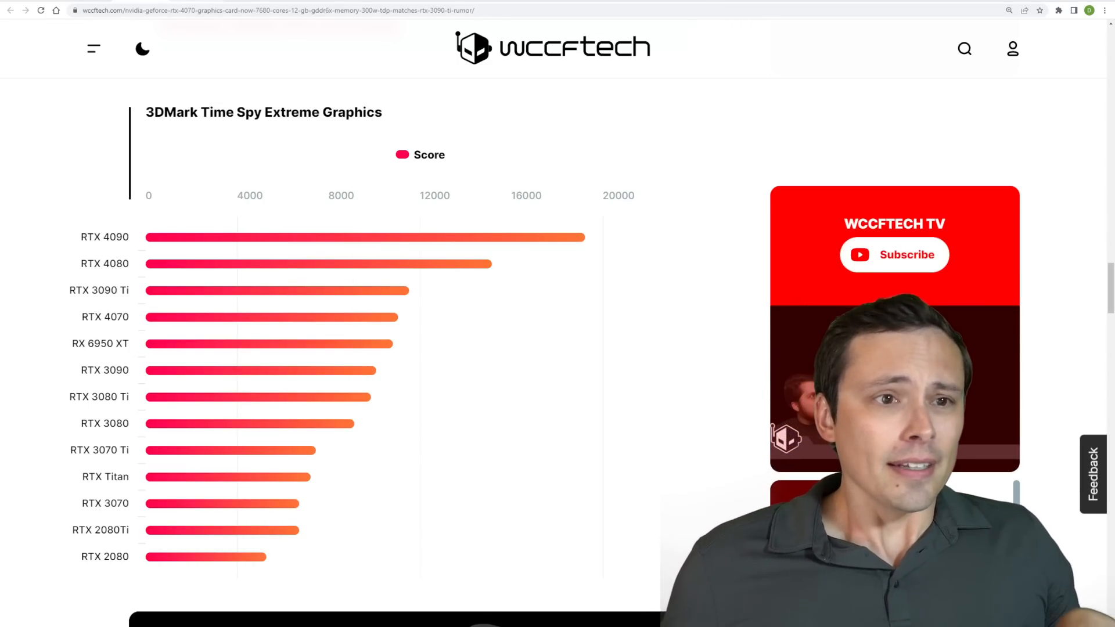
Step: Scroll past the Time Spy chart to the graphics card render and back
scroll(down, 3)
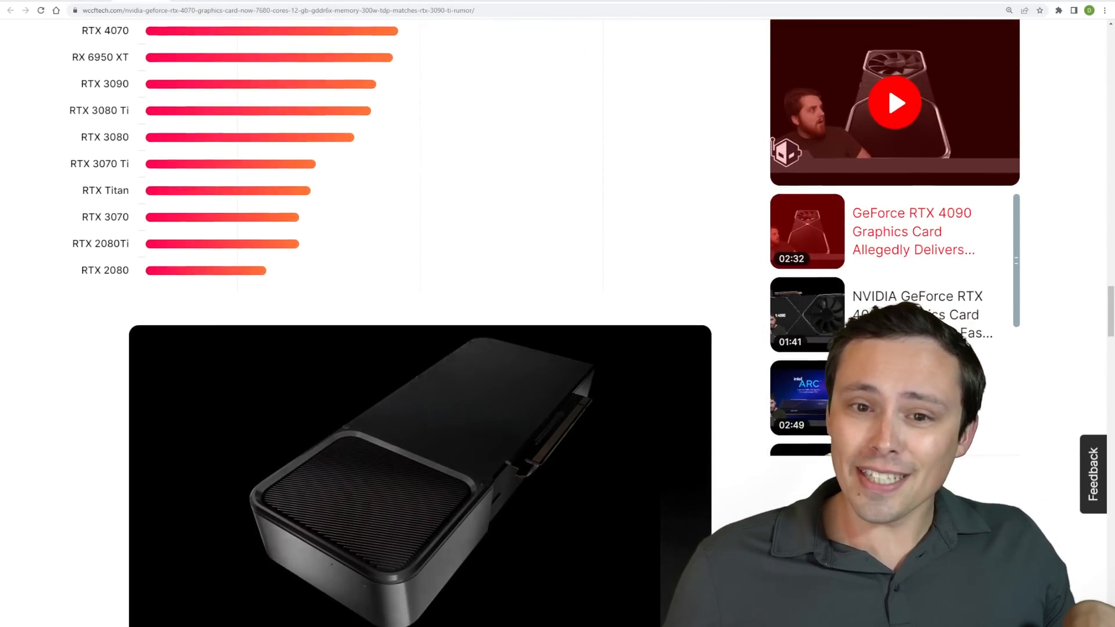
scroll(up, 3)
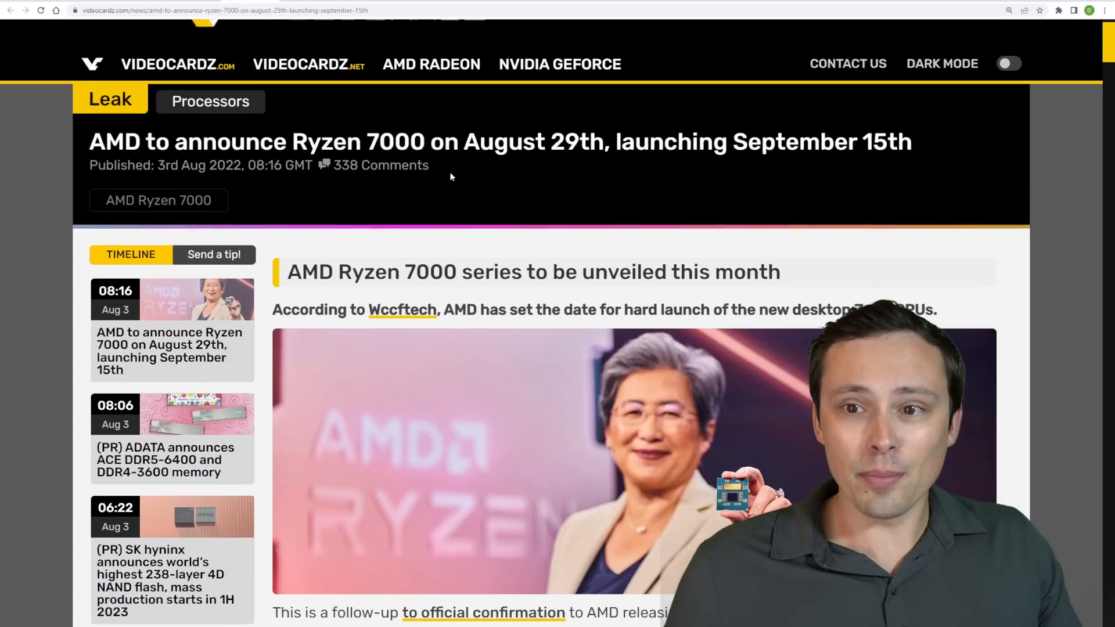
Step: Scroll the Ryzen 7000 launch-date article, then double-click near the top of the page
scroll(down, 3)
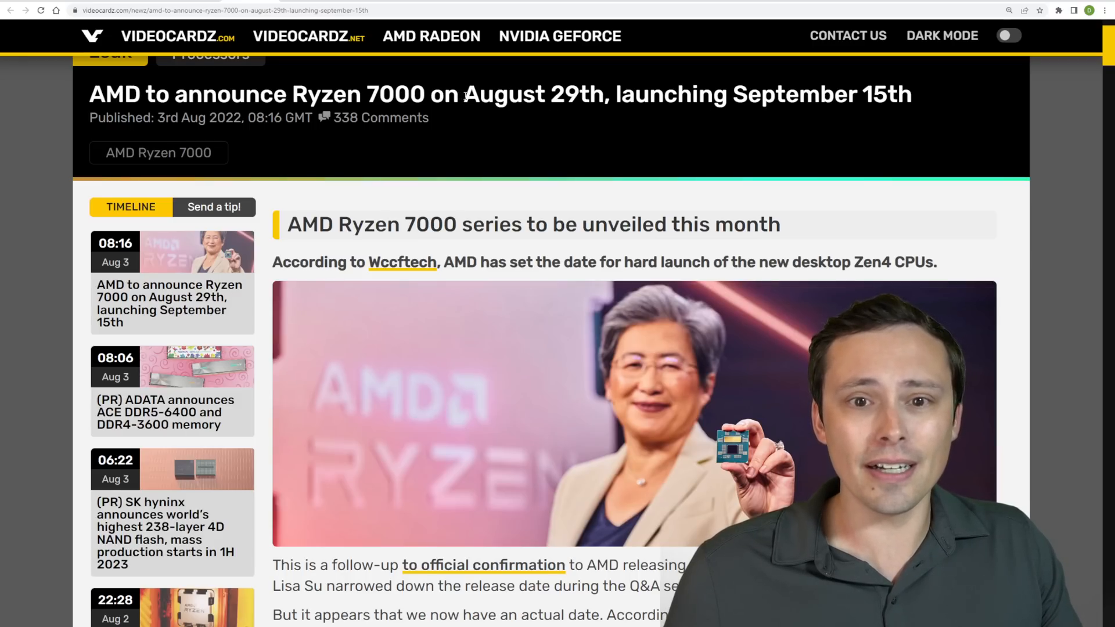
double_click(535, 93)
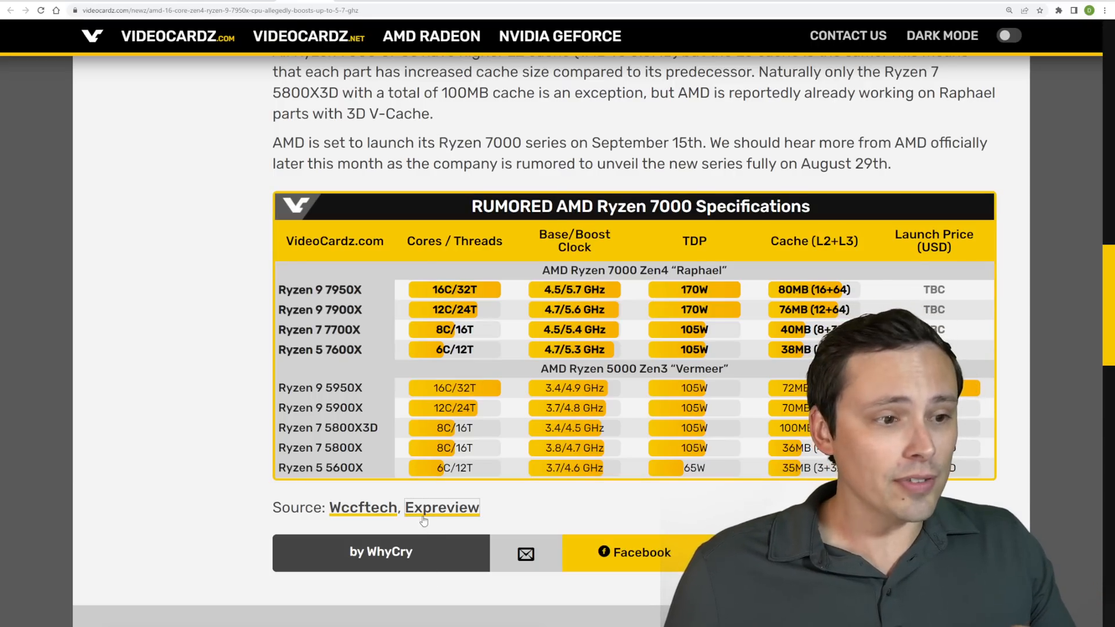
scroll(down, 3)
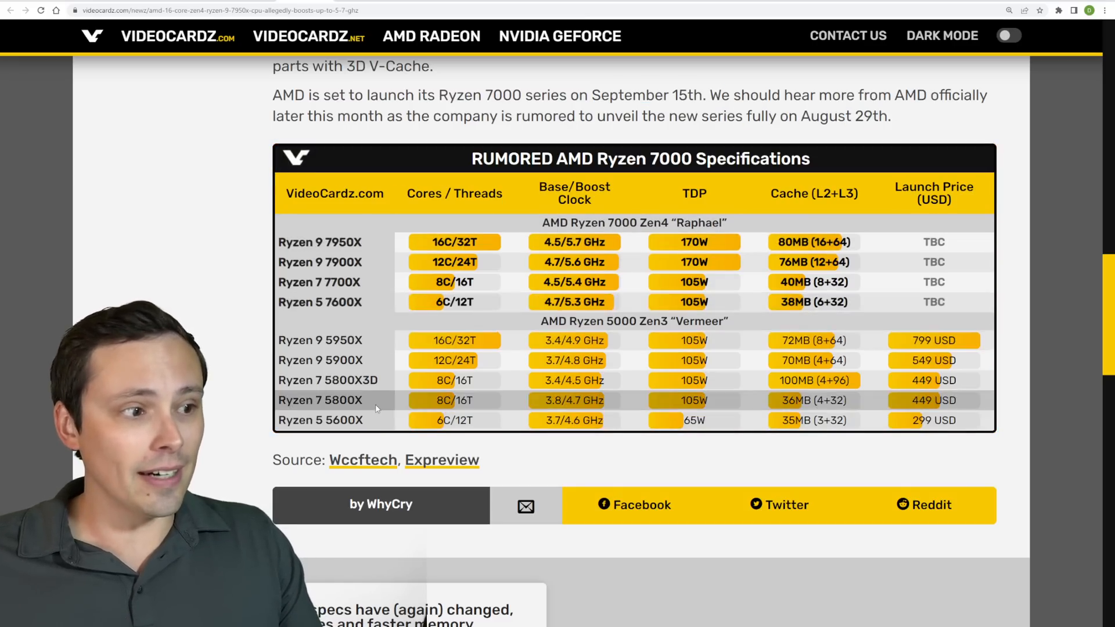
double_click(320, 360)
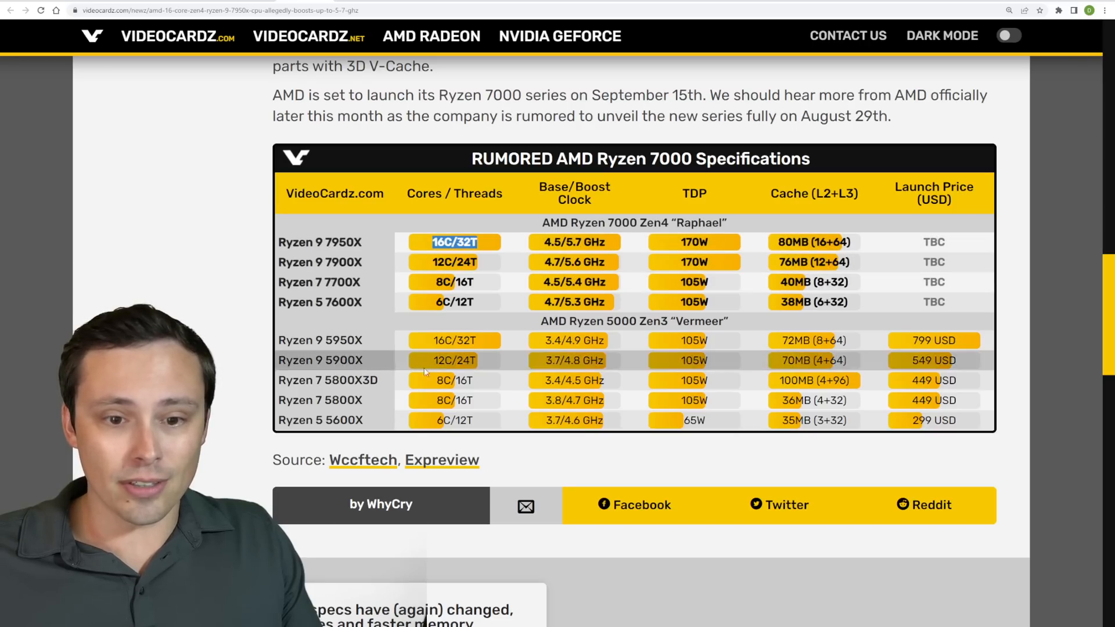
mouse_move(382, 294)
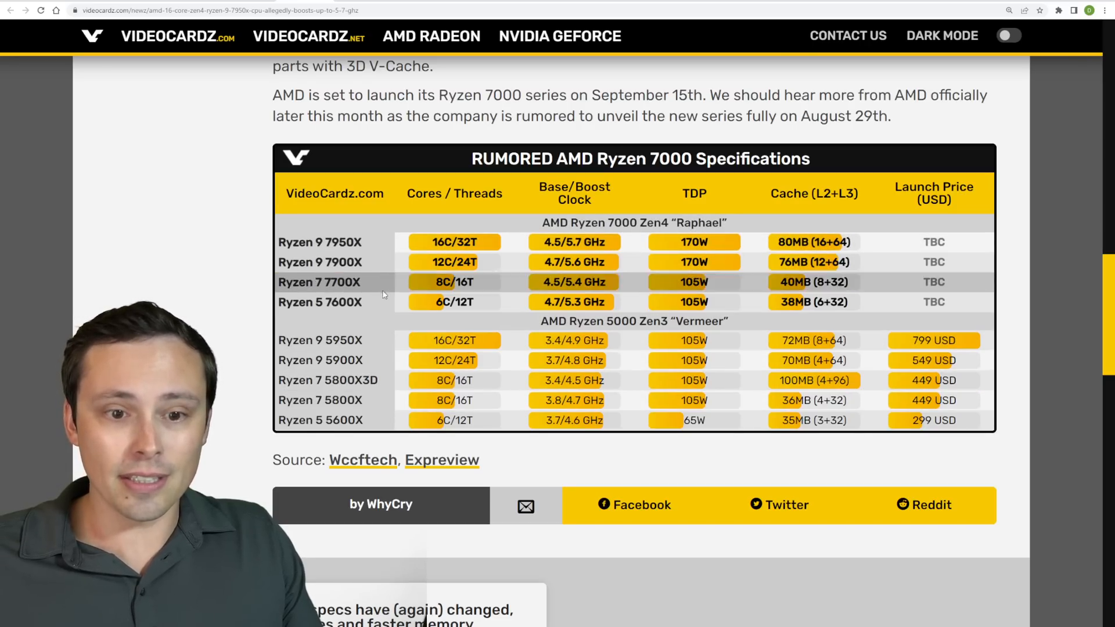
double_click(452, 282)
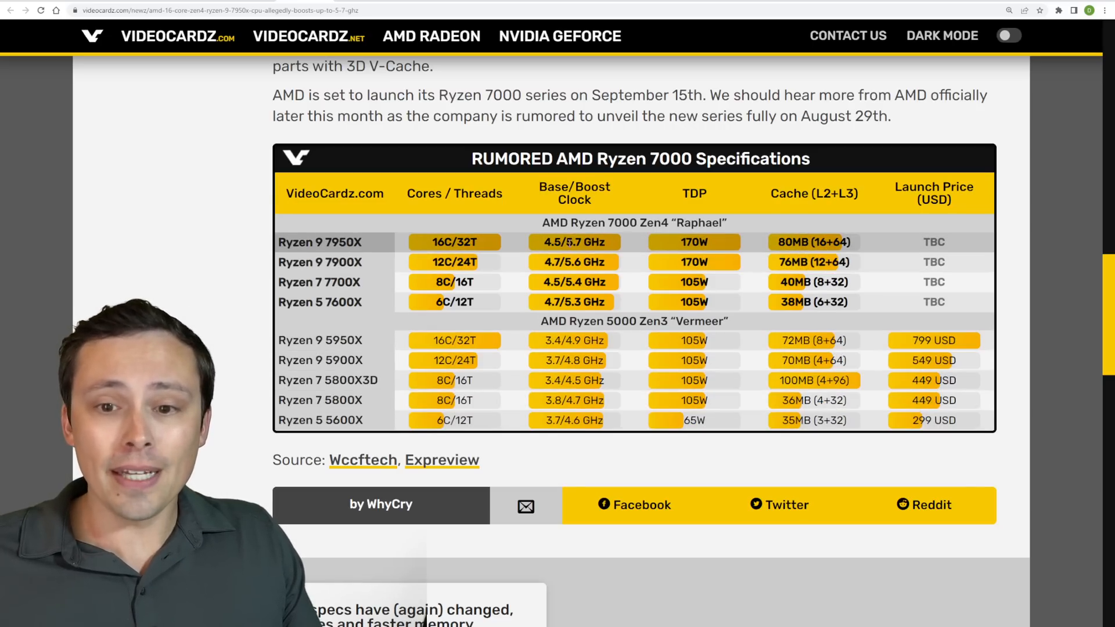
double_click(551, 421)
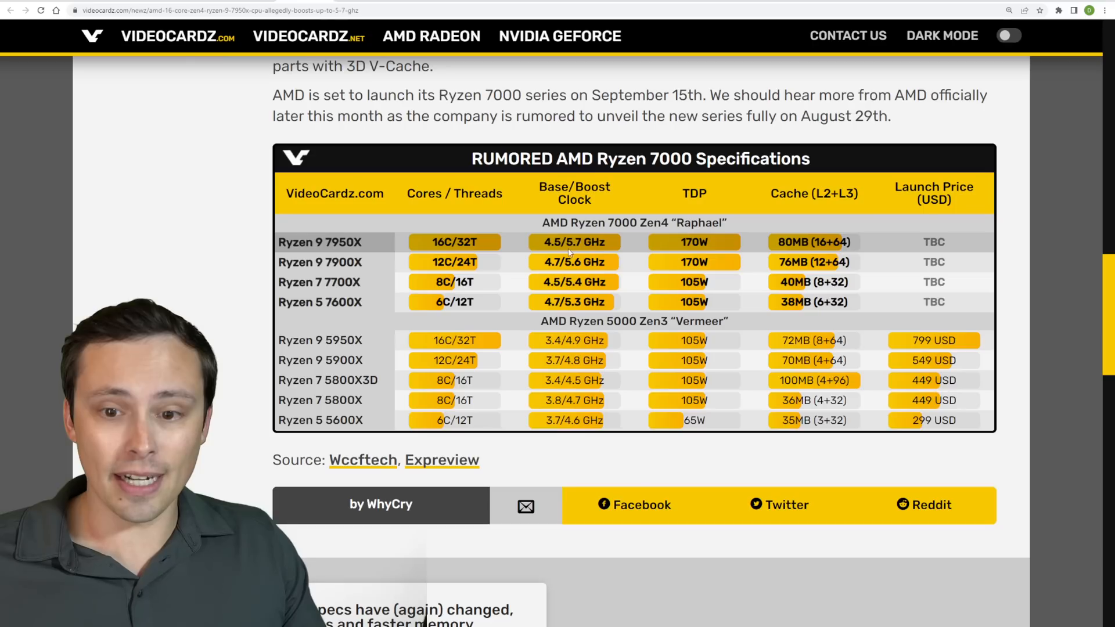
double_click(572, 241)
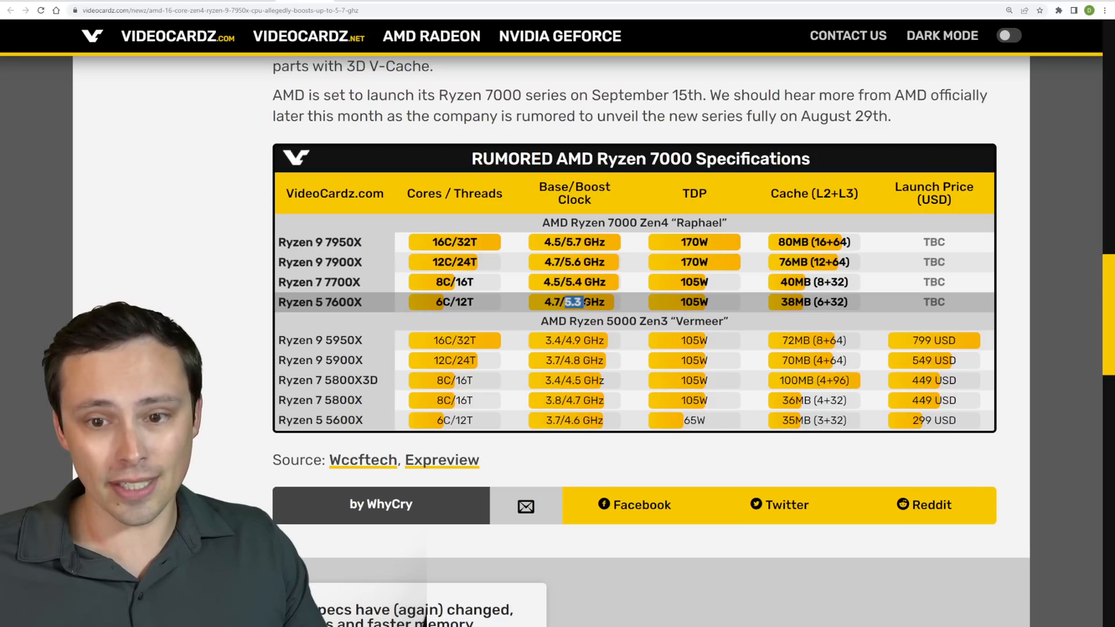
double_click(338, 282)
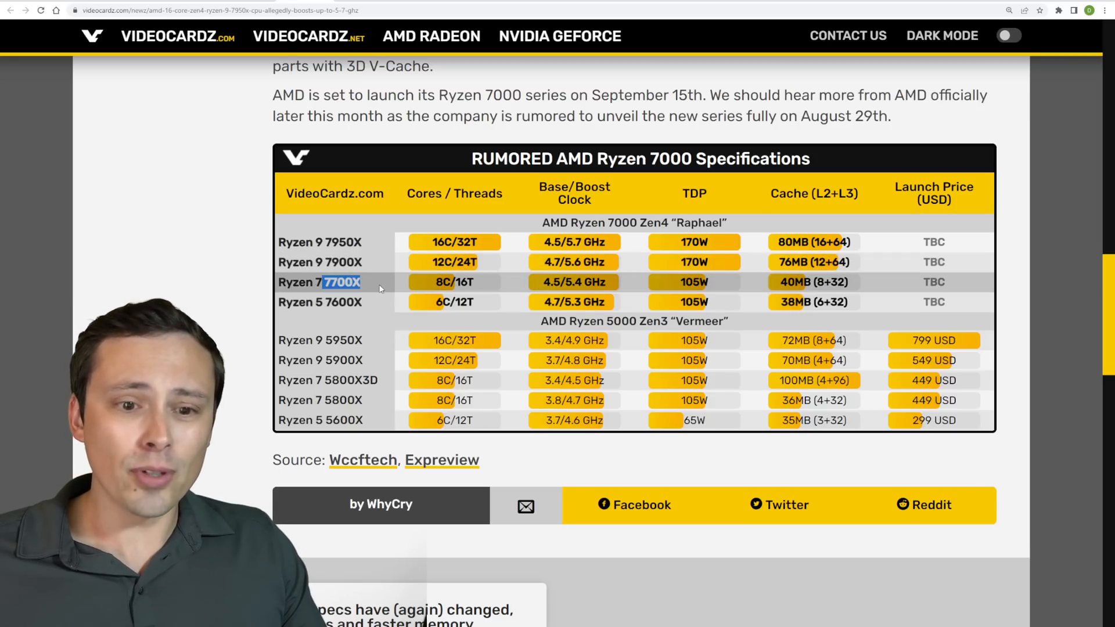
mouse_move(382, 283)
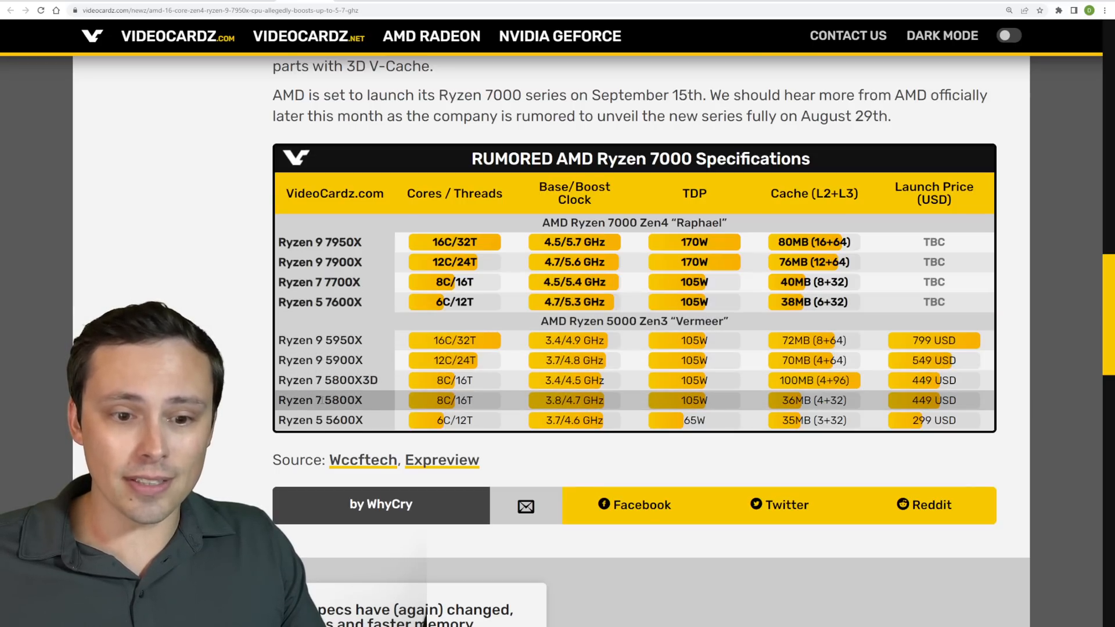
double_click(341, 400)
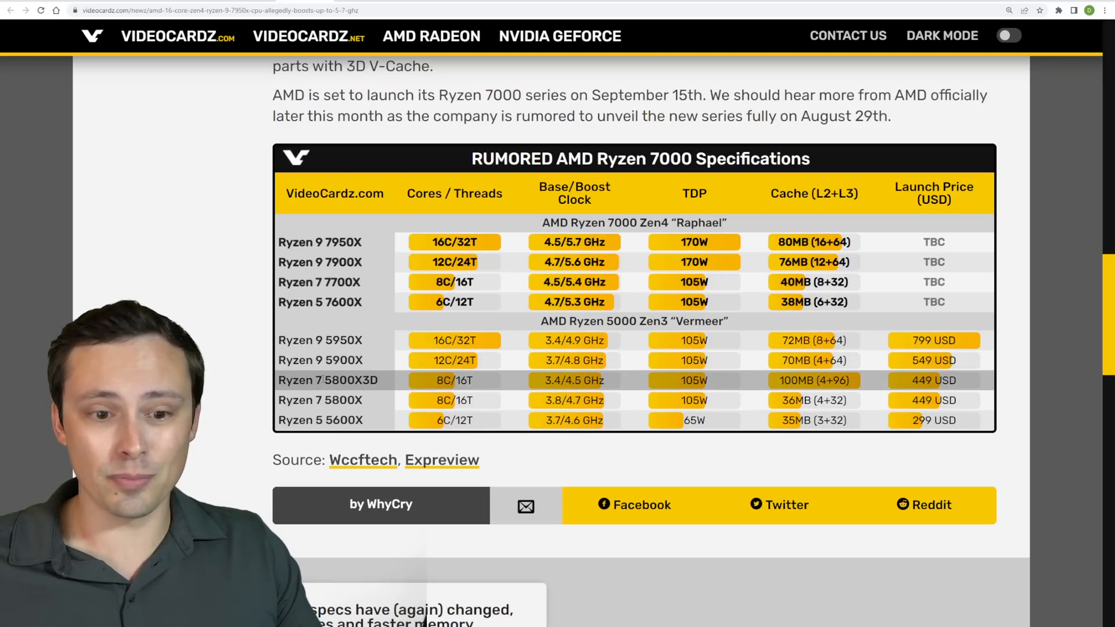
double_click(348, 380)
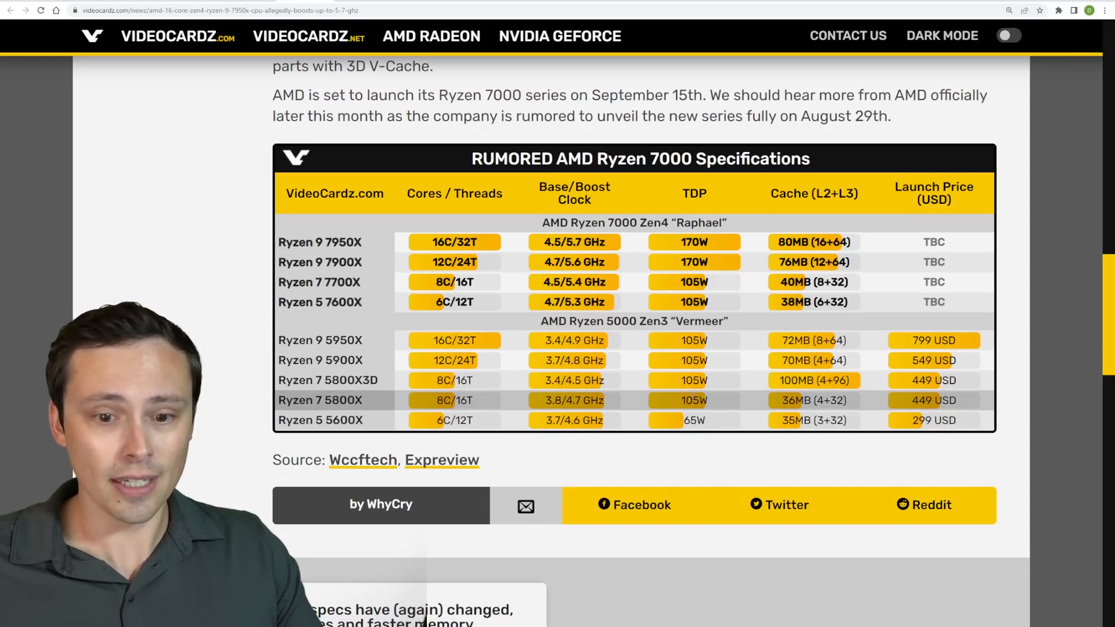
double_click(692, 282)
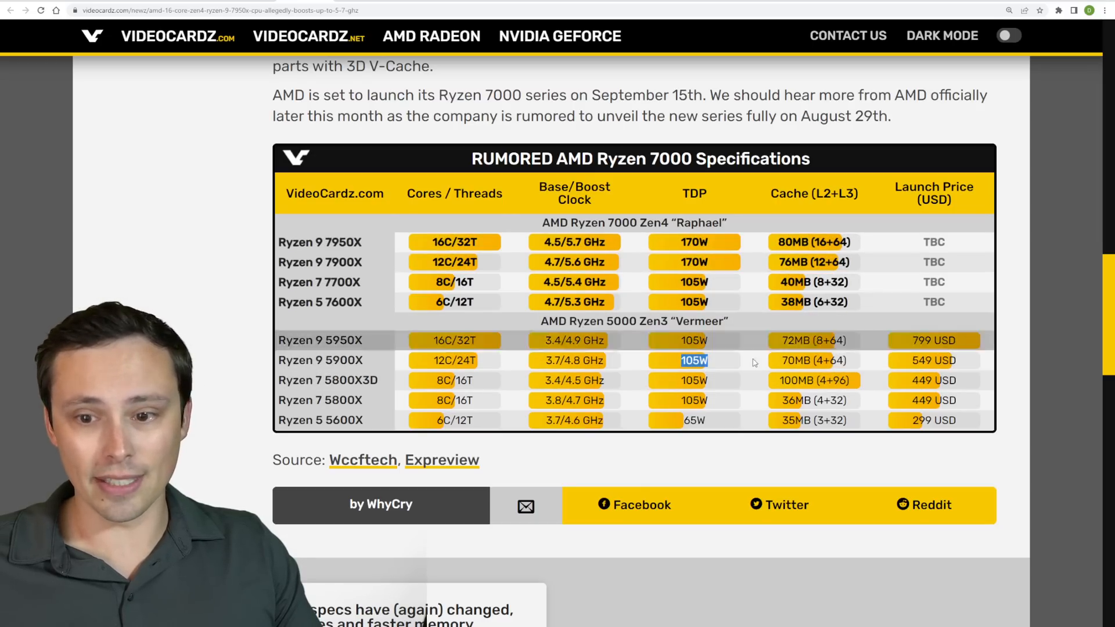
mouse_move(764, 266)
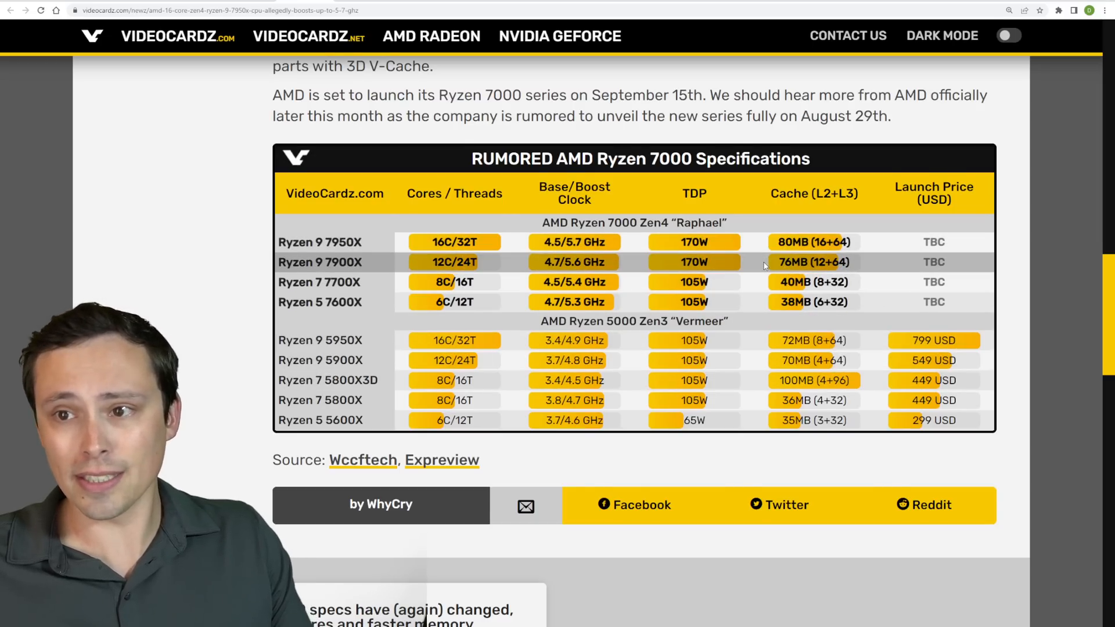
scroll(up, 3)
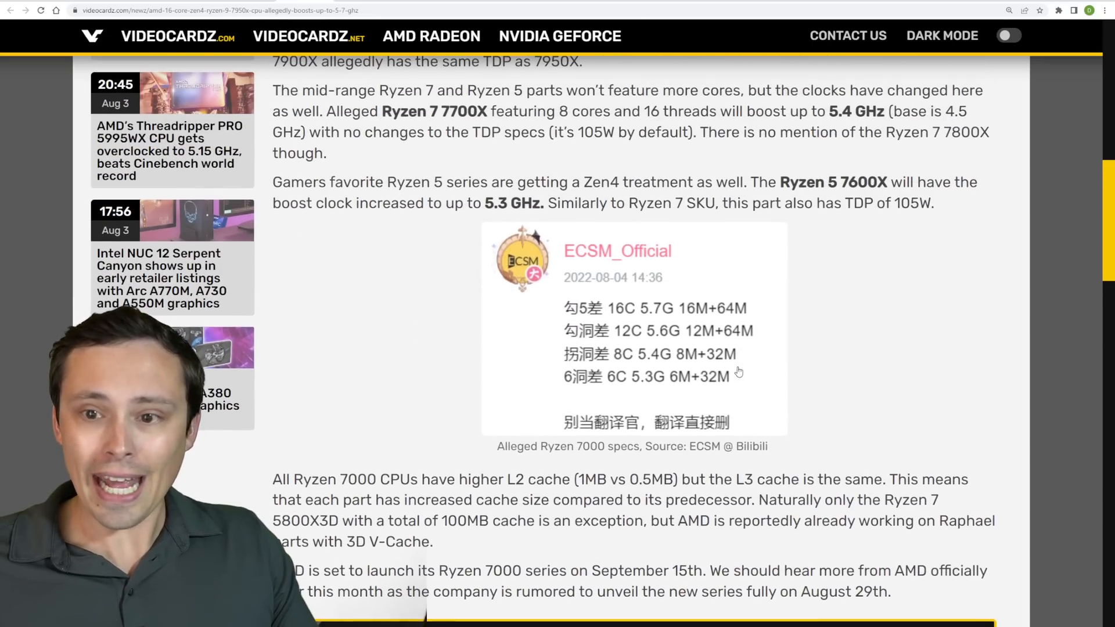
scroll(up, 3)
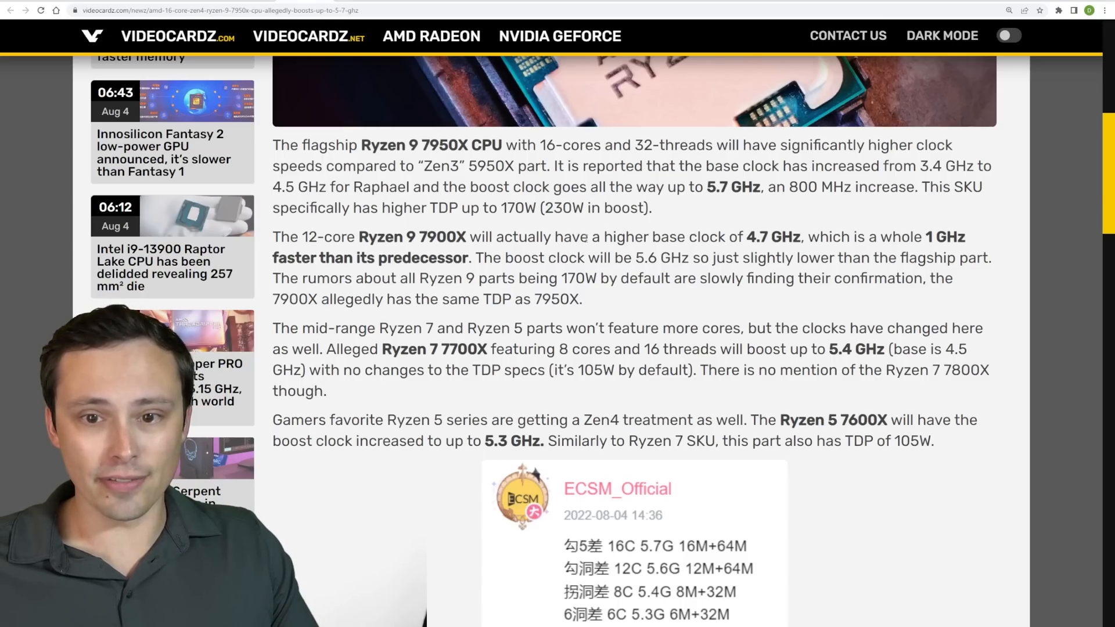
scroll(down, 3)
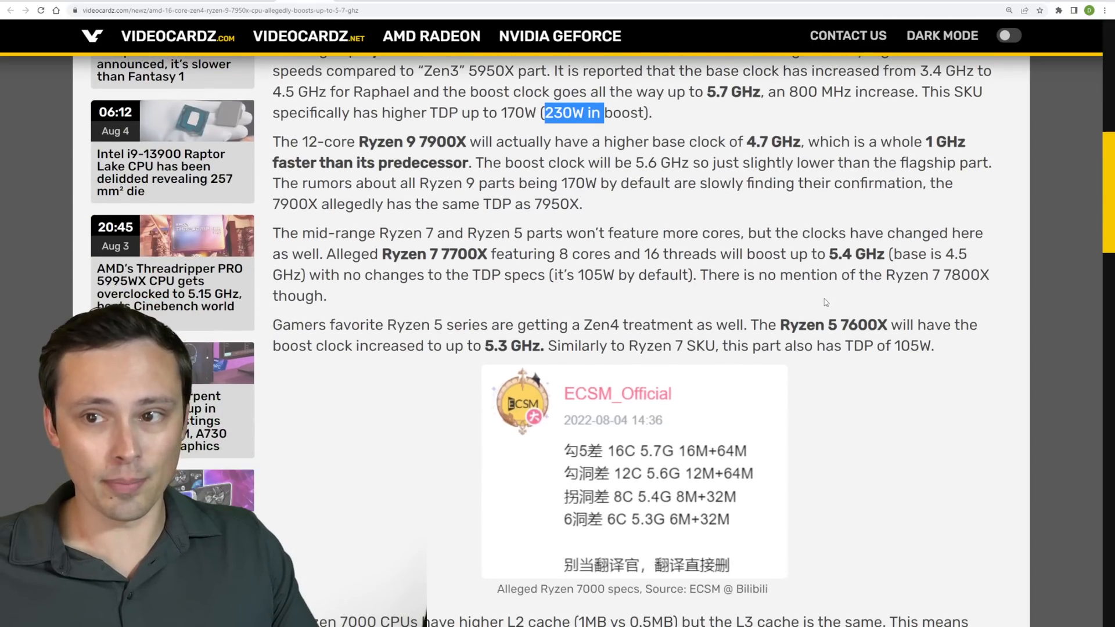
scroll(down, 3)
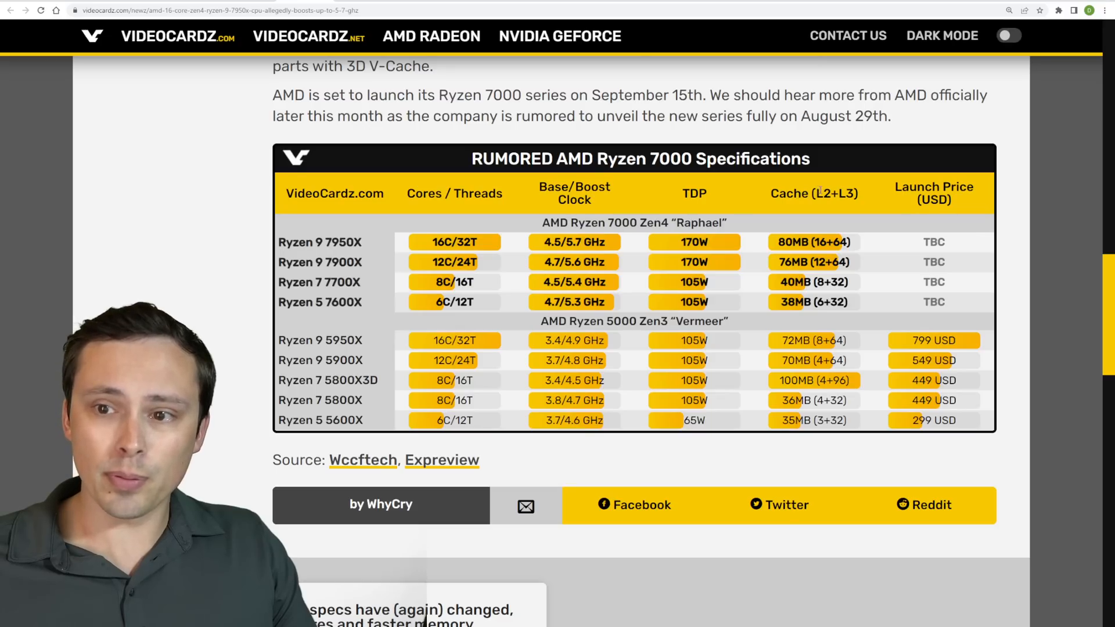
Step: Scroll up through the 7950X/7900X paragraphs and ECSM leak, then back to the specs table
double_click(825, 194)
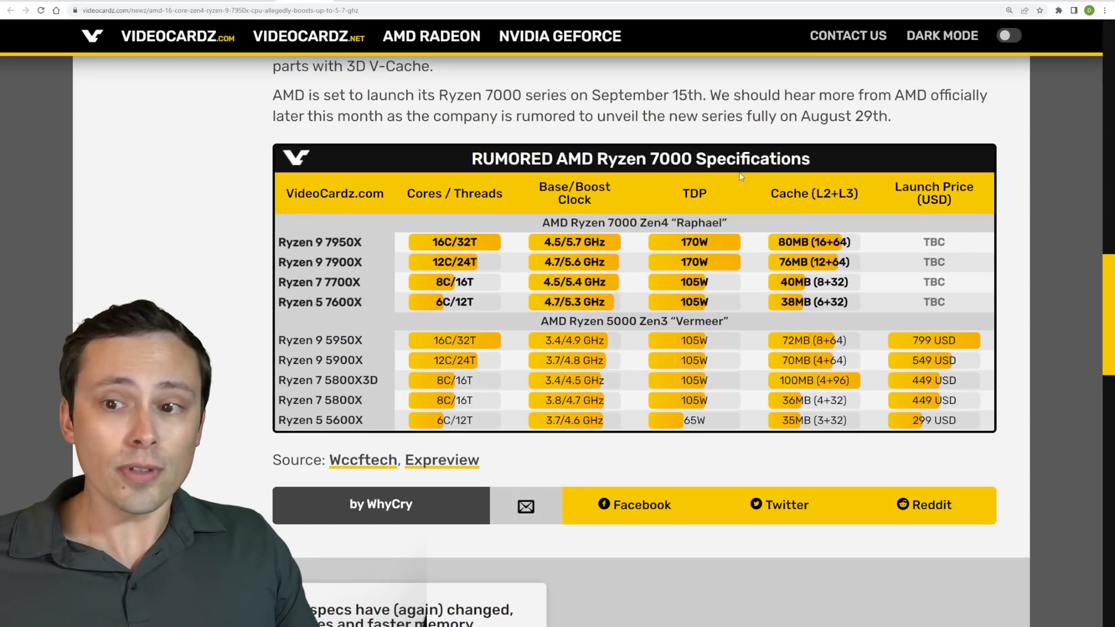
scroll(up, 3)
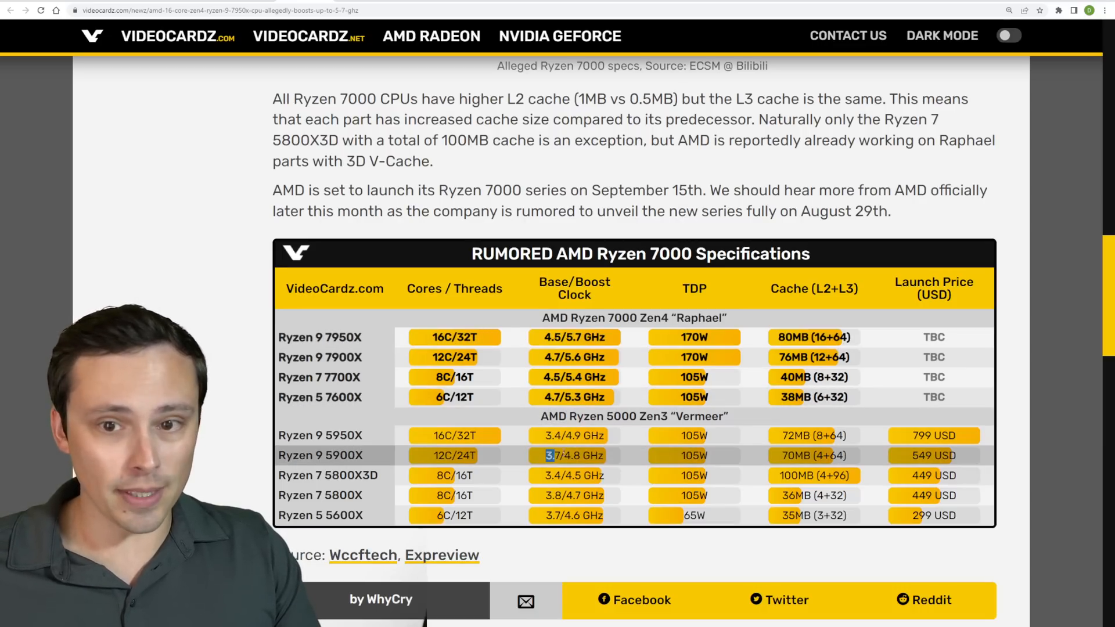
scroll(up, 3)
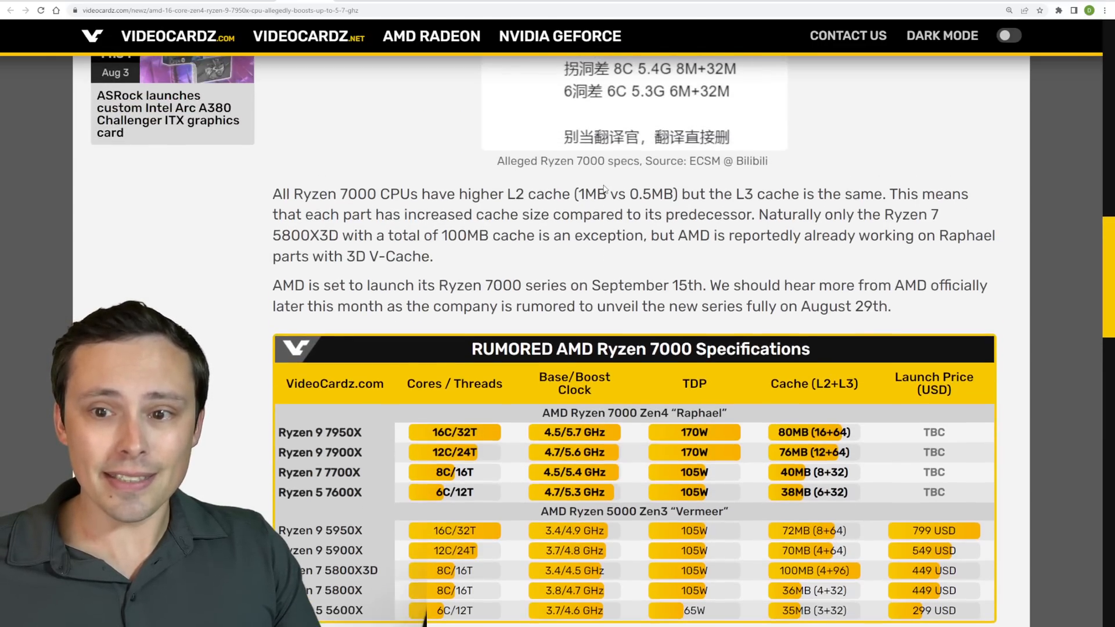
scroll(up, 3)
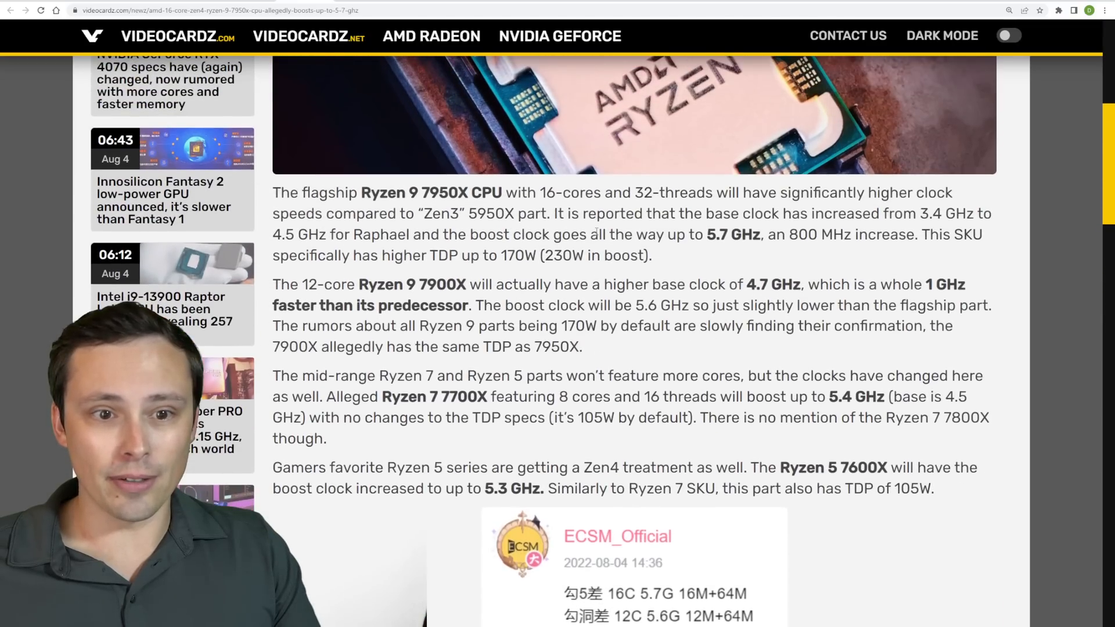
scroll(down, 3)
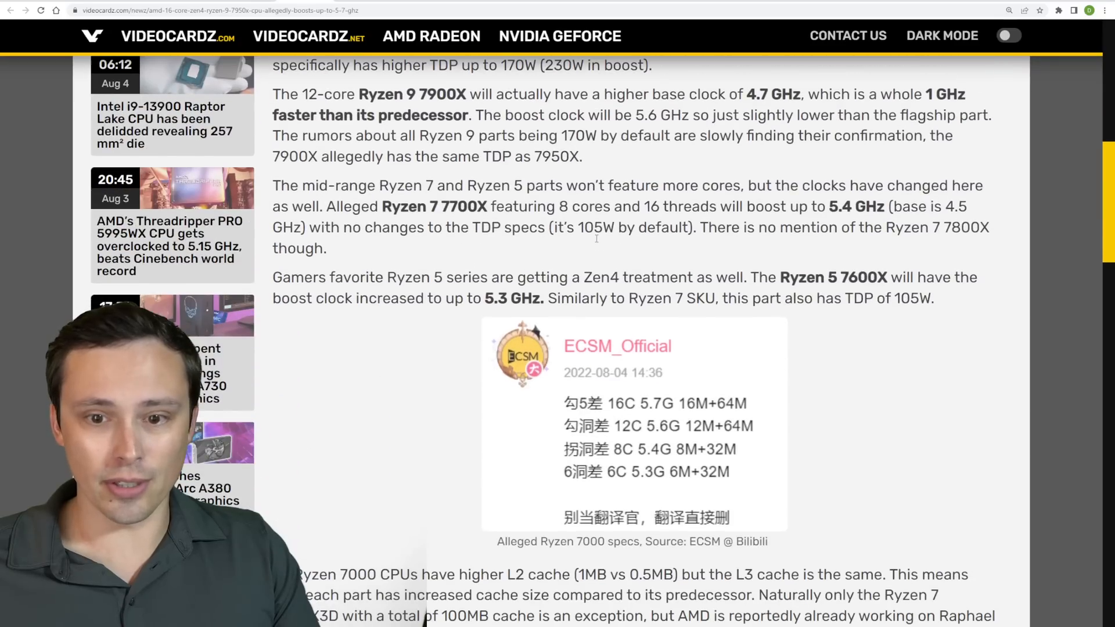
scroll(down, 3)
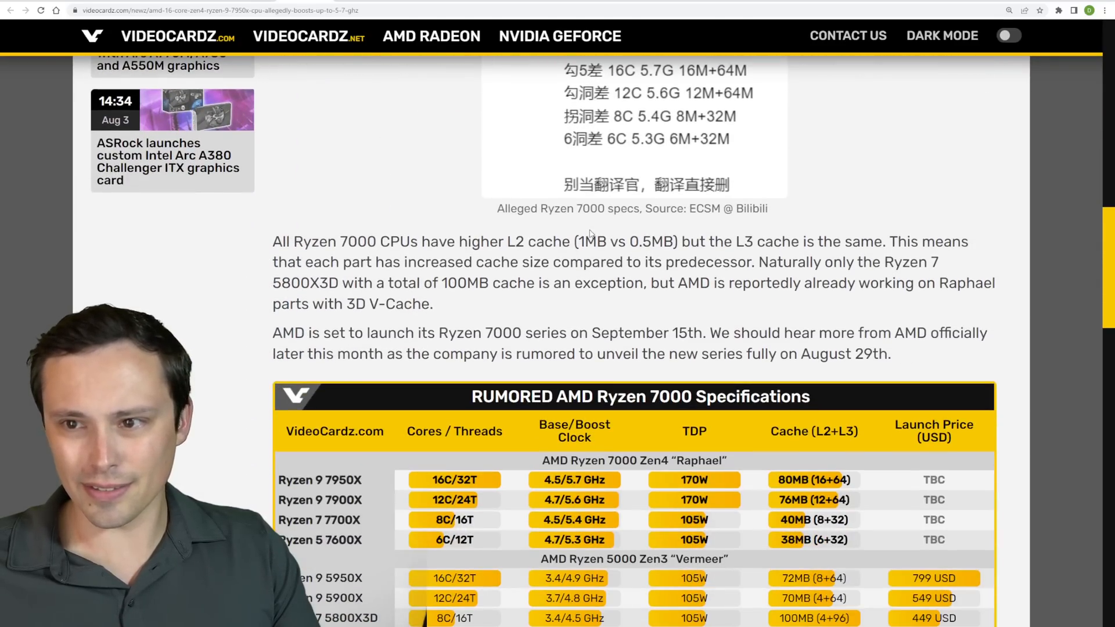
scroll(down, 3)
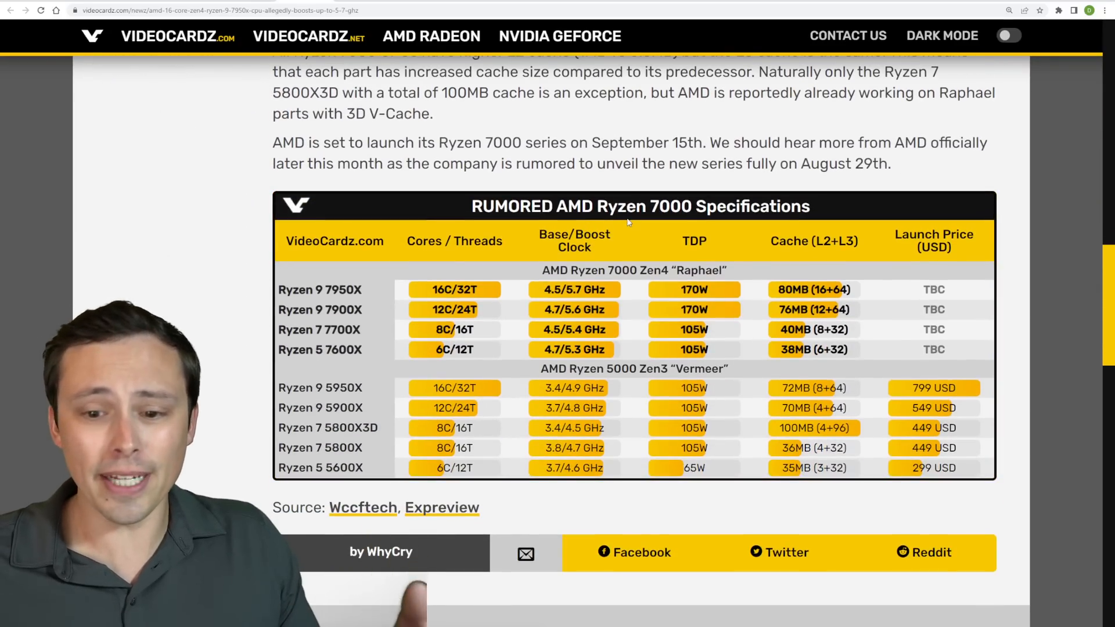
mouse_move(517, 126)
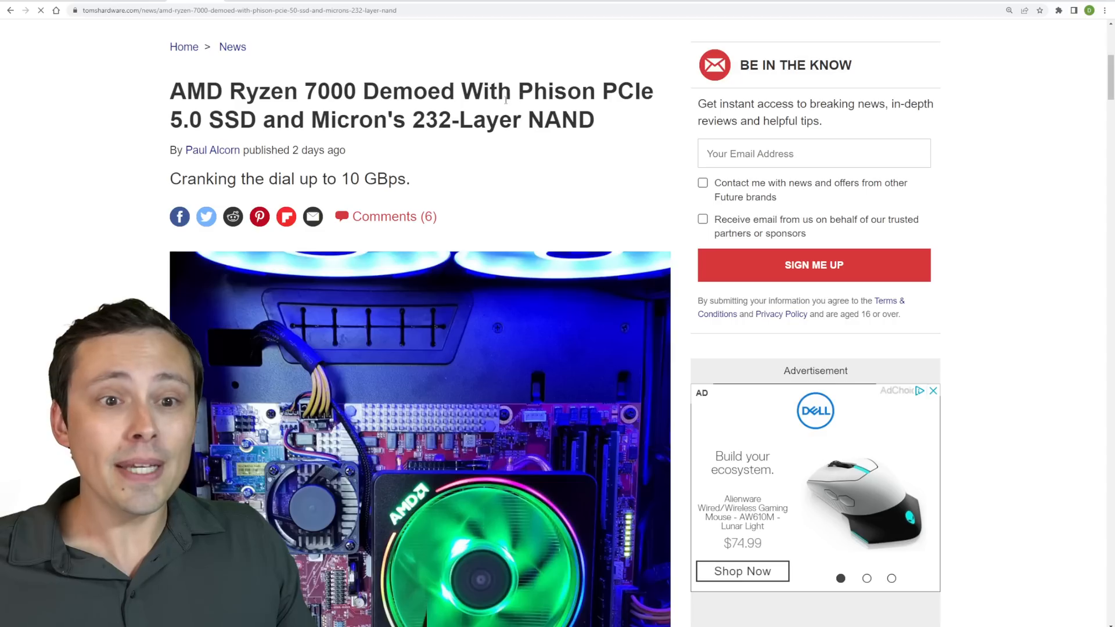
mouse_move(568, 200)
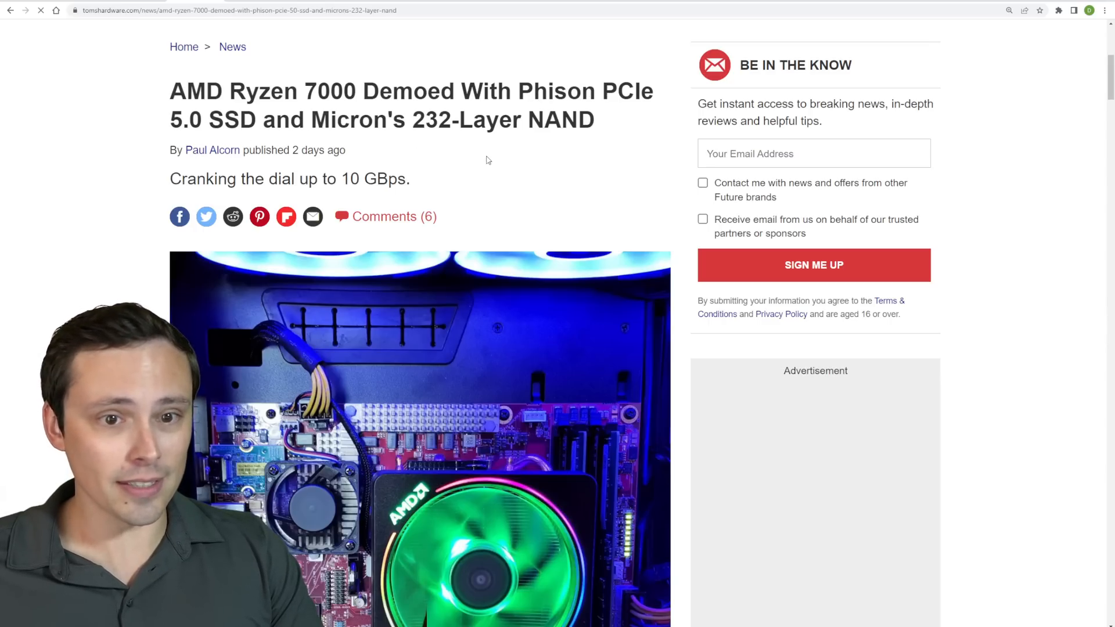
Step: Scroll to the 10 GBps CrystalDiskMark result, then back up to the headline
scroll(down, 3)
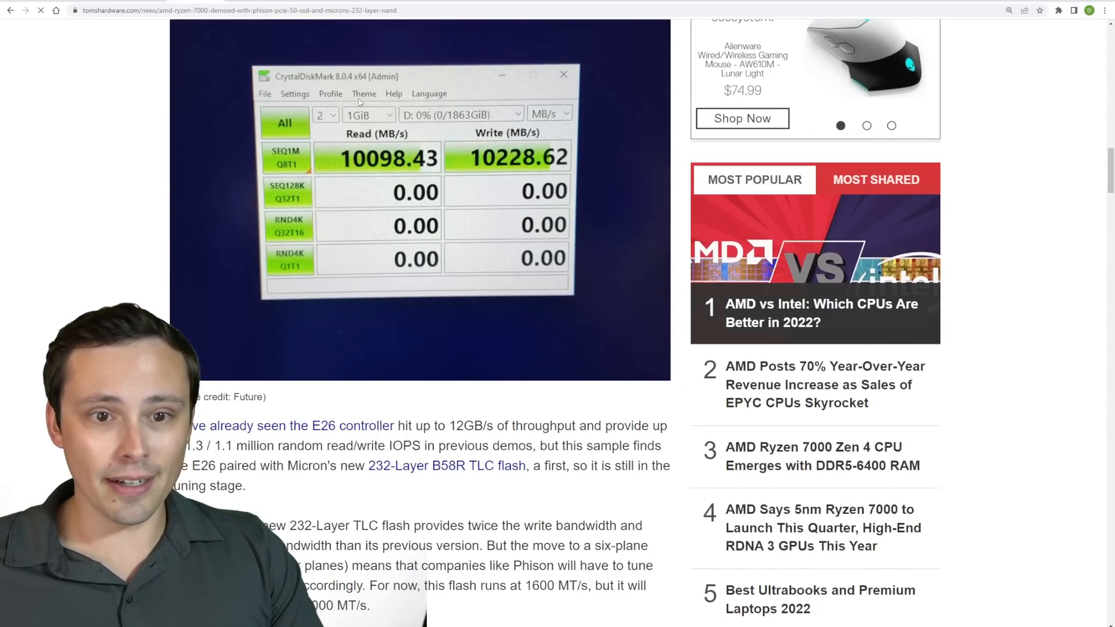
mouse_move(361, 167)
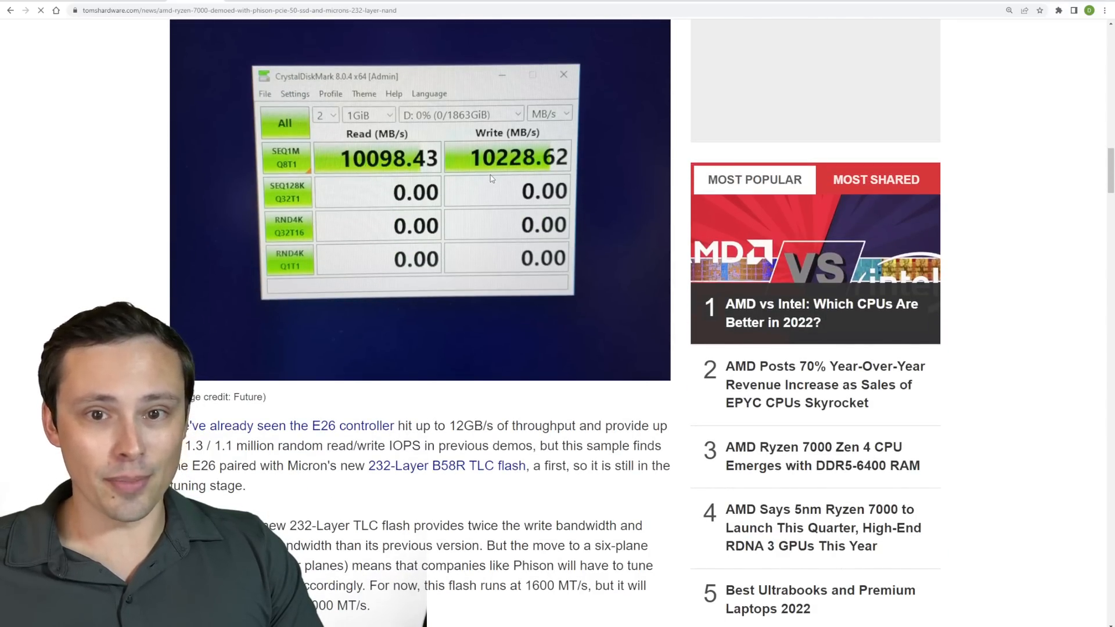
scroll(up, 3)
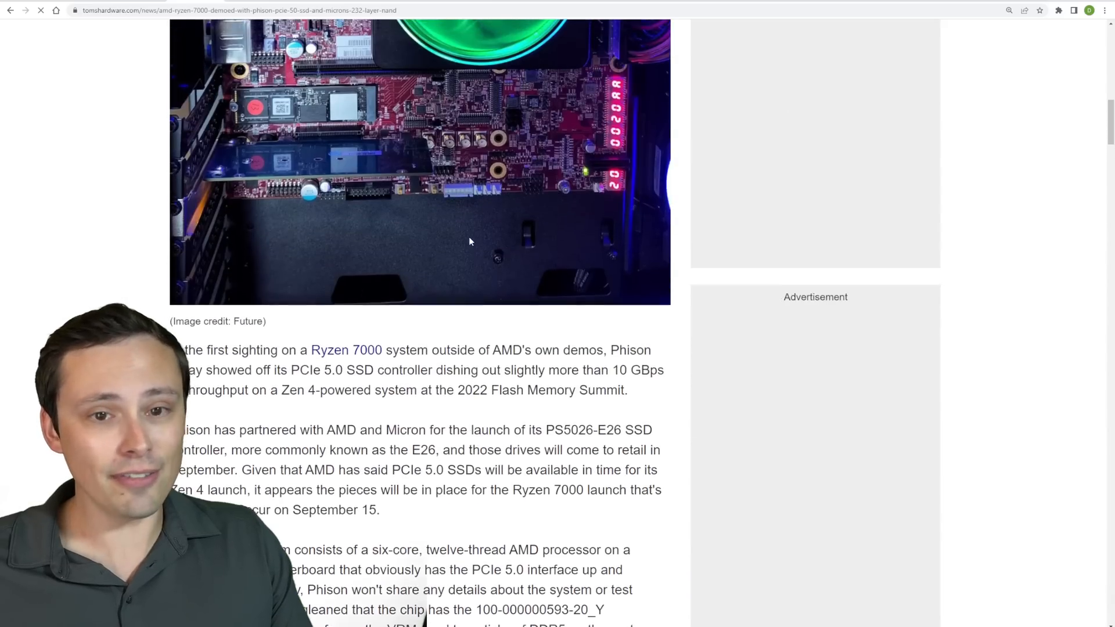
scroll(up, 3)
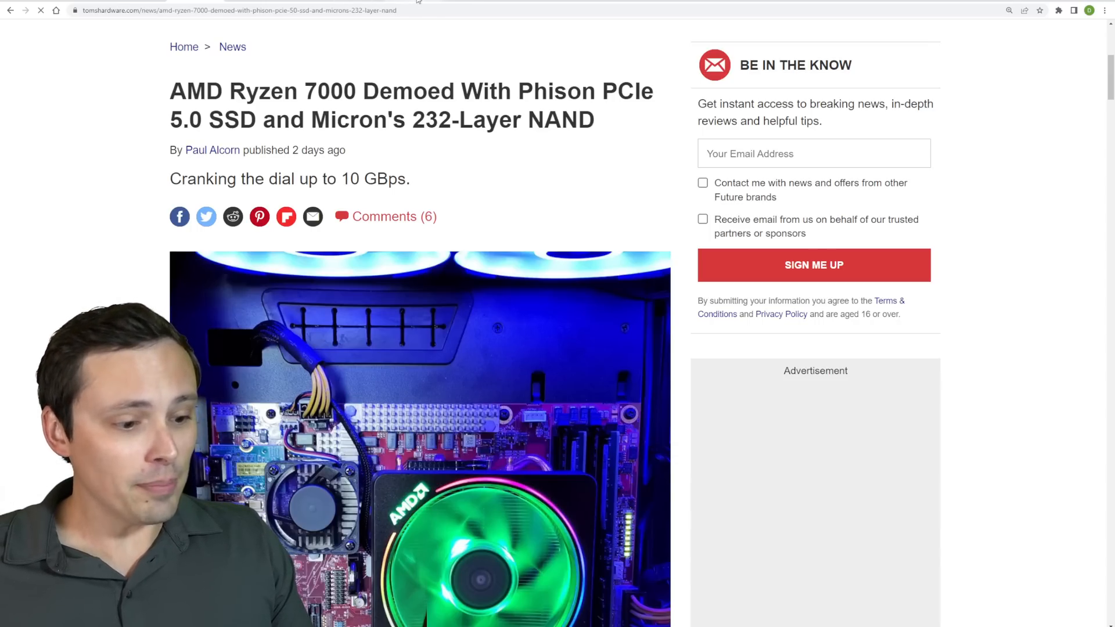
Step: Switch to the Core i7-13700K CPU-Z leak article and scroll through its screenshots
click(235, 9)
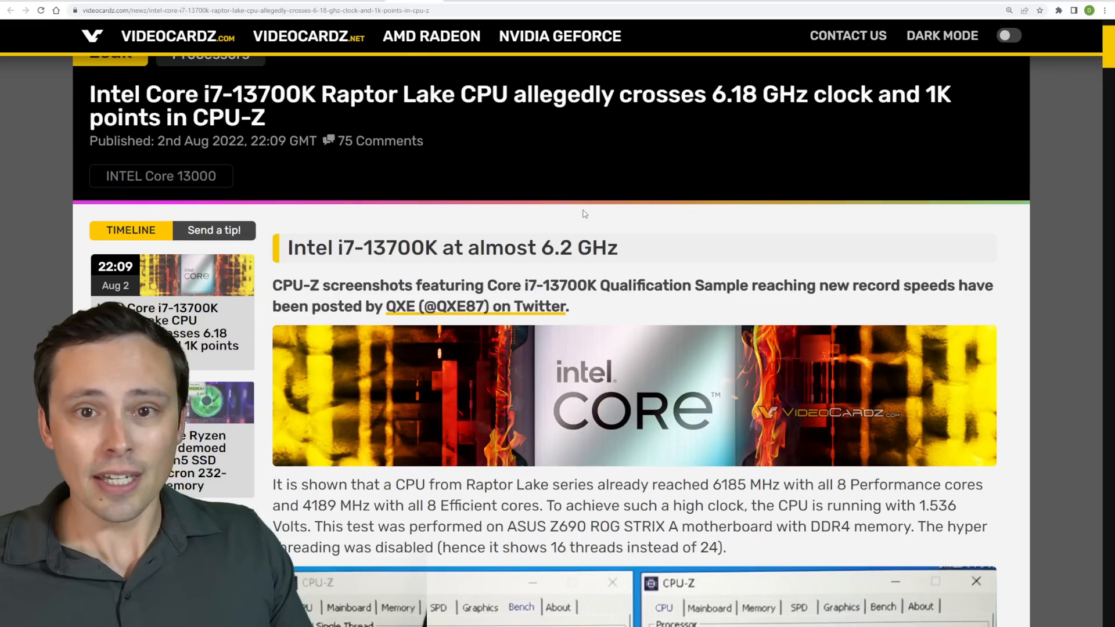
mouse_move(449, 219)
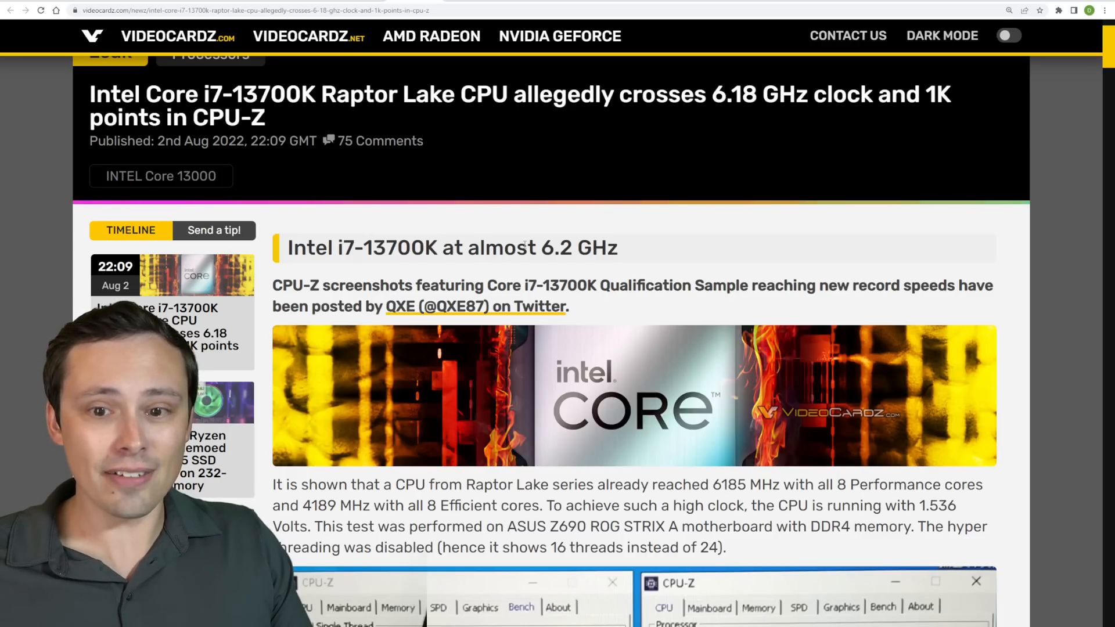
scroll(down, 3)
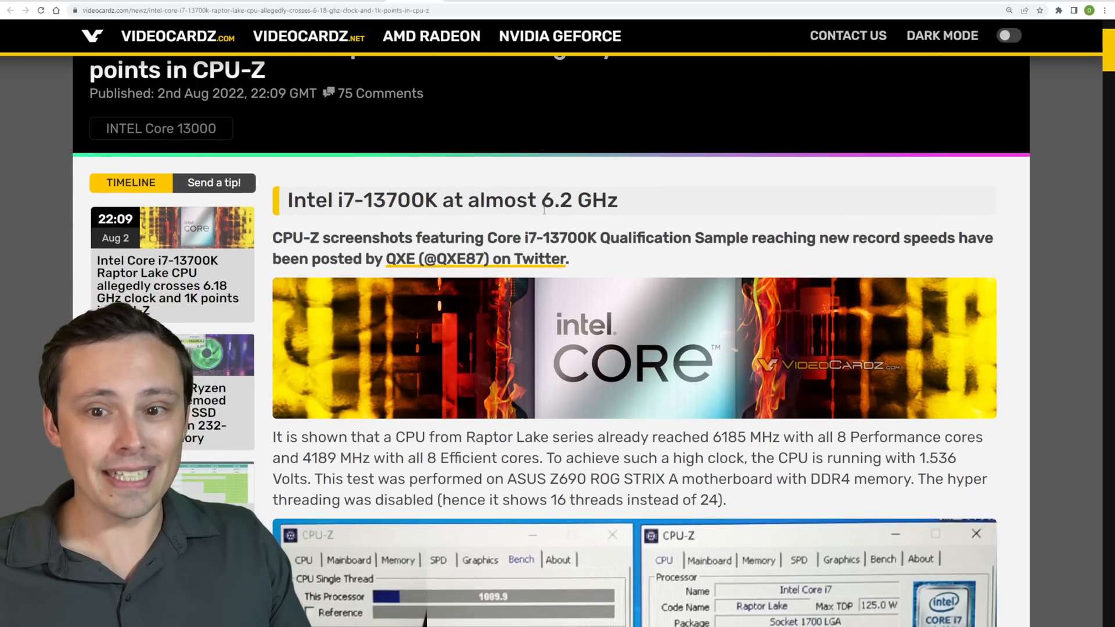
scroll(down, 3)
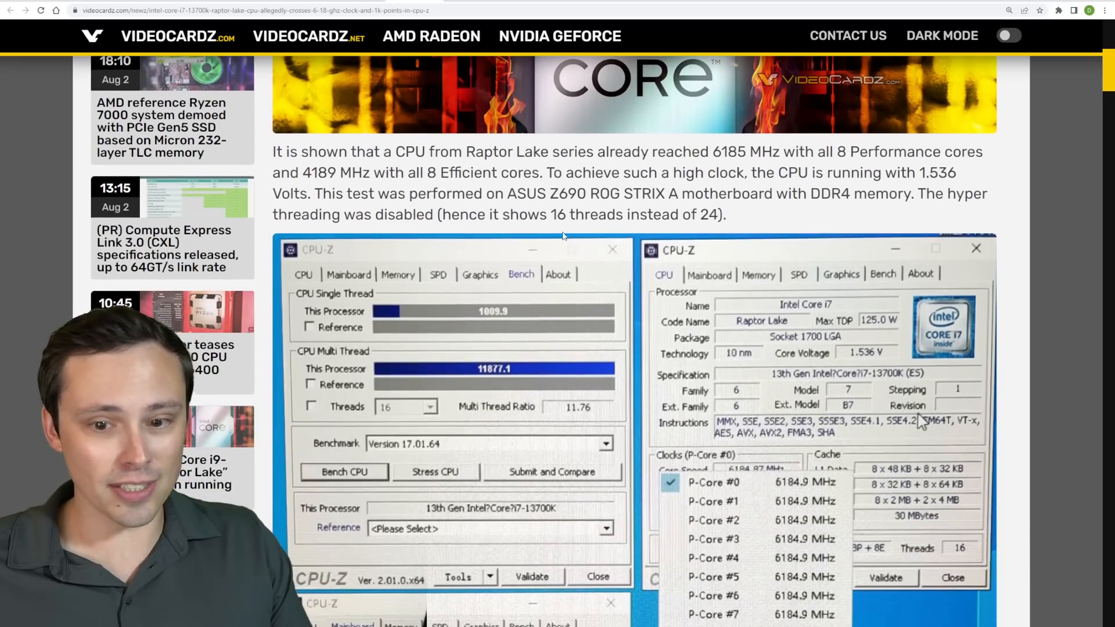
scroll(down, 3)
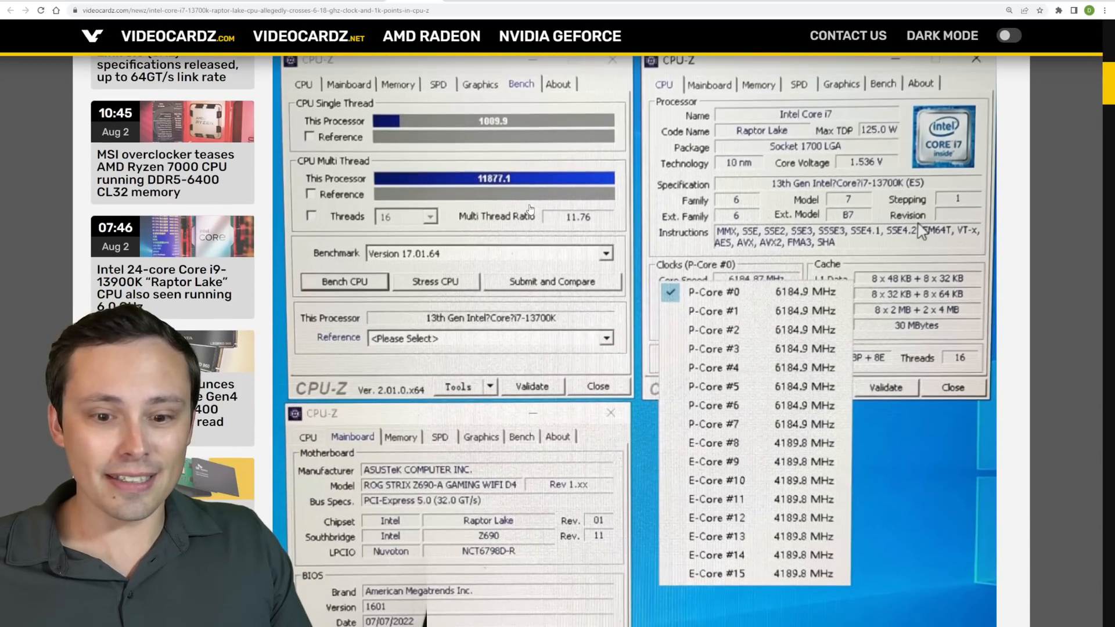
scroll(down, 3)
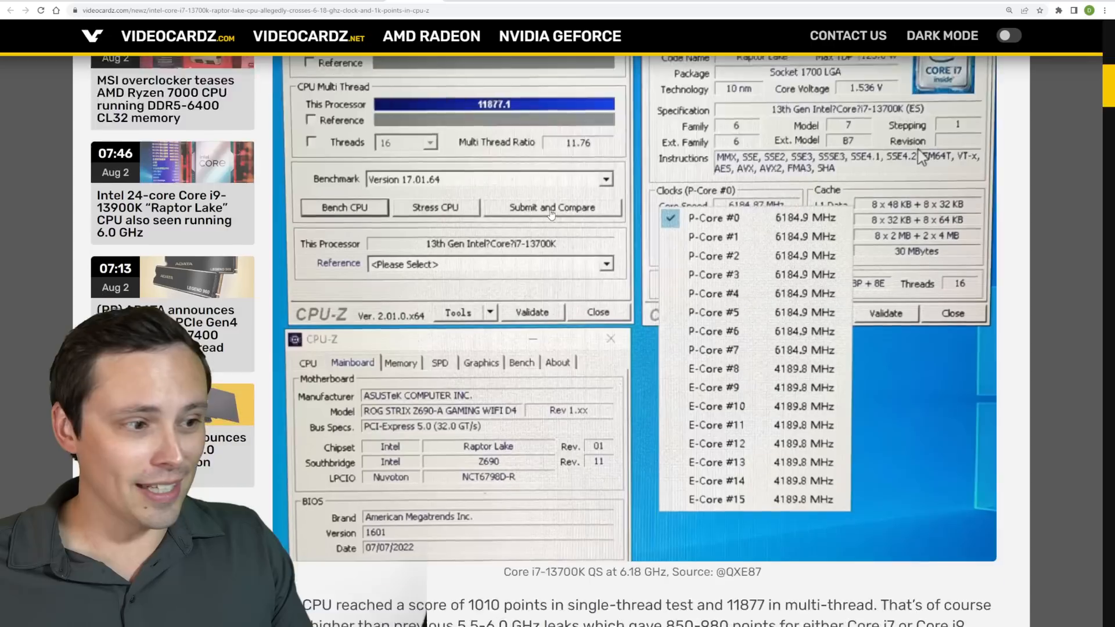
scroll(down, 3)
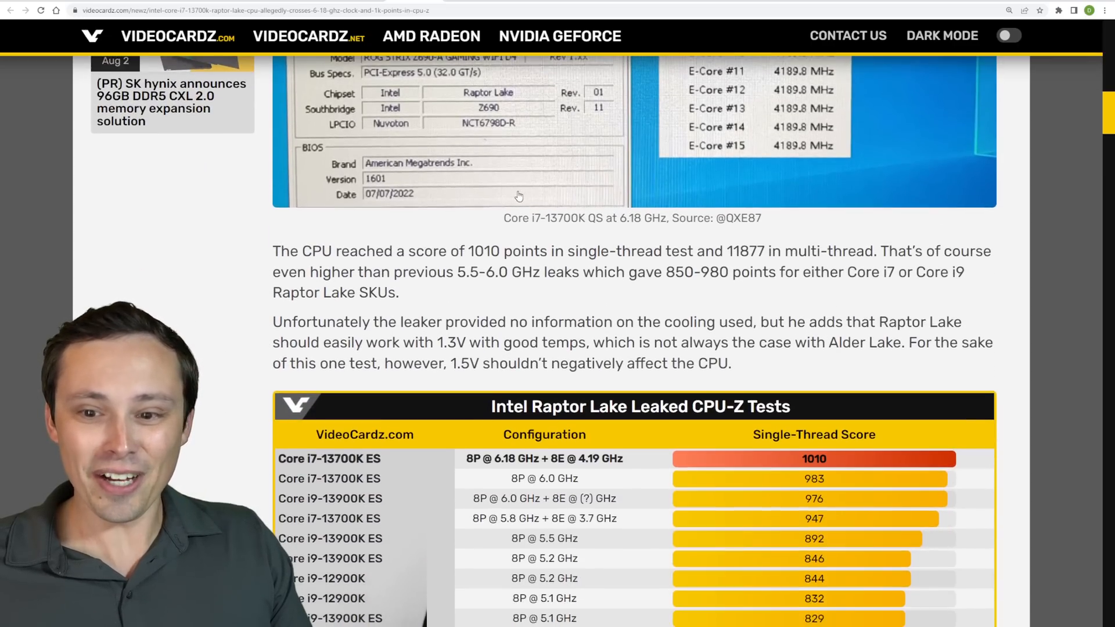
scroll(down, 3)
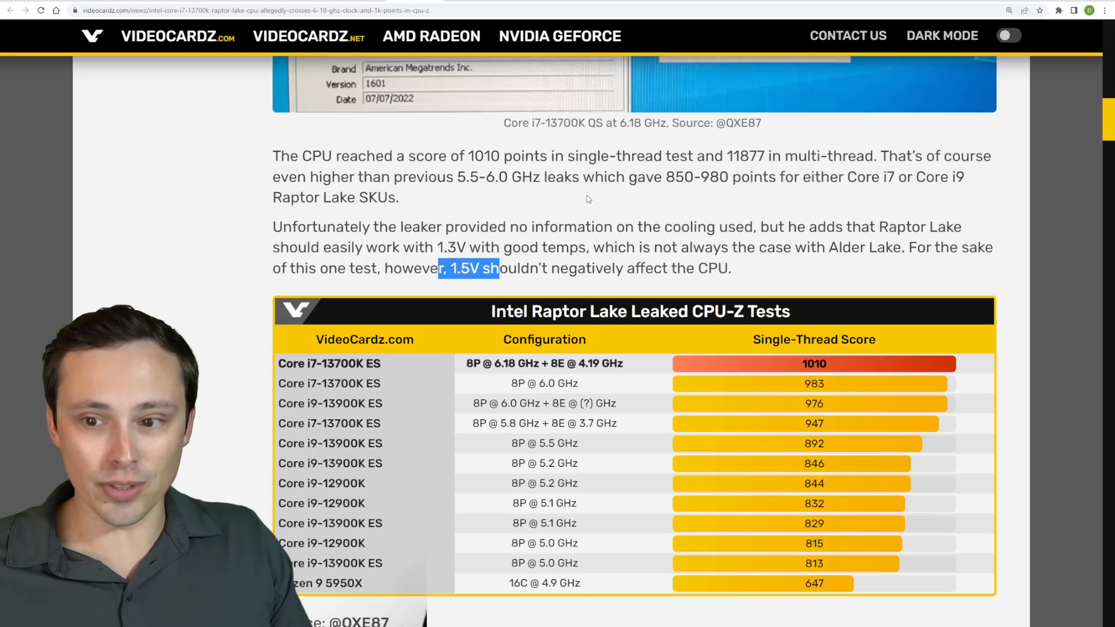
Step: Review the 6.18 GHz score table, then scroll back up the article
scroll(down, 3)
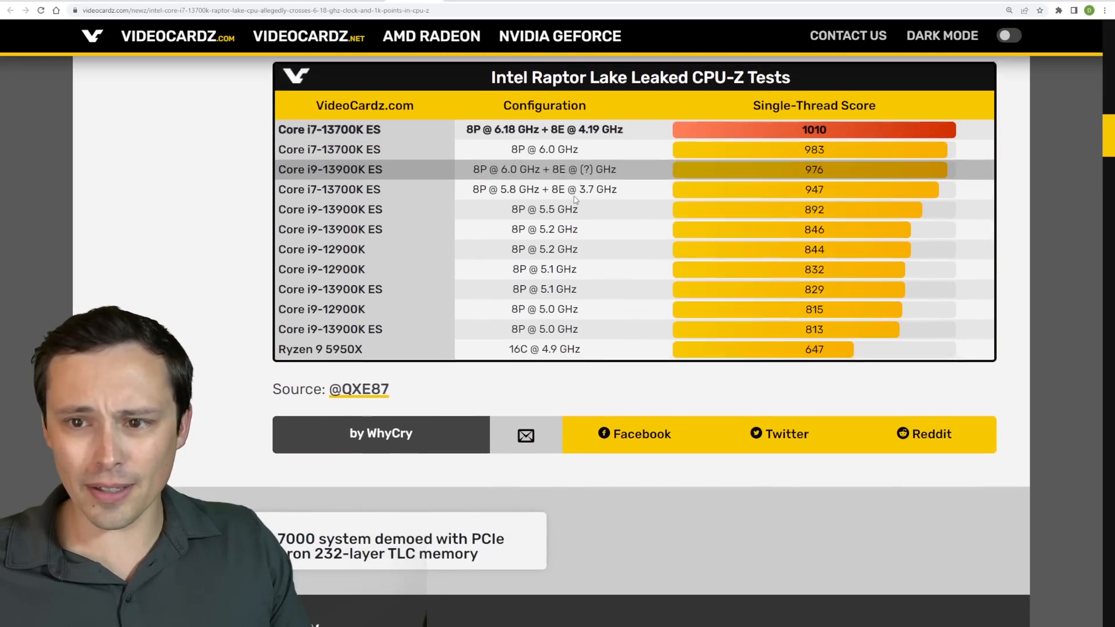
scroll(up, 3)
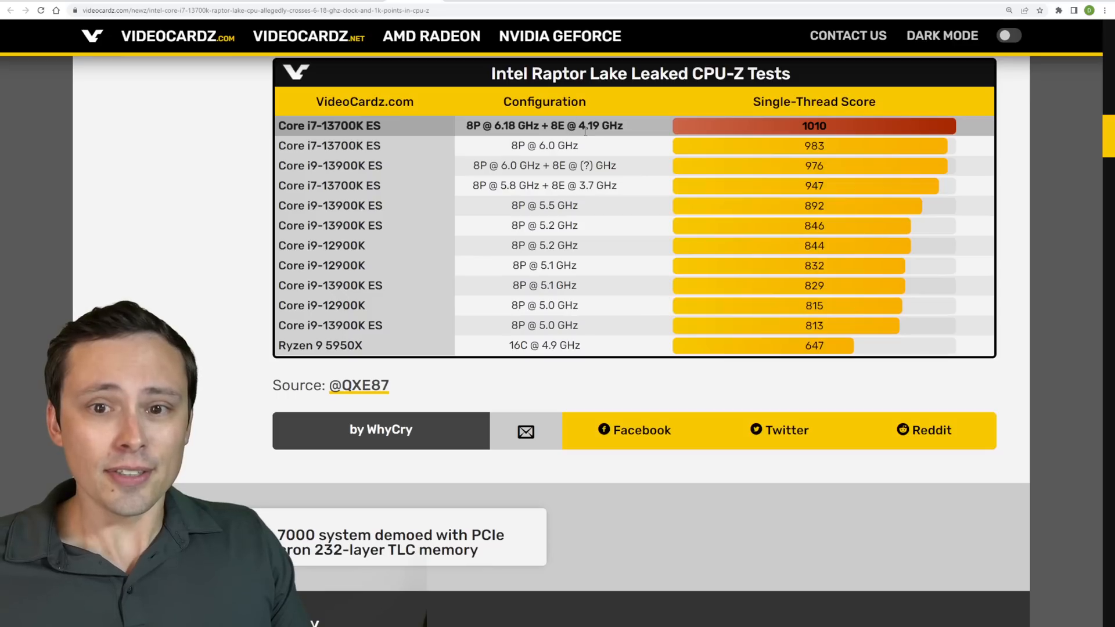
scroll(up, 3)
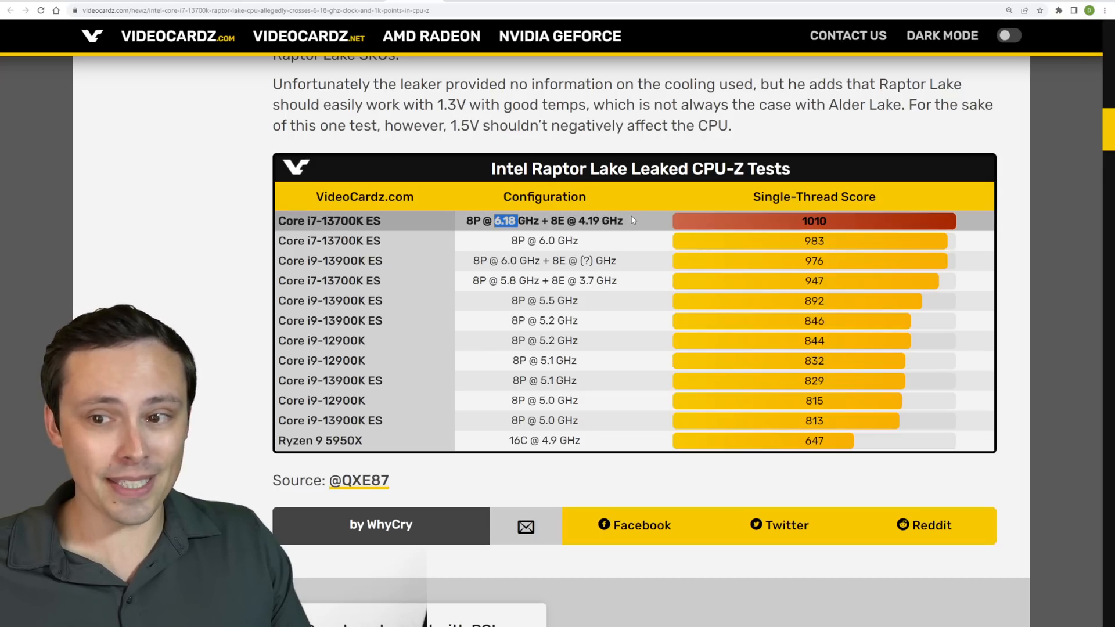
scroll(up, 3)
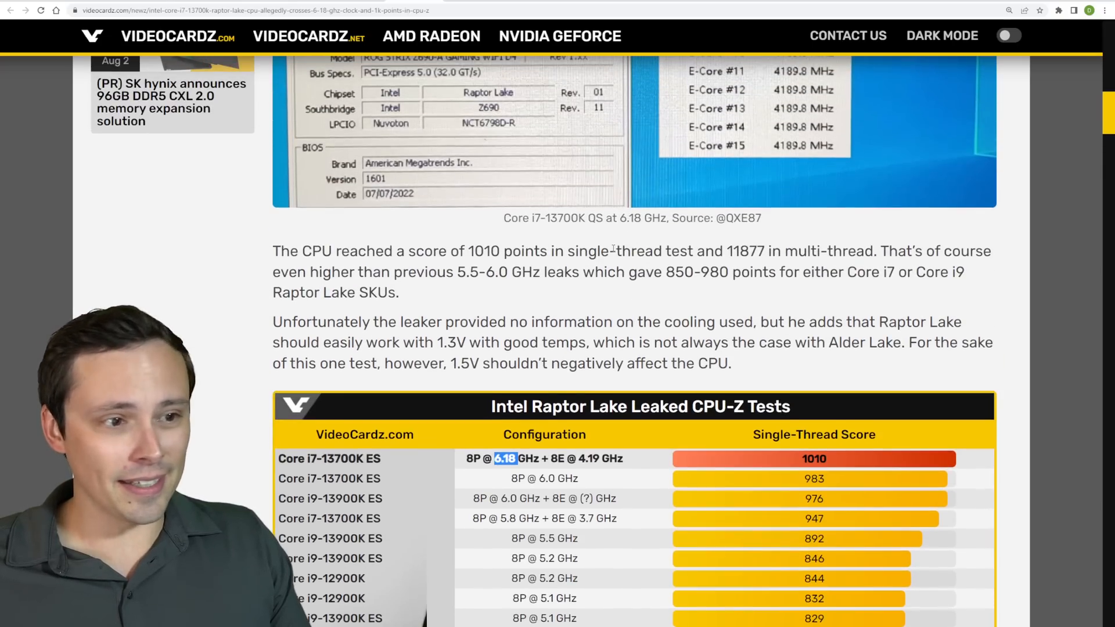
scroll(up, 3)
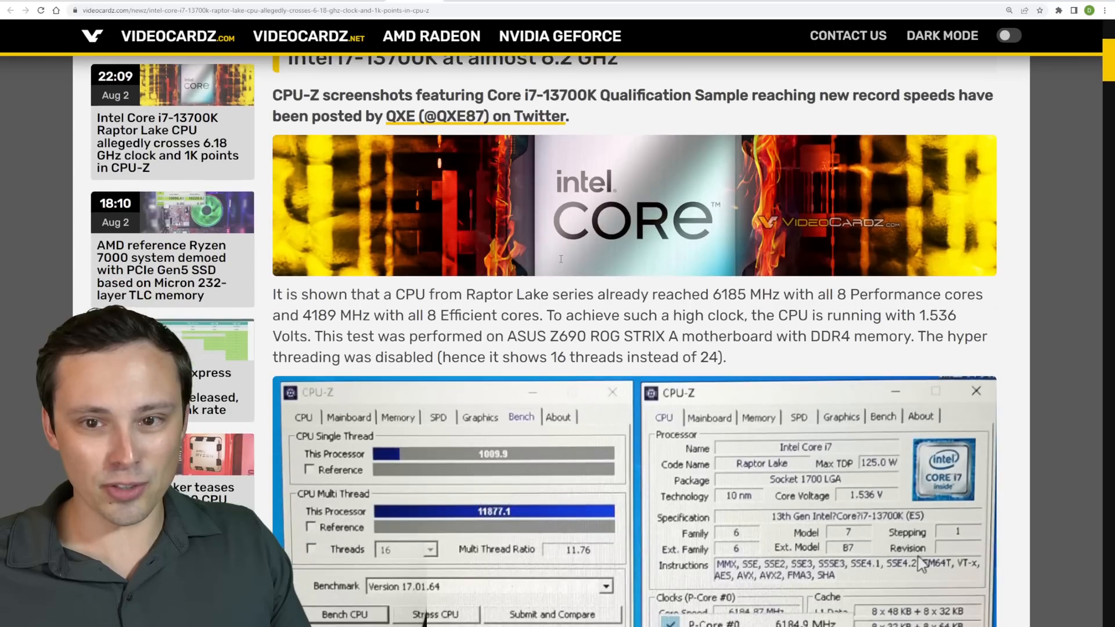
scroll(up, 3)
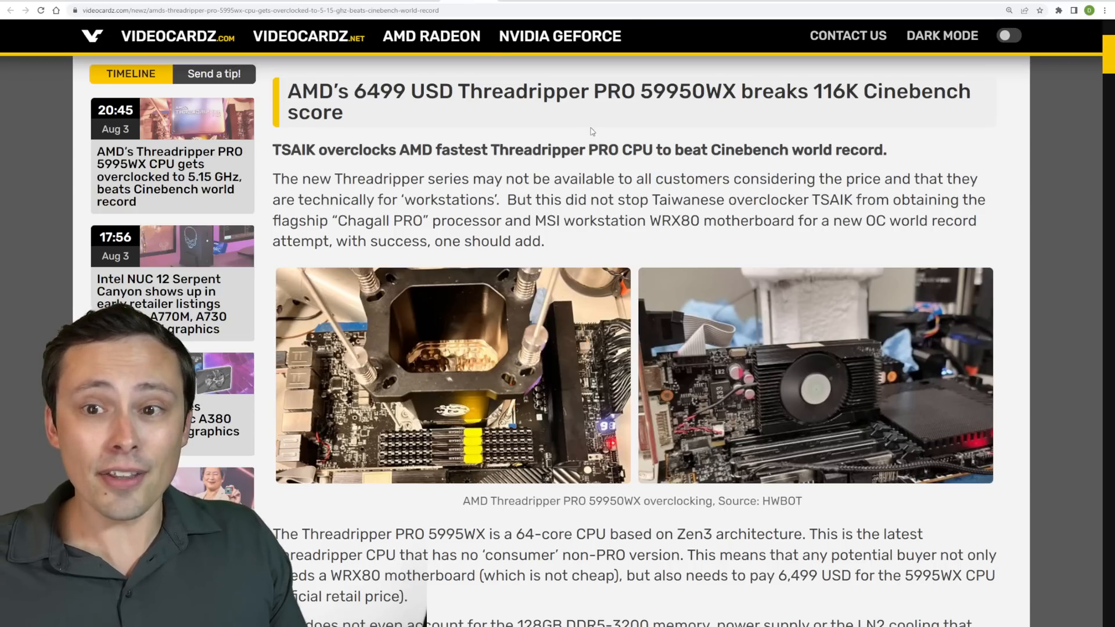
Step: Highlight the Cinebench world record headline phrase and scroll to the 116142-point result
scroll(up, 3)
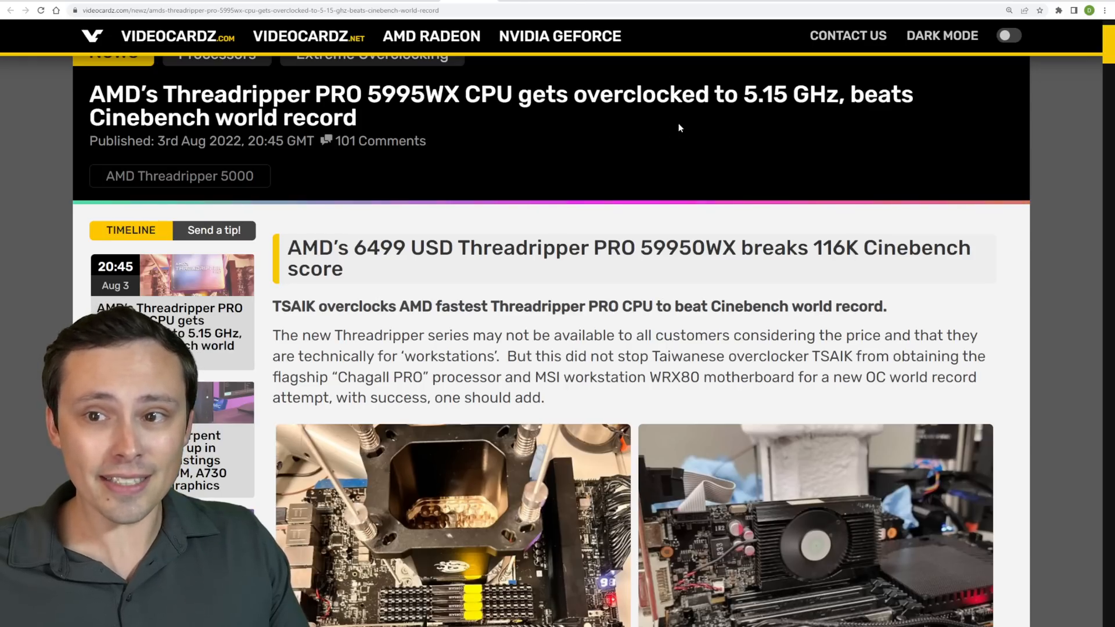
double_click(790, 93)
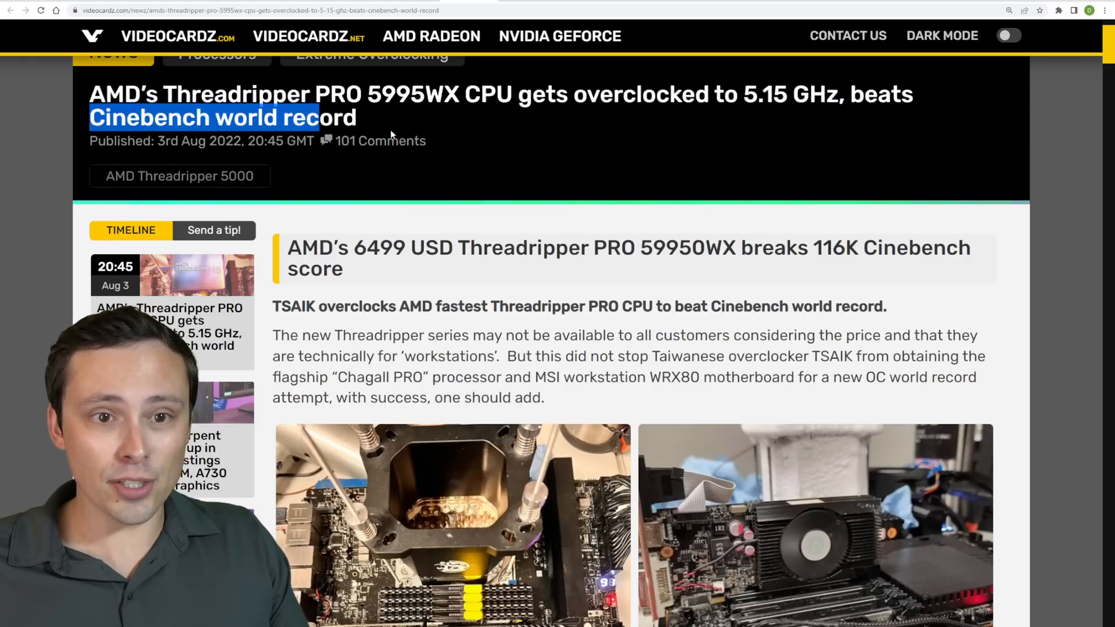
scroll(down, 3)
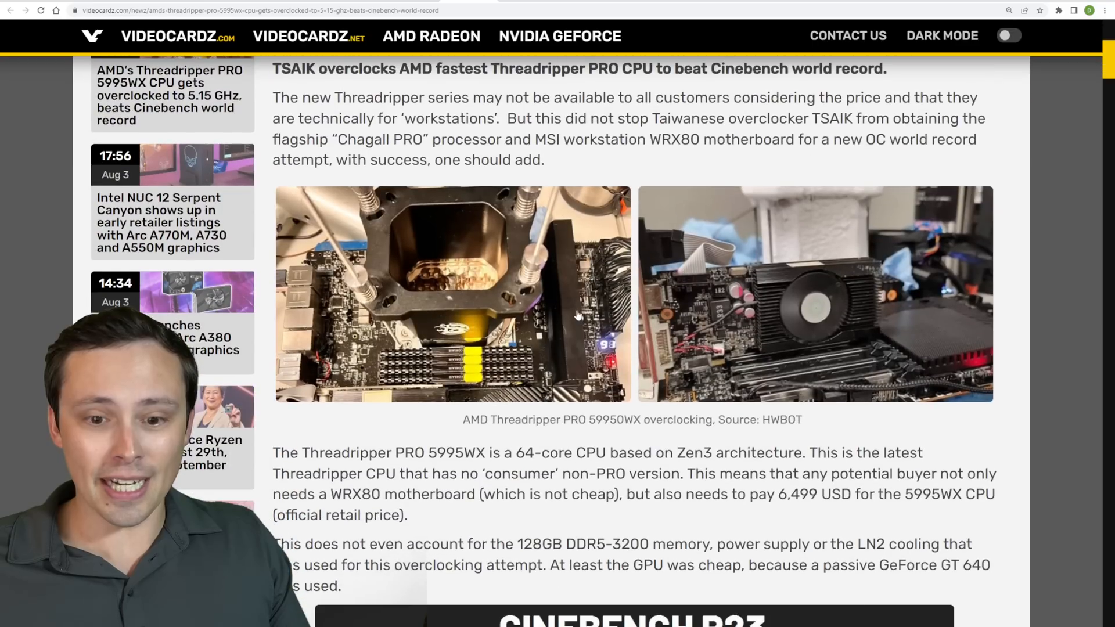
scroll(down, 3)
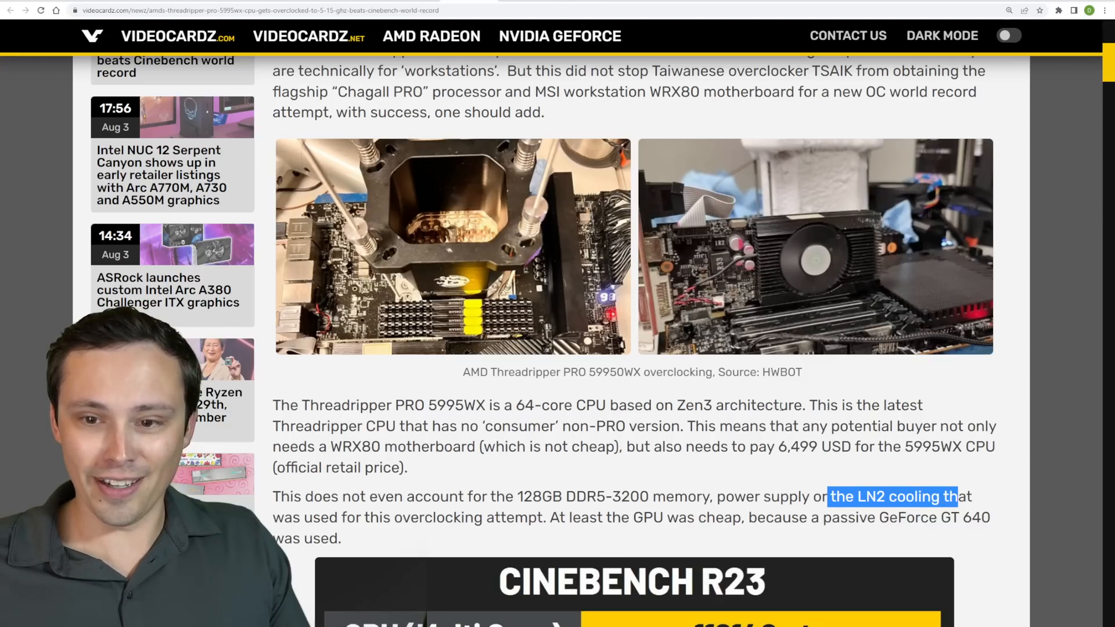
scroll(down, 3)
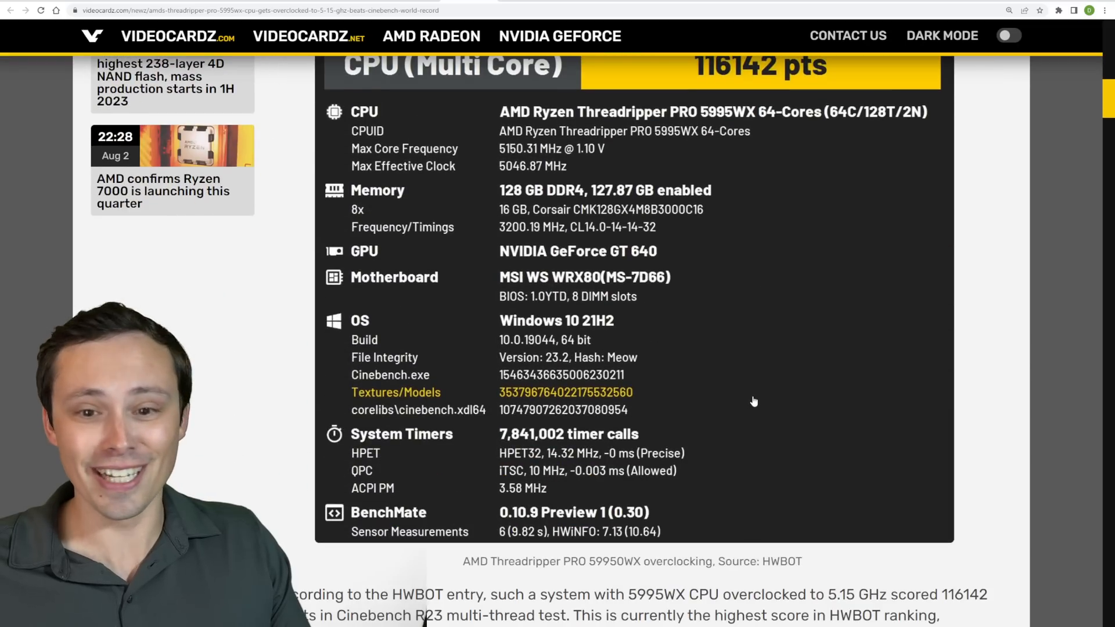
scroll(up, 3)
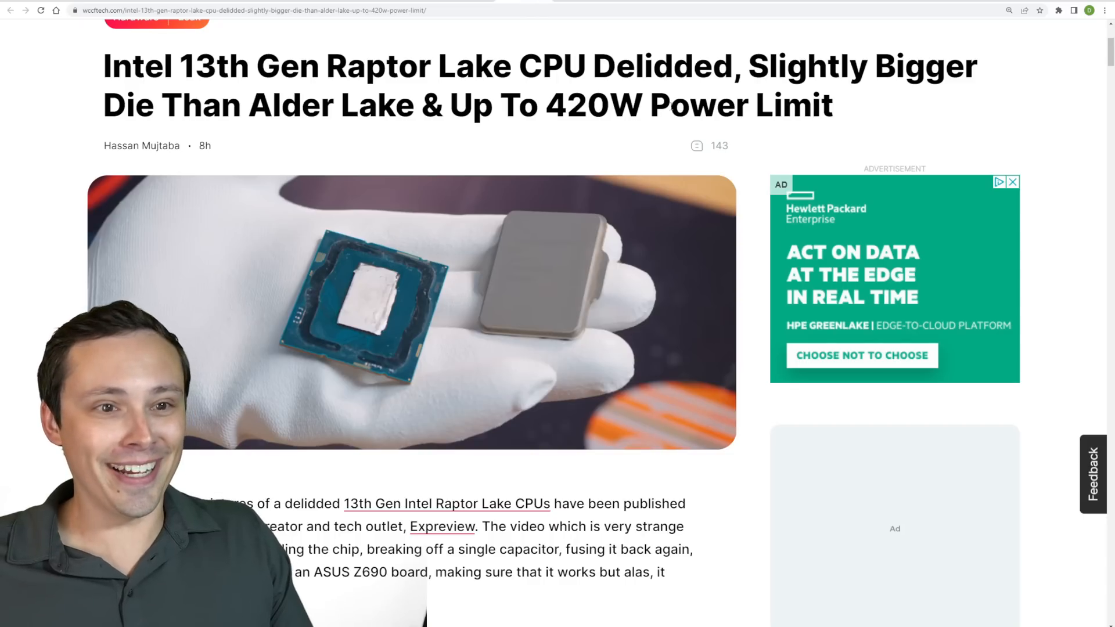
Step: Scroll through the Raptor Lake delid die-size article, then reach the wccftech Arc A750 Control article
scroll(up, 3)
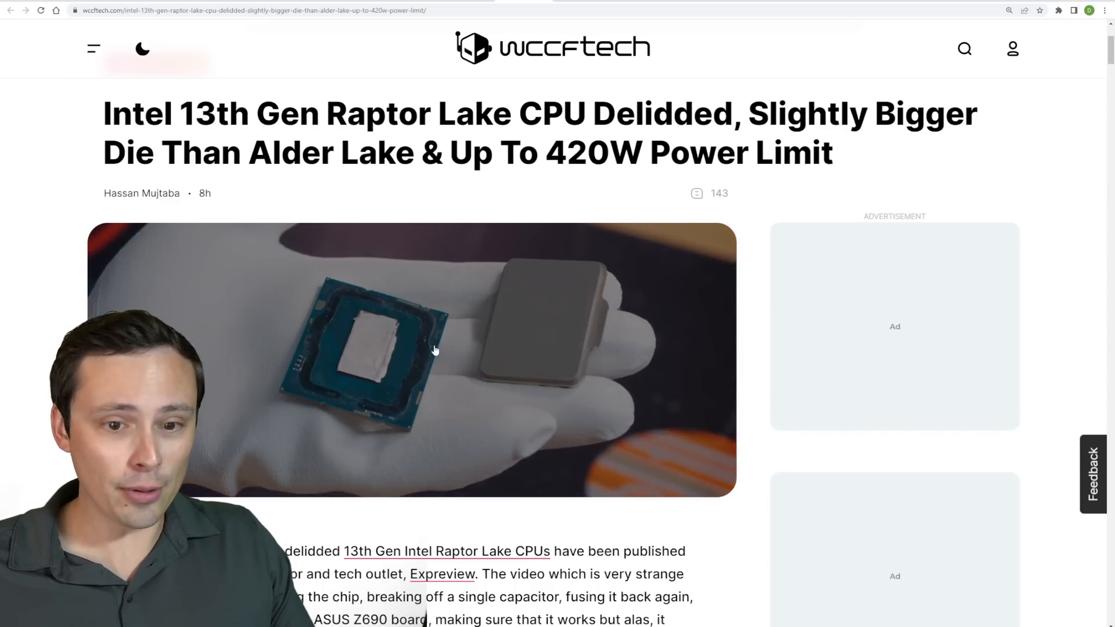
scroll(down, 3)
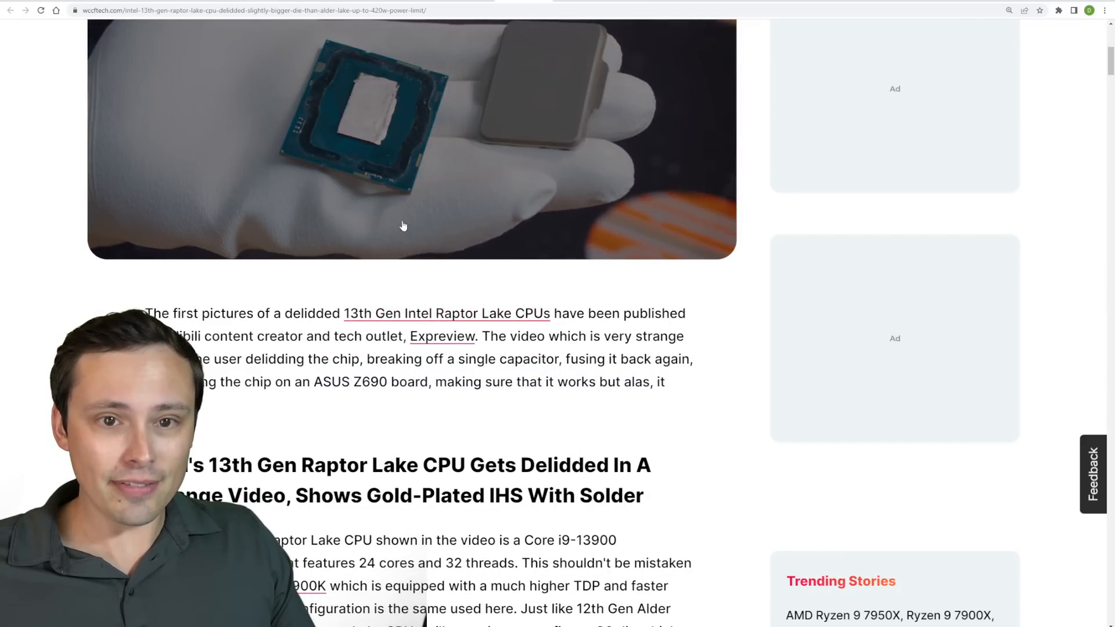
scroll(down, 3)
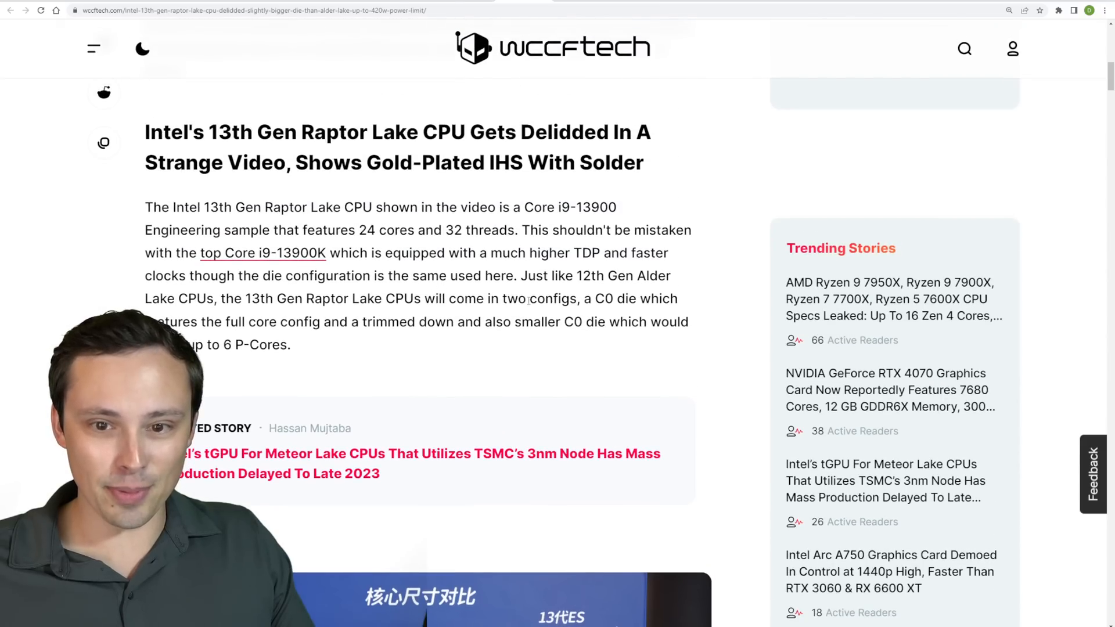
scroll(up, 3)
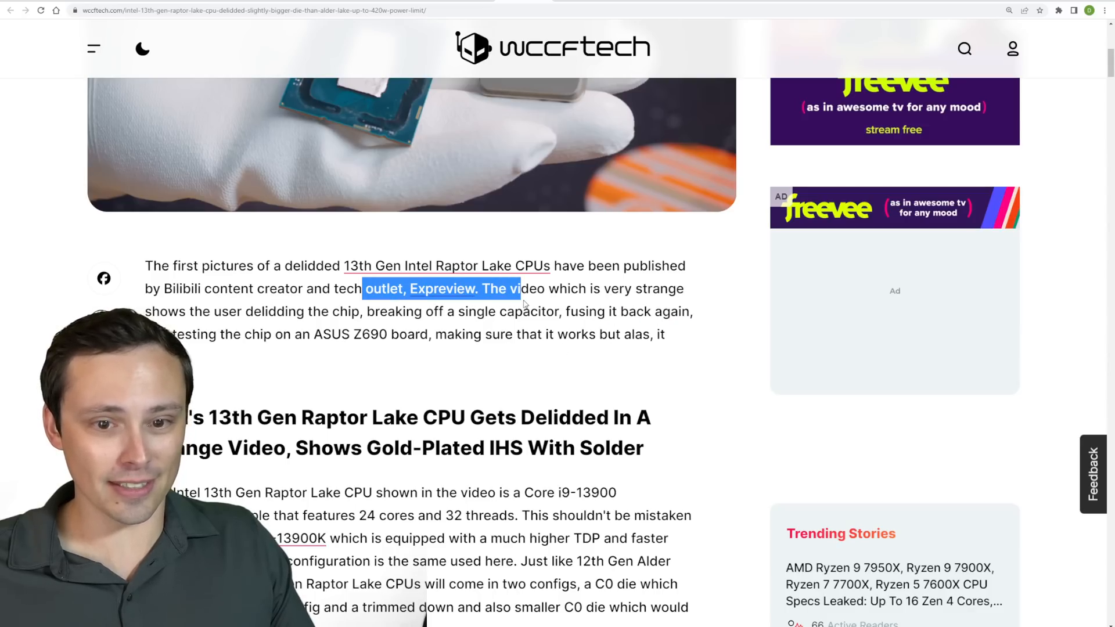
mouse_move(558, 364)
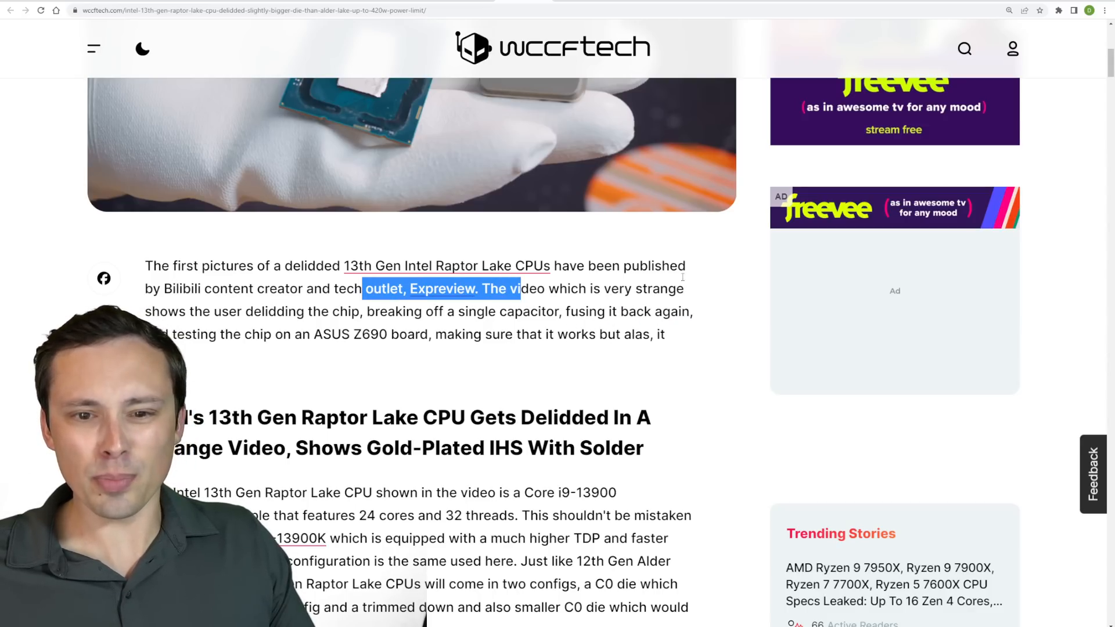
scroll(up, 3)
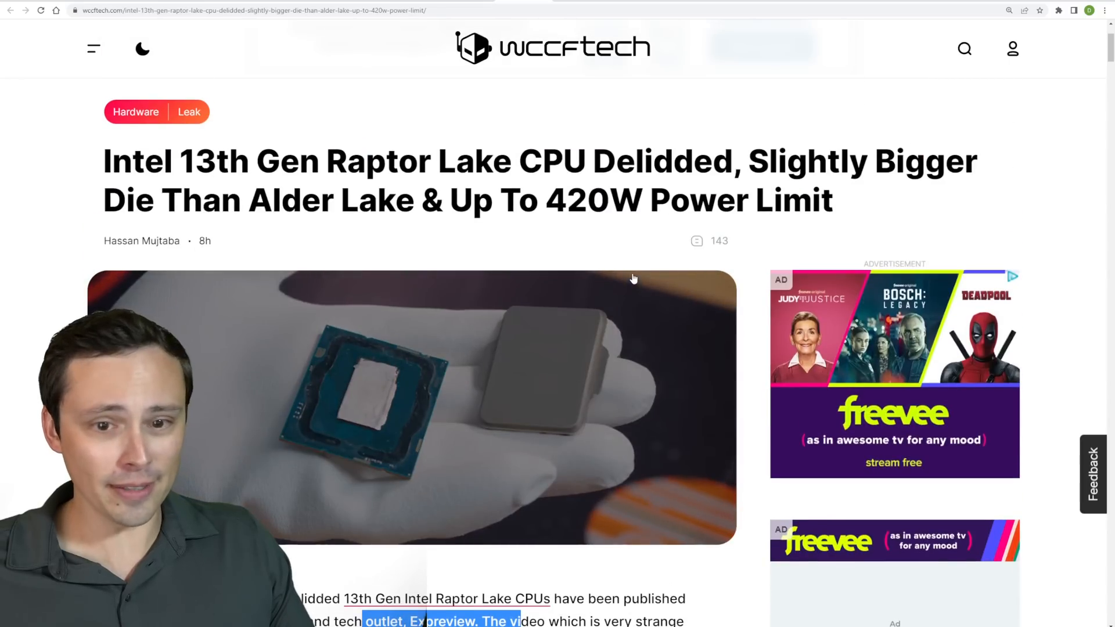
scroll(down, 3)
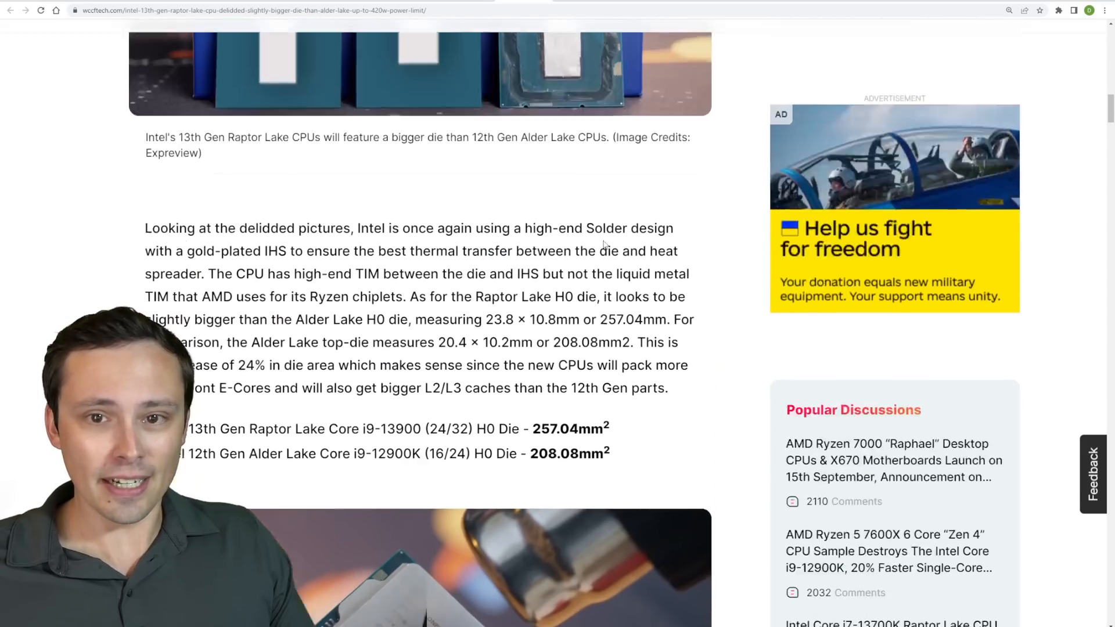
scroll(up, 3)
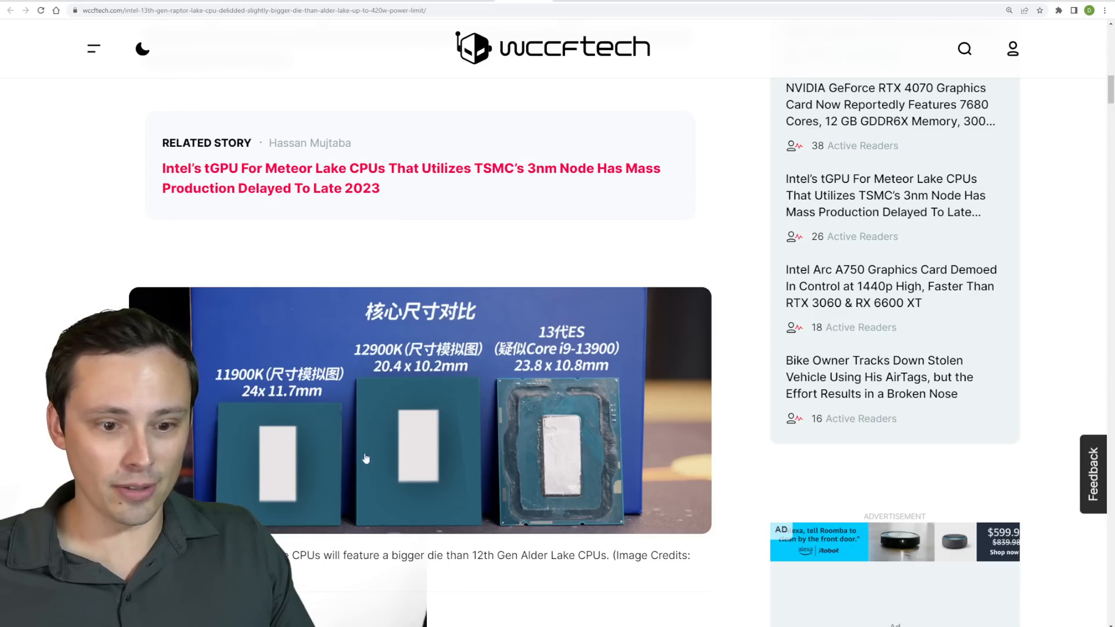
scroll(down, 3)
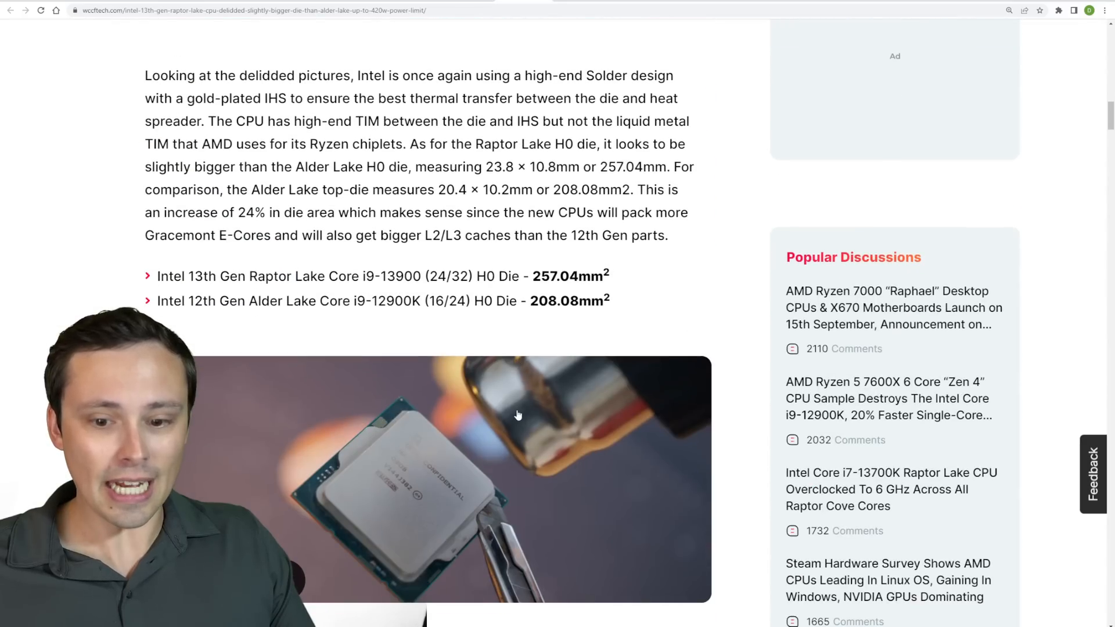
scroll(down, 3)
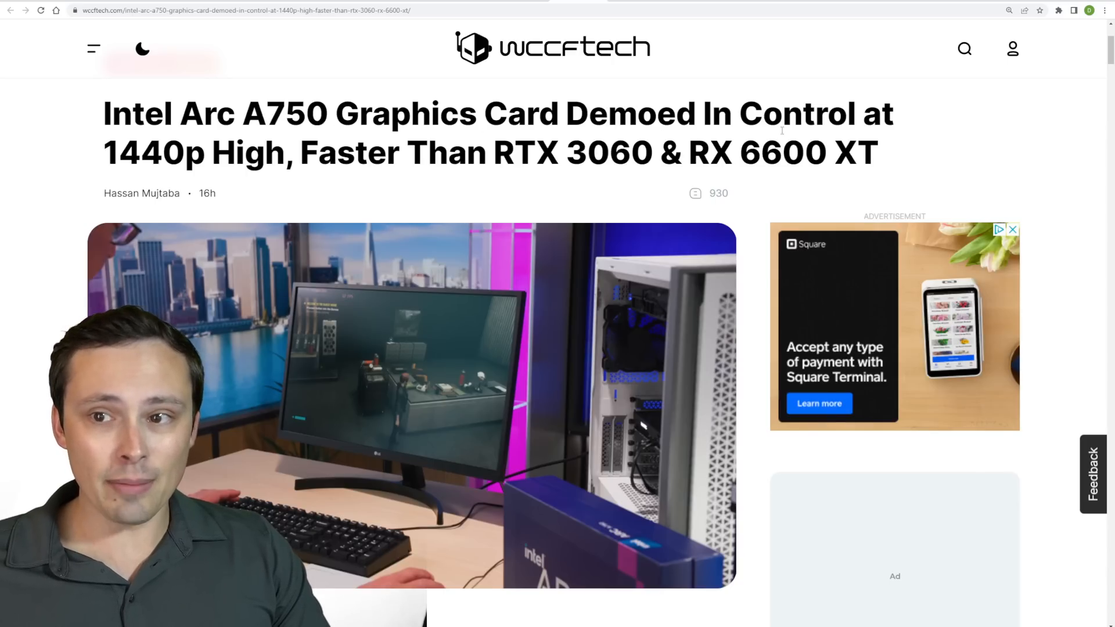
Step: Highlight '1440p High' in the A750 headline and scroll down to the Control benchmark chart
drag(103, 152, 245, 152)
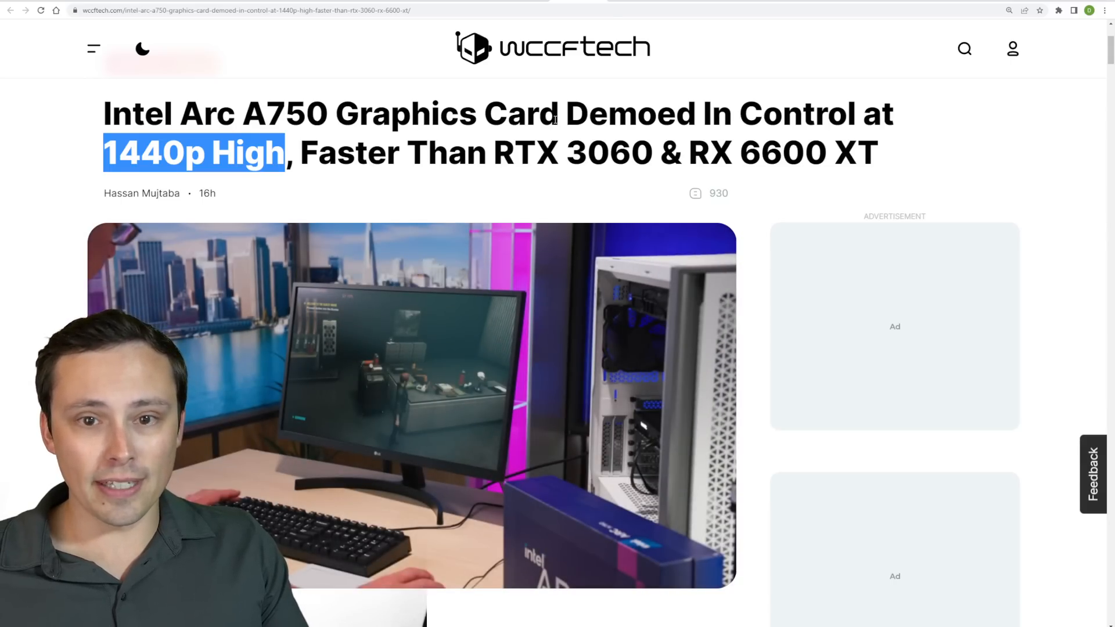
scroll(down, 3)
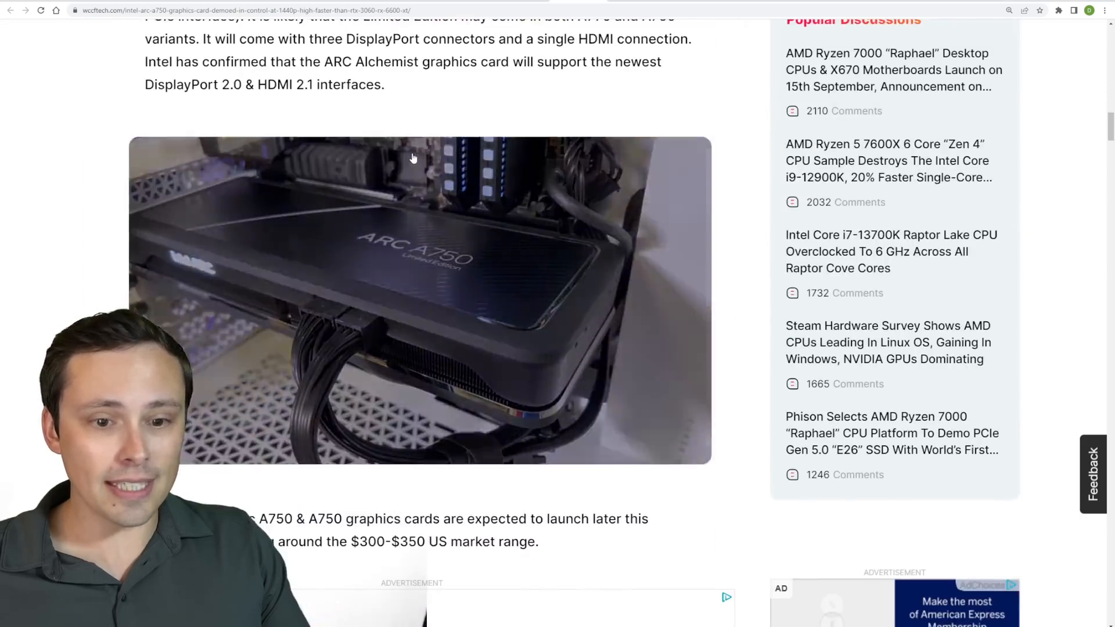
scroll(down, 3)
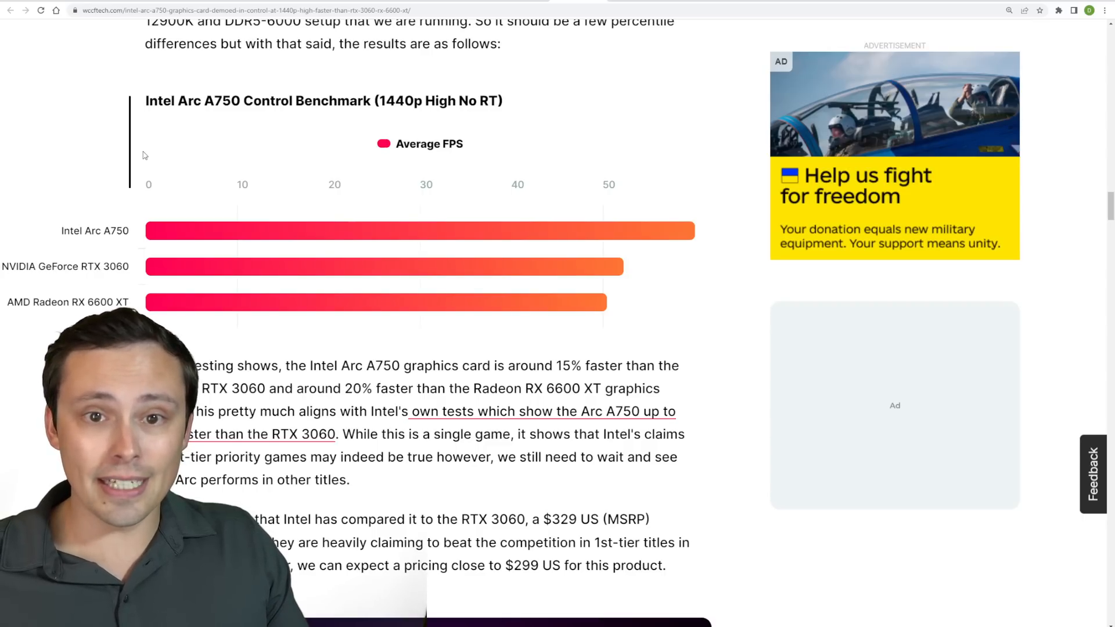
Step: Highlight 'High No RT' and read the bars: A750 60, RTX 3060 52, RX 6600 XT 50 FPS
double_click(462, 101)
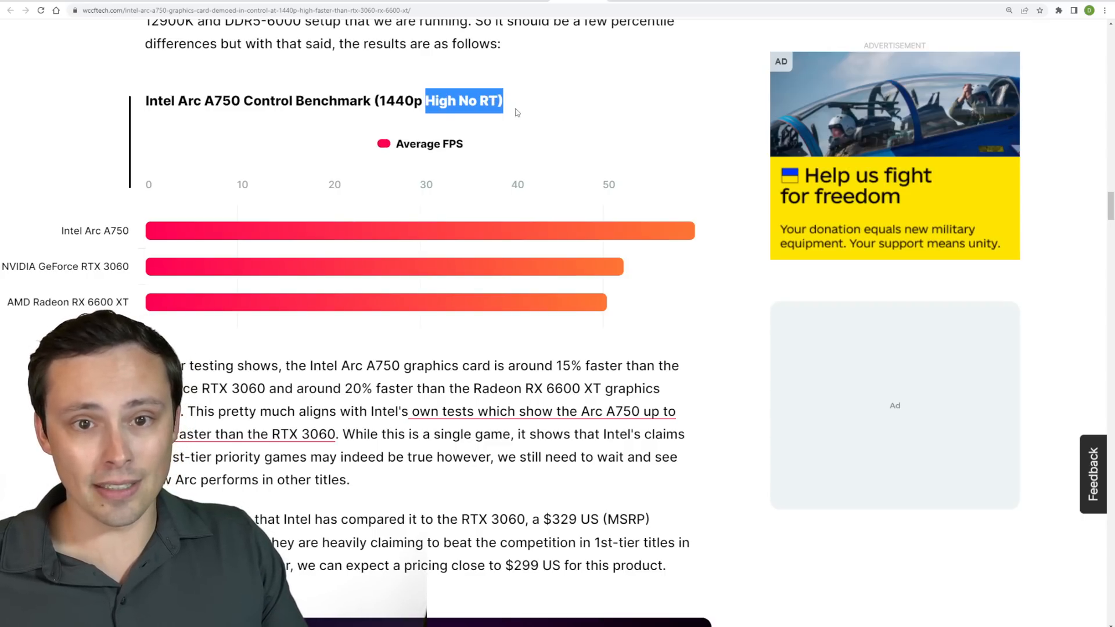
click(238, 131)
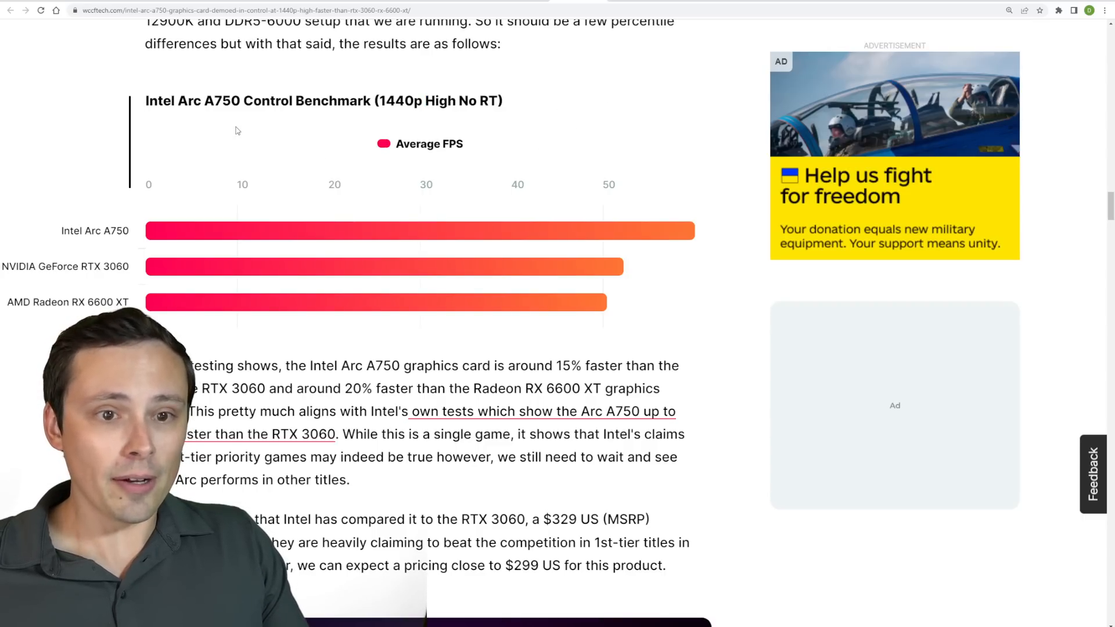
scroll(down, 3)
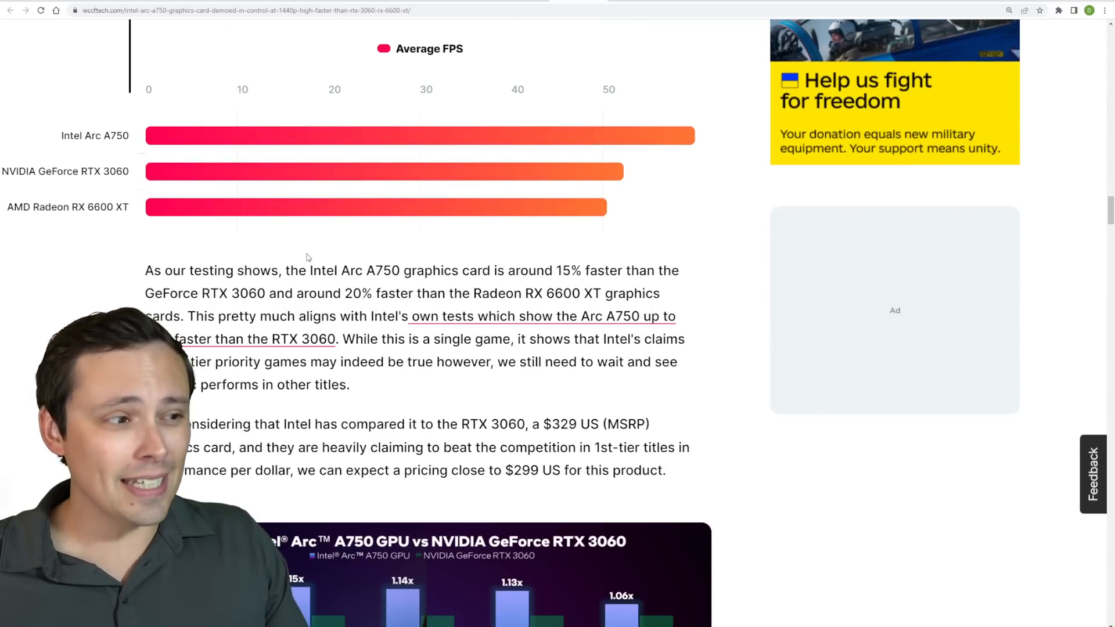
double_click(103, 171)
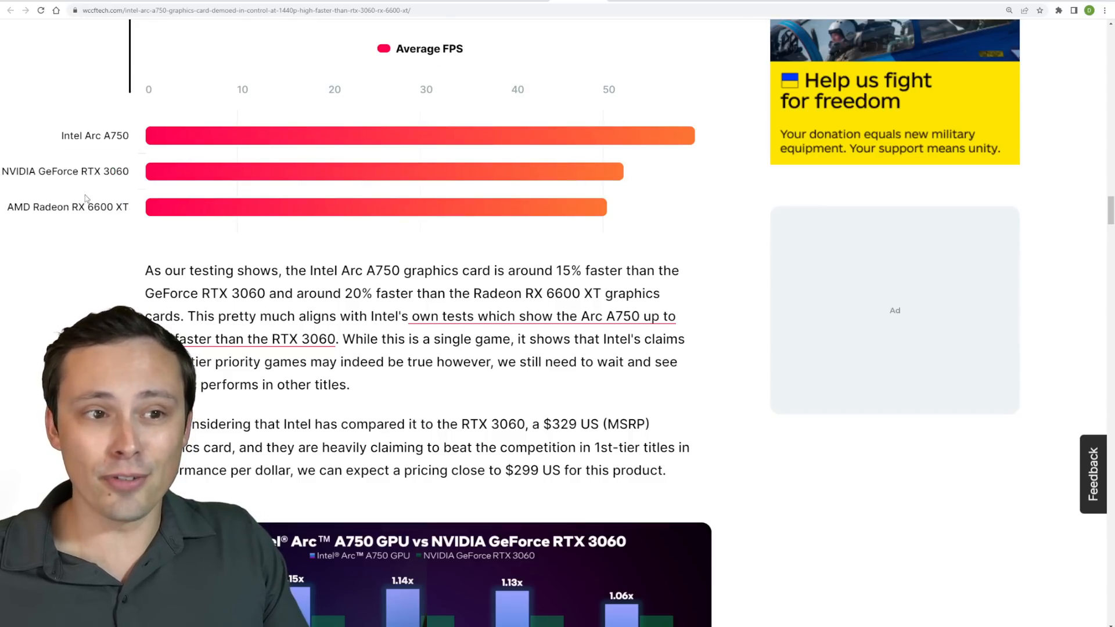
scroll(up, 3)
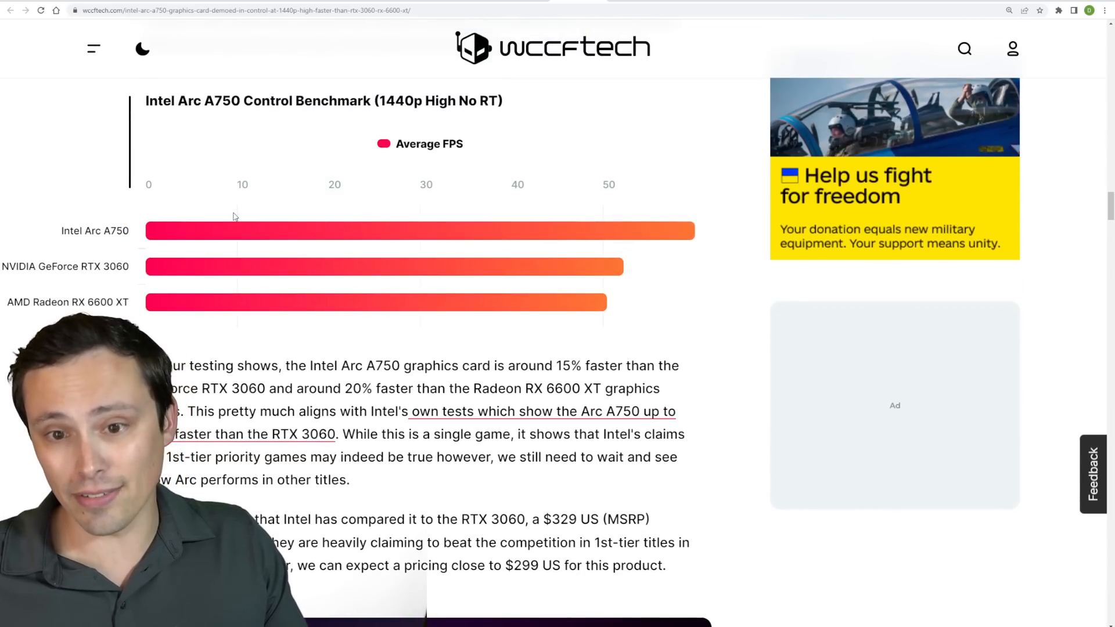
mouse_move(409, 231)
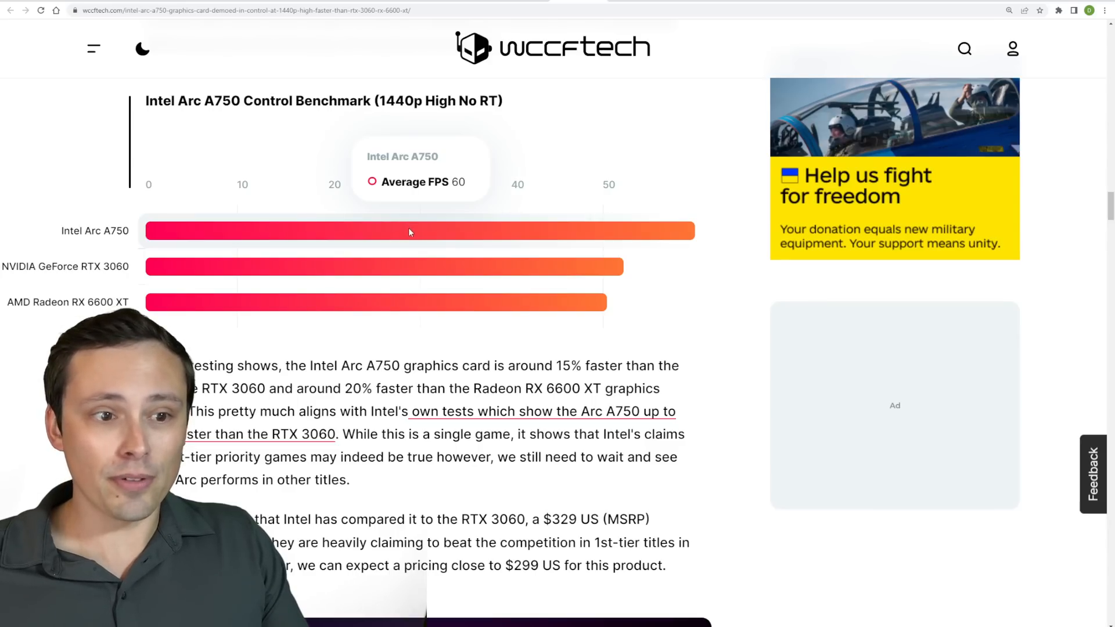
mouse_move(418, 238)
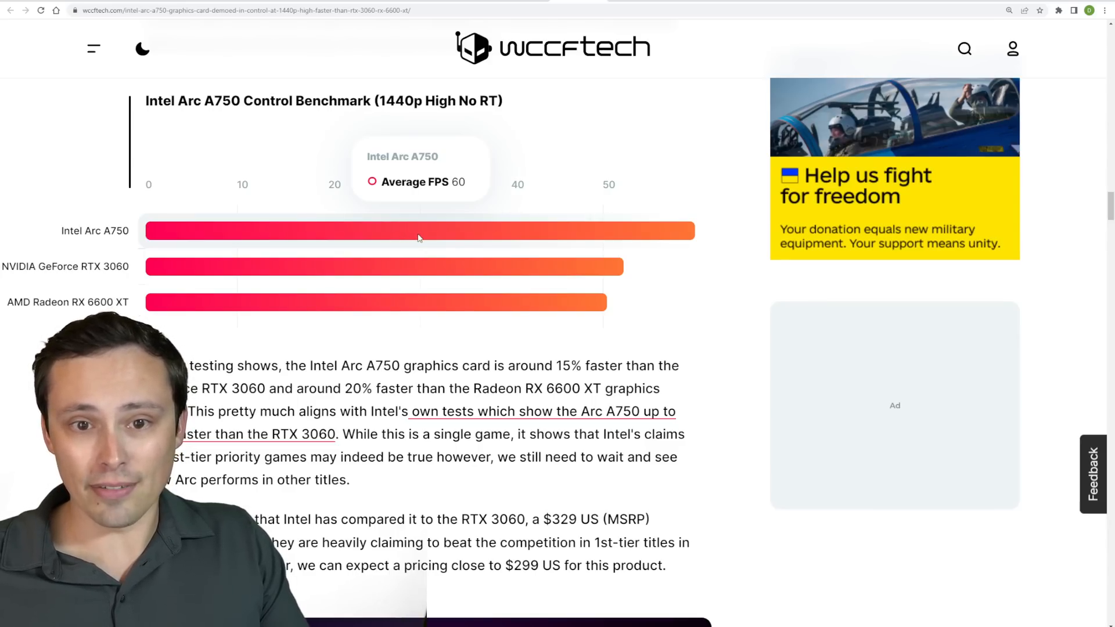
mouse_move(416, 274)
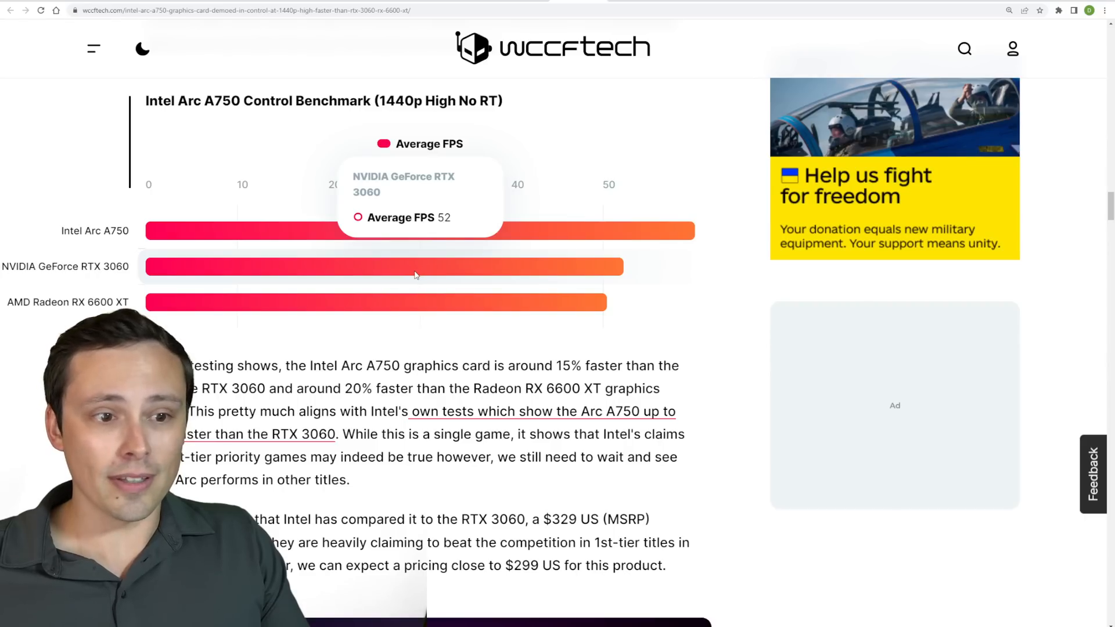
mouse_move(411, 303)
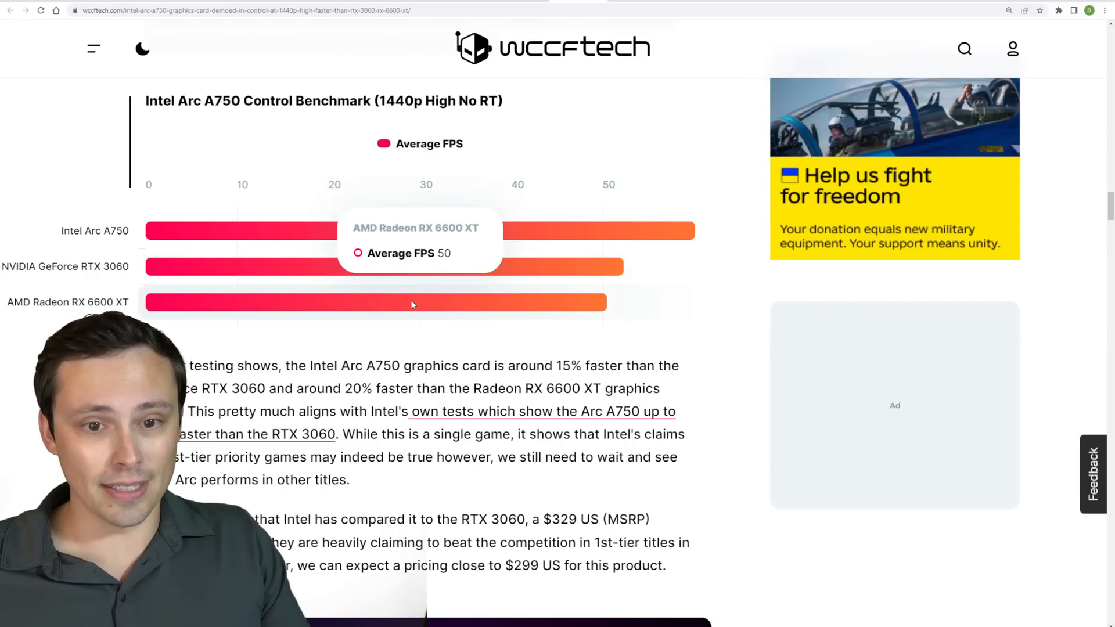
mouse_move(418, 310)
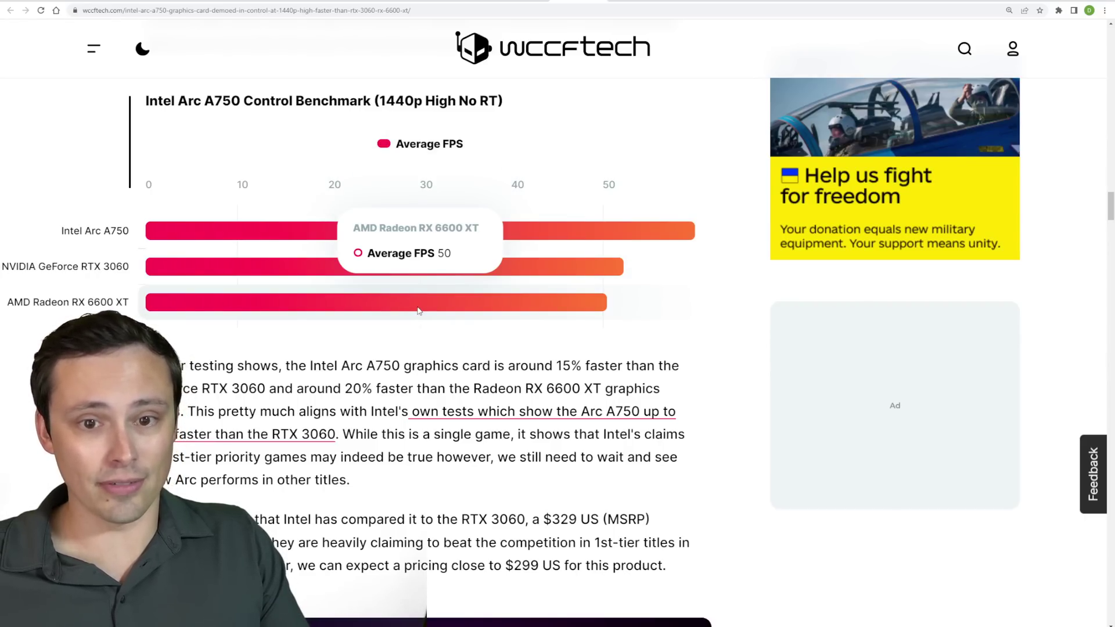
scroll(down, 3)
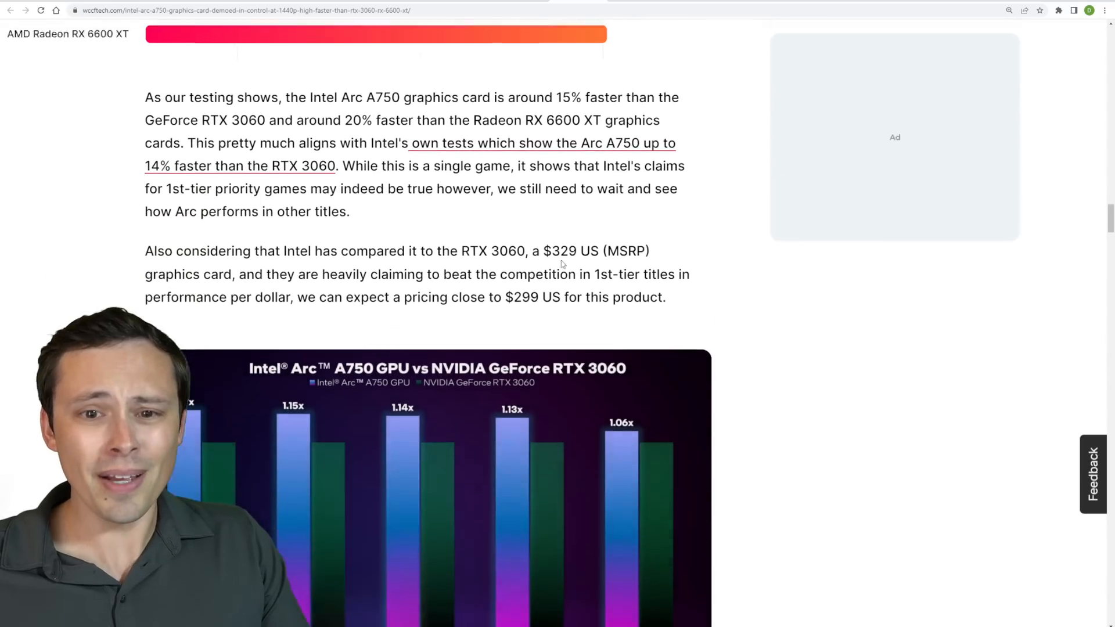
Step: Scroll to Intel's A750 vs RTX 3060 chart and back to the 15%/20% faster claim
scroll(down, 3)
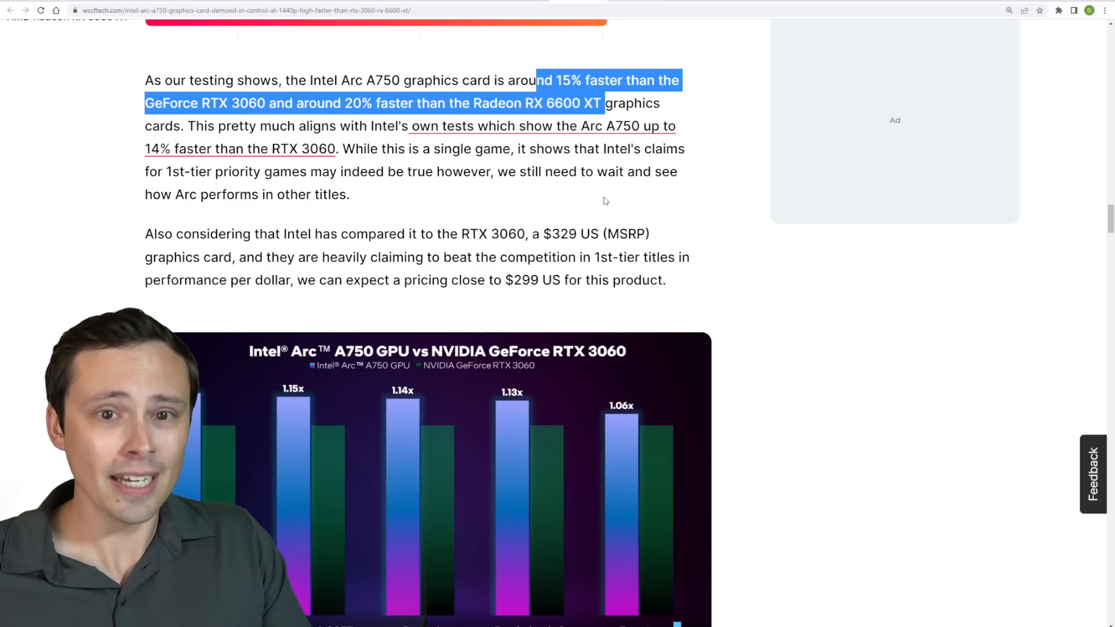
scroll(down, 3)
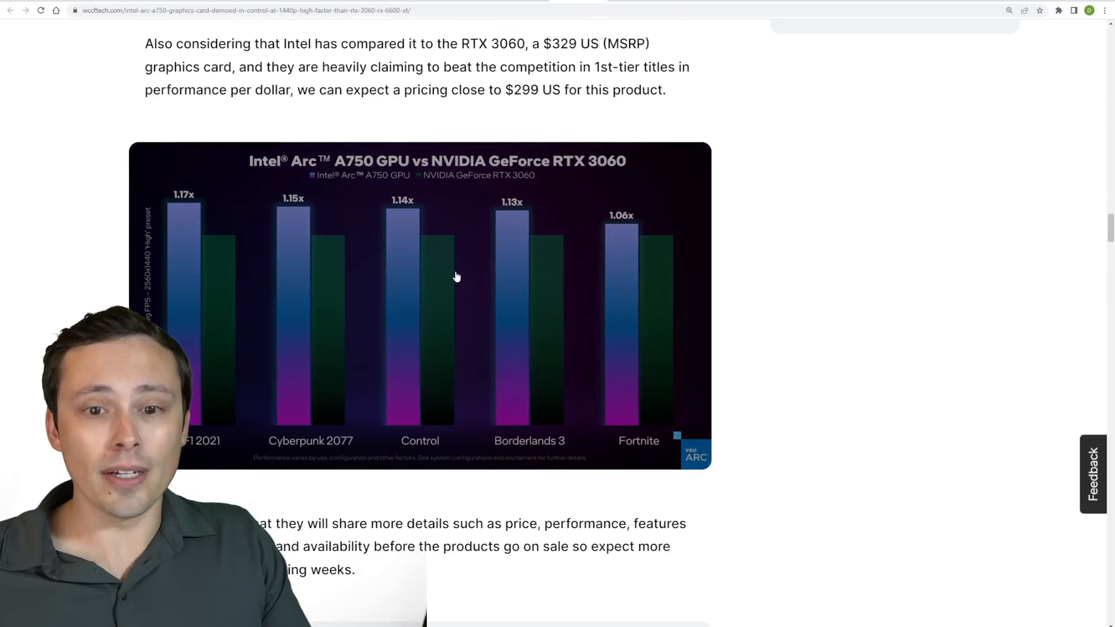
mouse_move(411, 234)
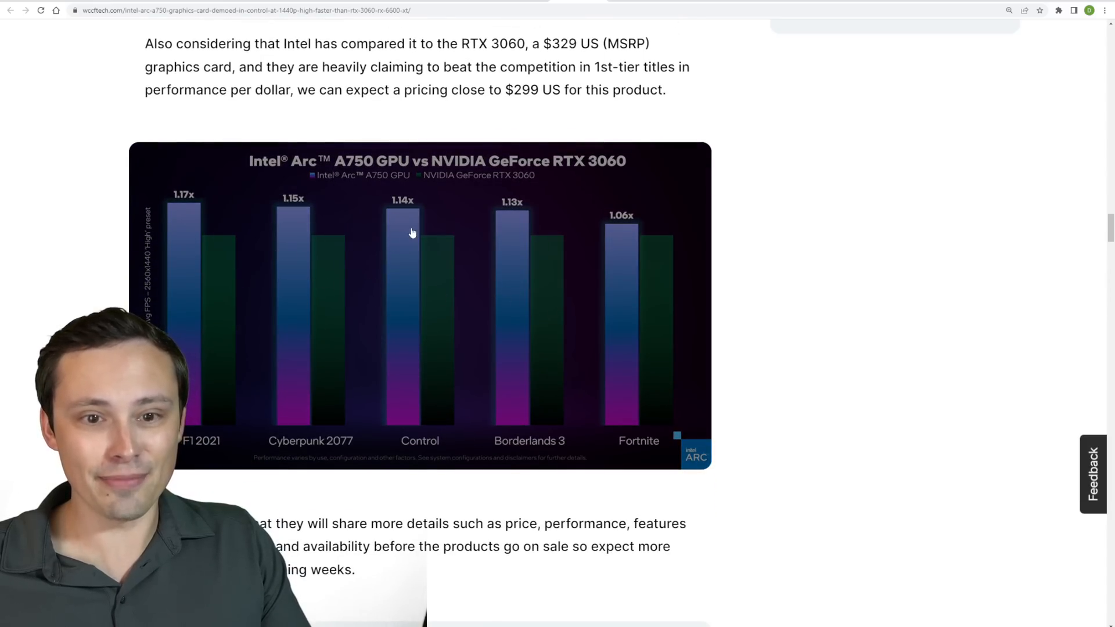
scroll(up, 3)
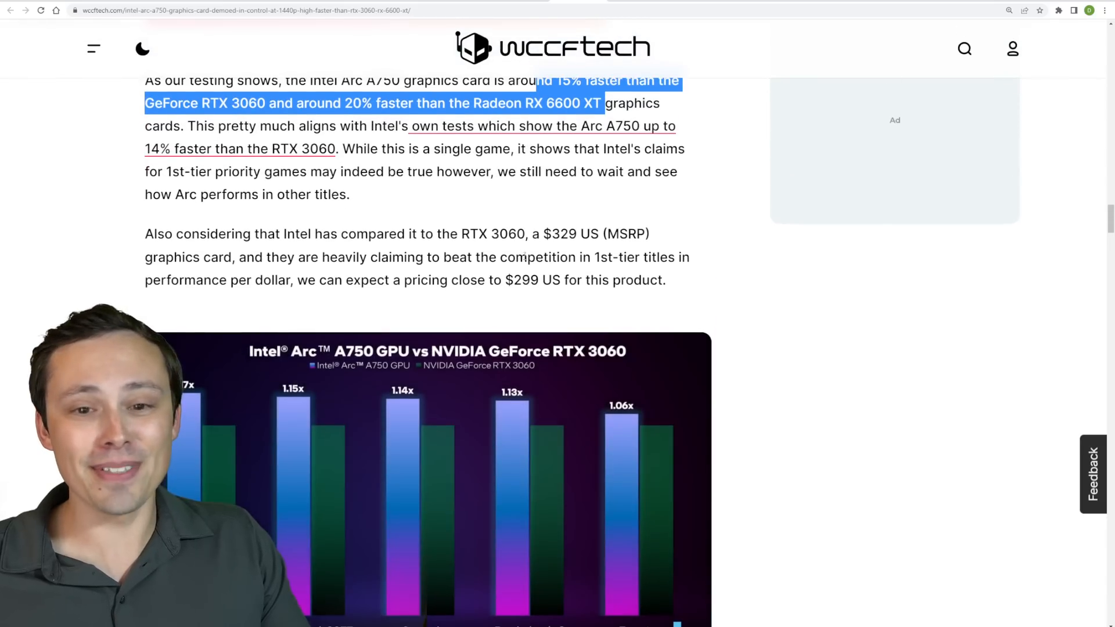
scroll(up, 3)
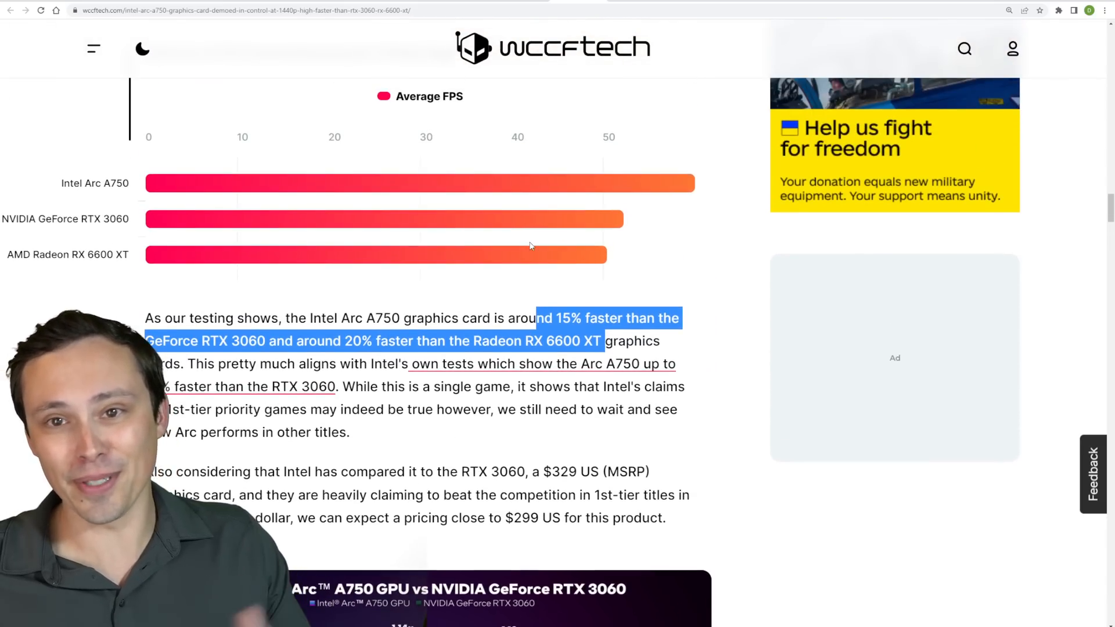
mouse_move(626, 6)
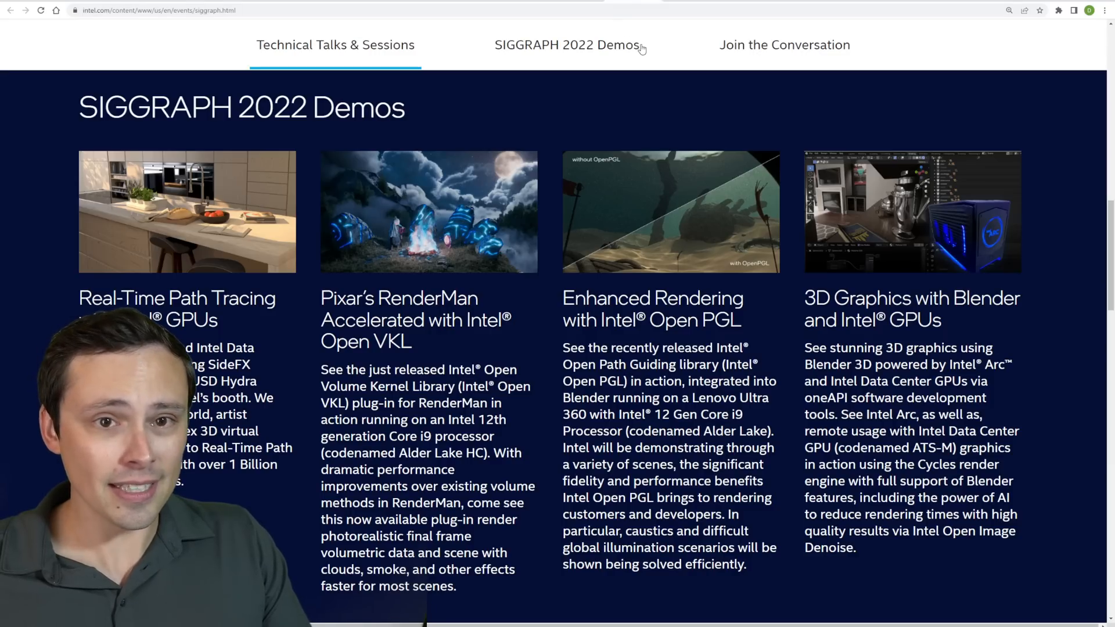
mouse_move(558, 80)
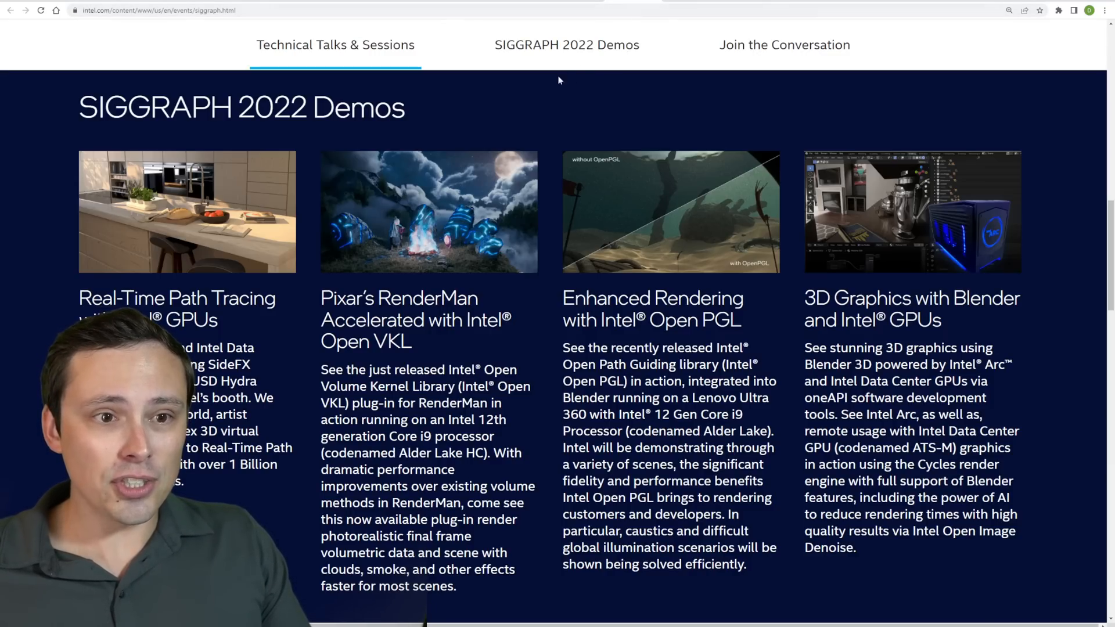
Step: Scroll Intel's SIGGRAPH 2022 page to the D5 ray tracing demo and Join the Conversation section
scroll(up, 3)
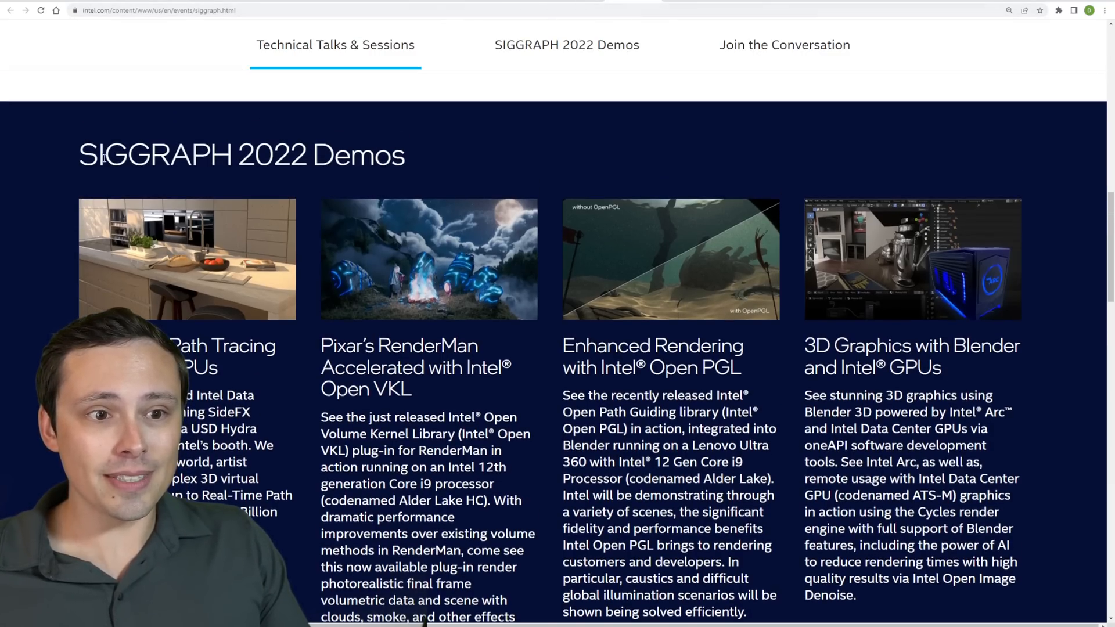
mouse_move(554, 142)
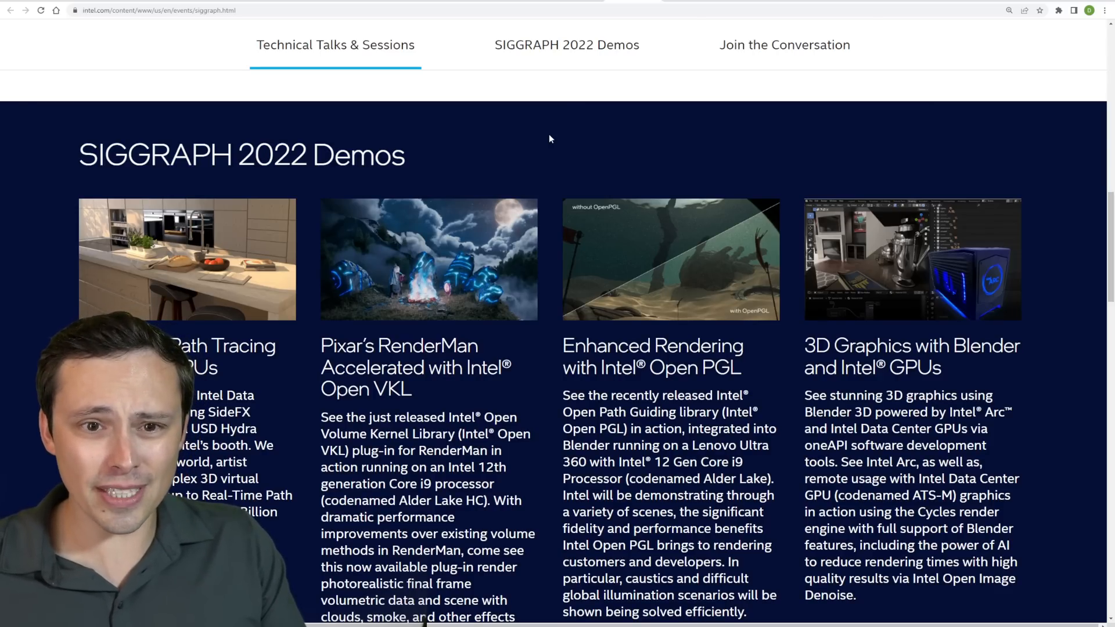
scroll(up, 3)
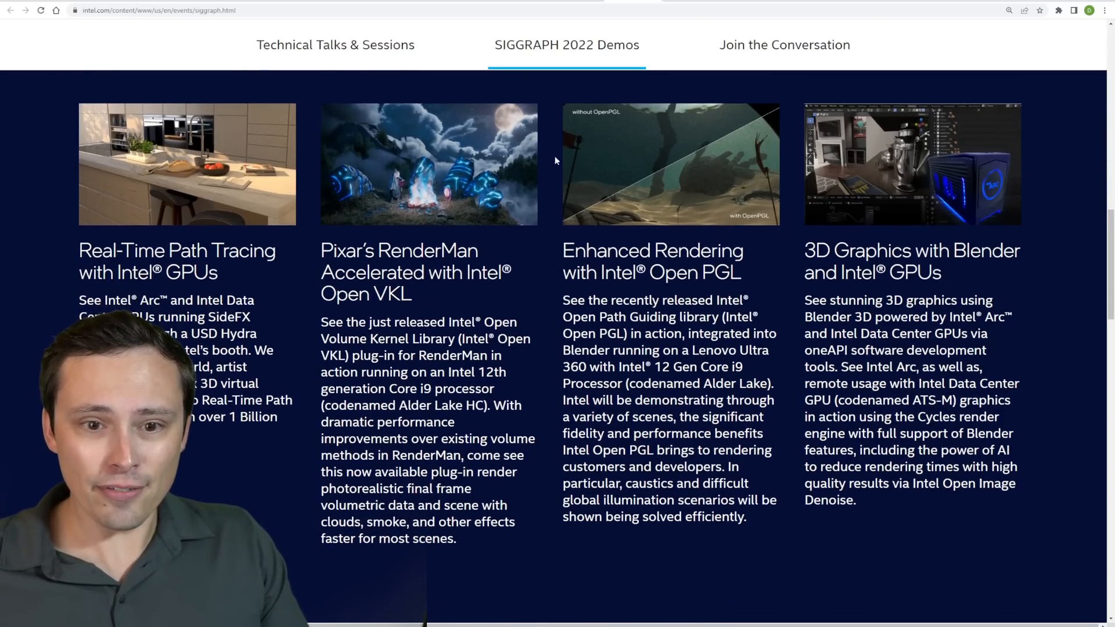
scroll(down, 3)
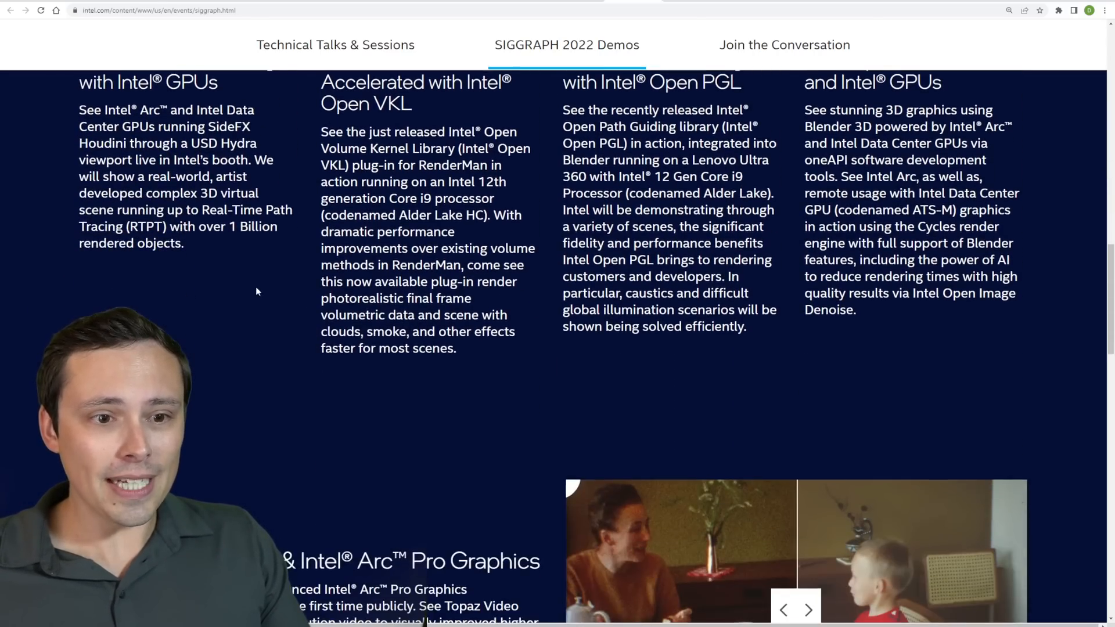
scroll(down, 3)
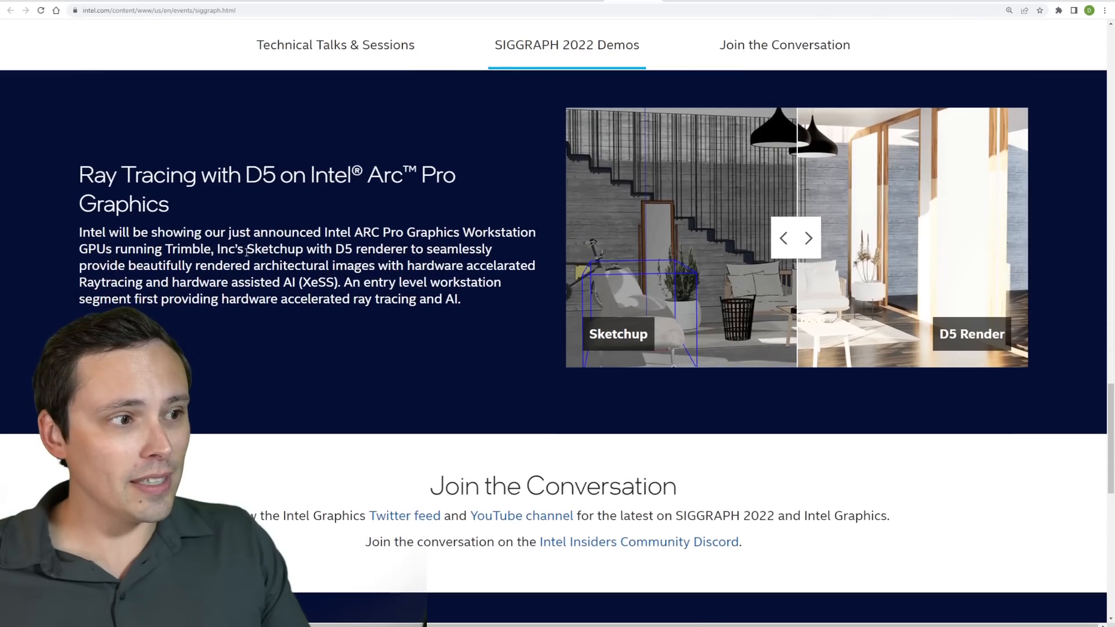
scroll(down, 3)
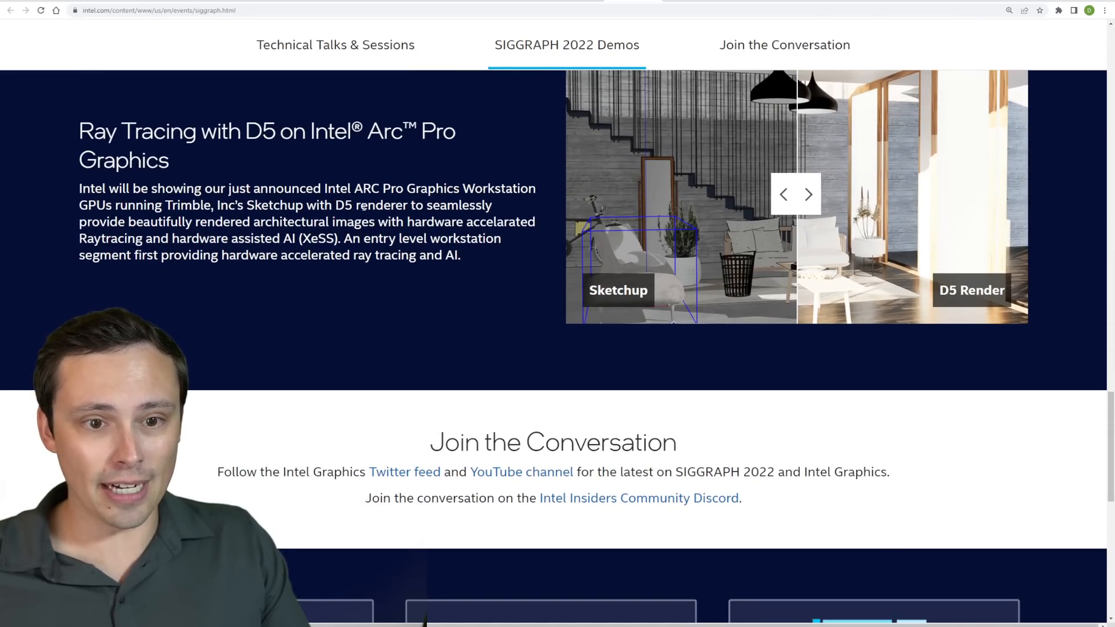
drag(199, 238, 370, 239)
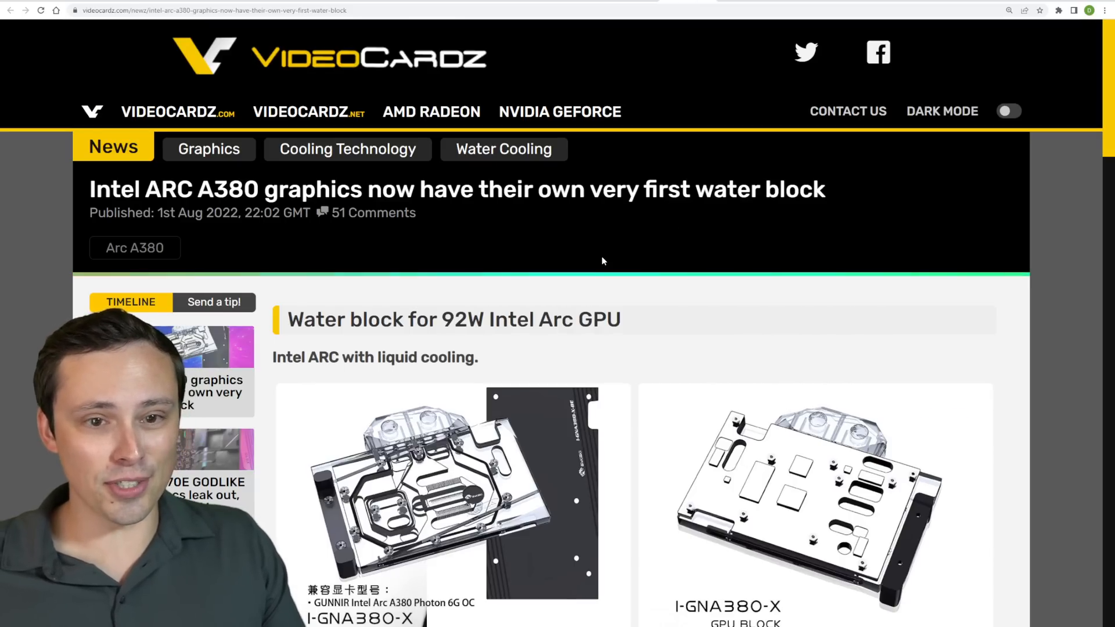
Step: Scroll past the Bykski A380 water block photos to the article's description text
scroll(down, 3)
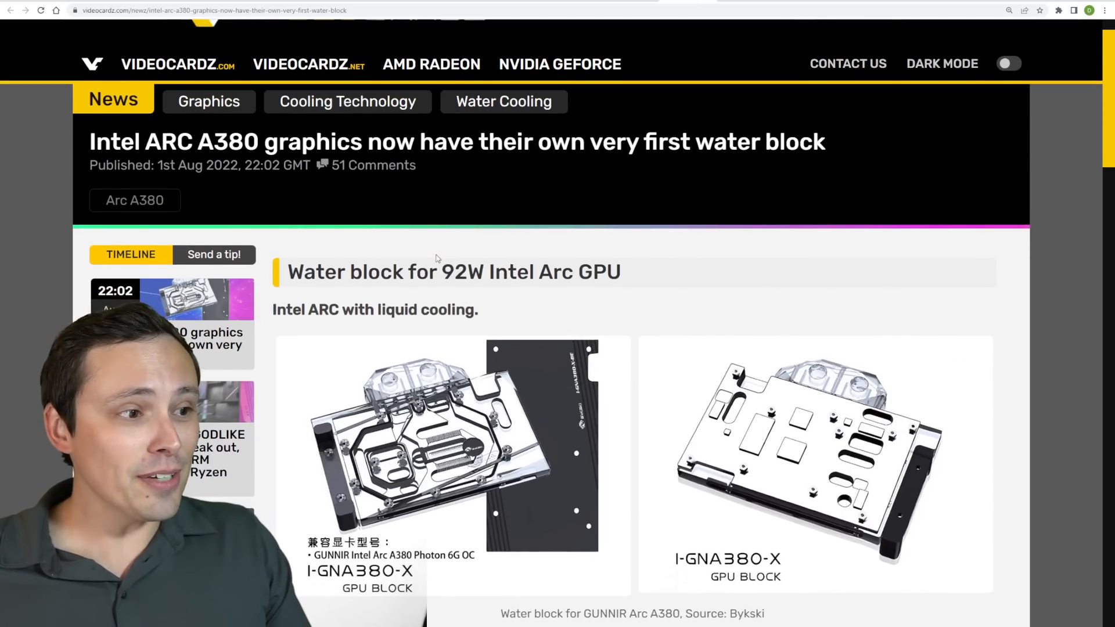
scroll(down, 3)
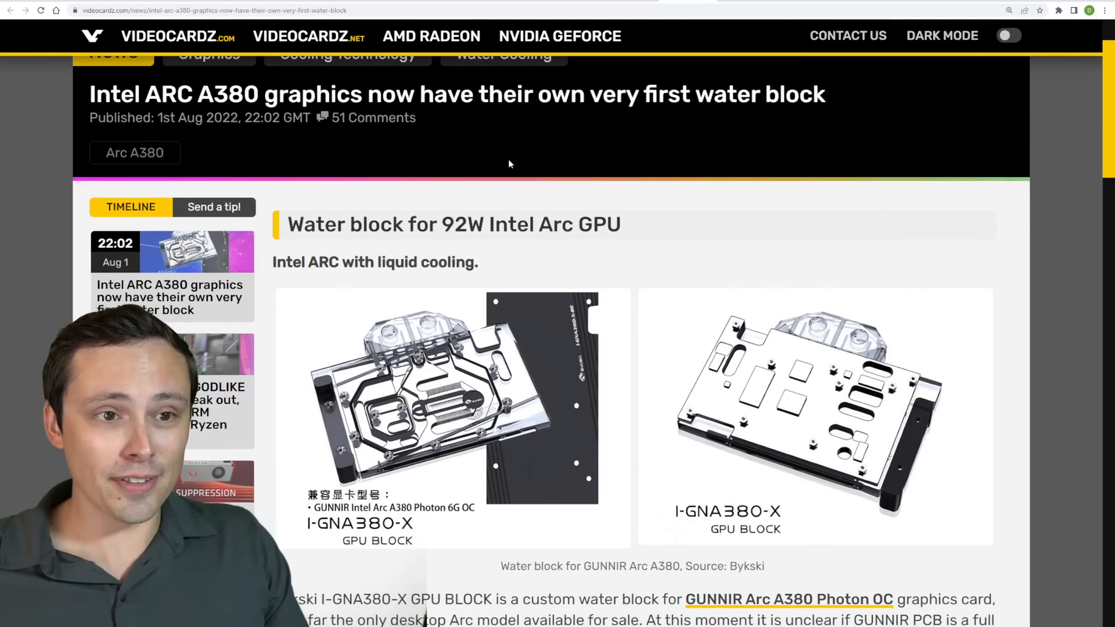
scroll(up, 3)
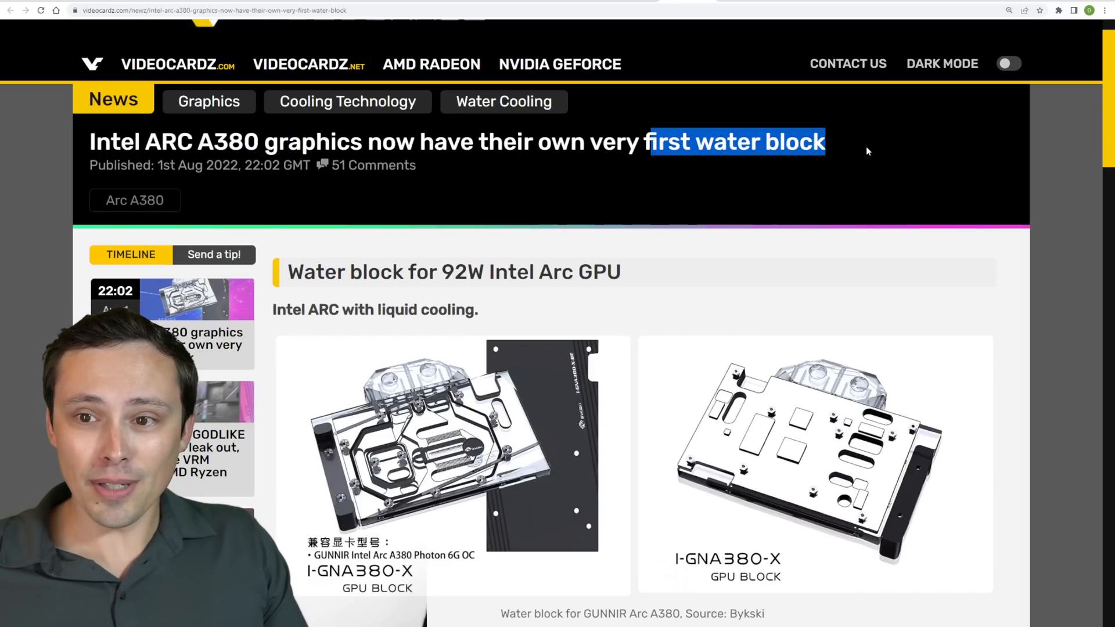
mouse_move(731, 289)
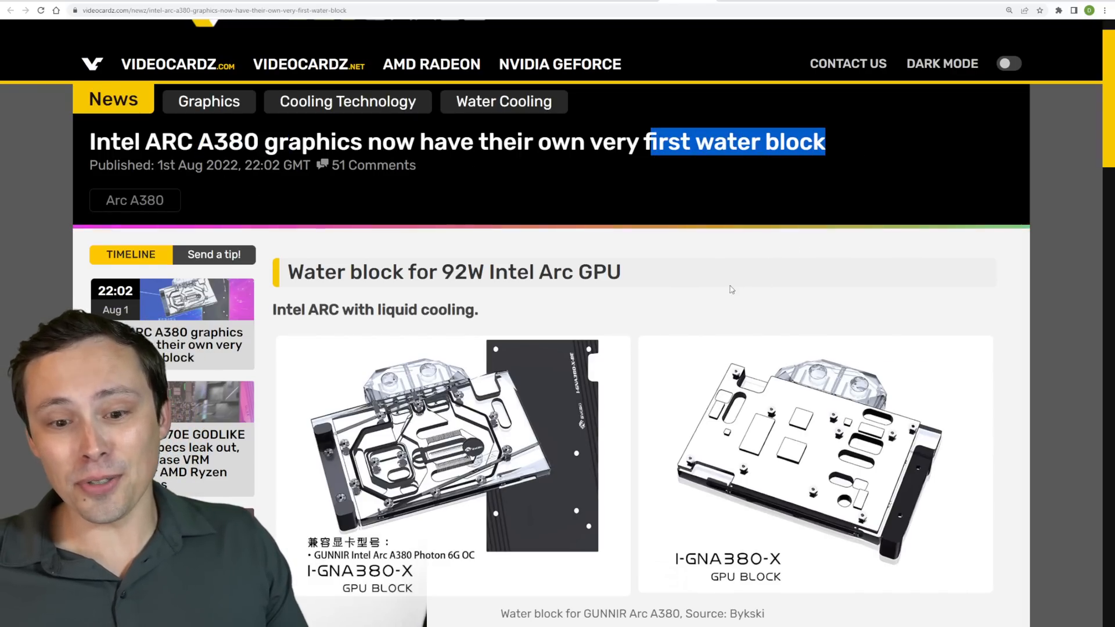
scroll(down, 3)
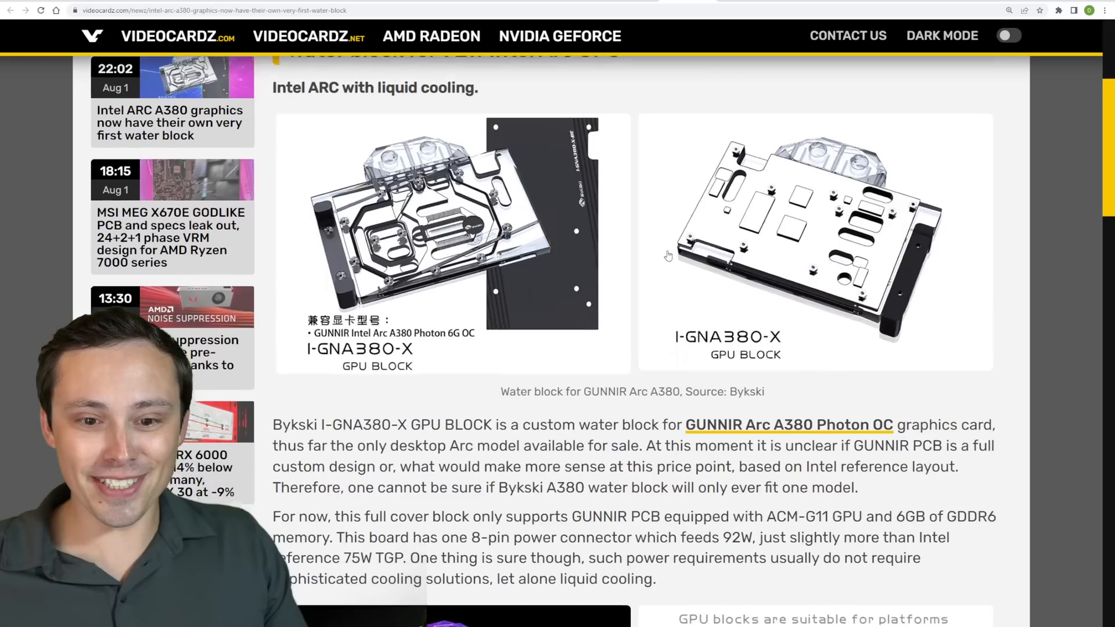
scroll(down, 3)
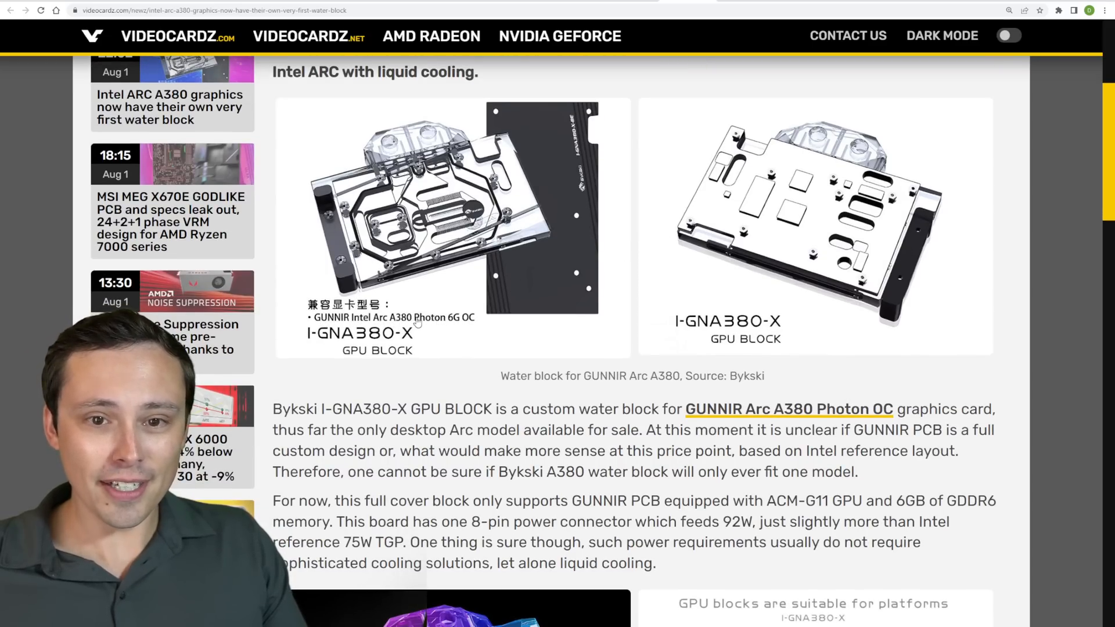
scroll(down, 3)
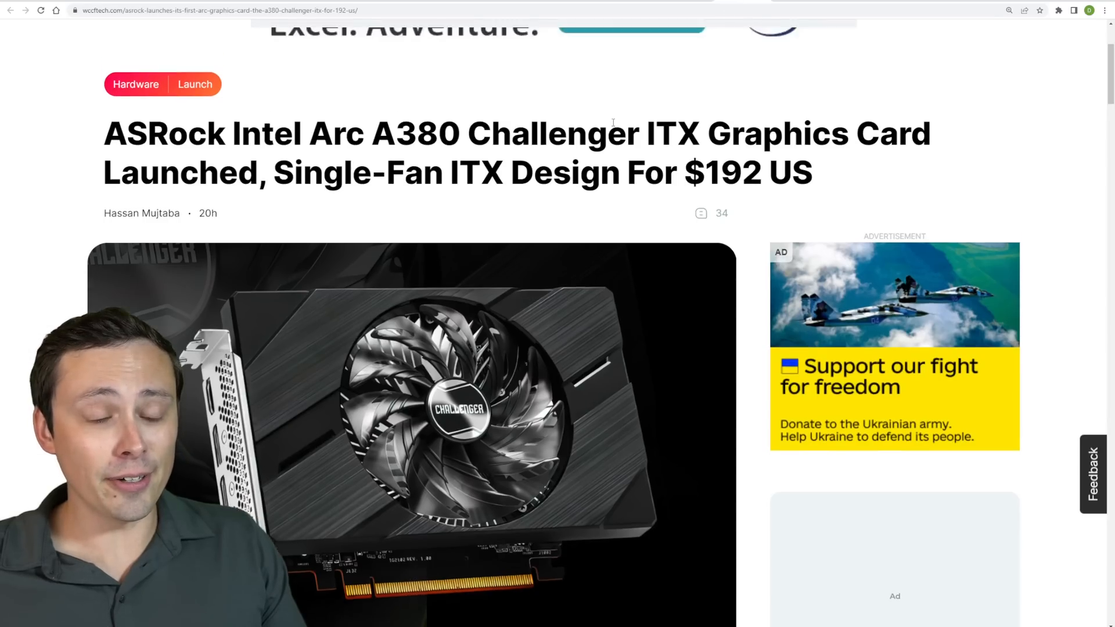
Step: Highlight the 1299 RMB price in the ASRock A380 Challenger ITX article and reach the box photo
scroll(up, 3)
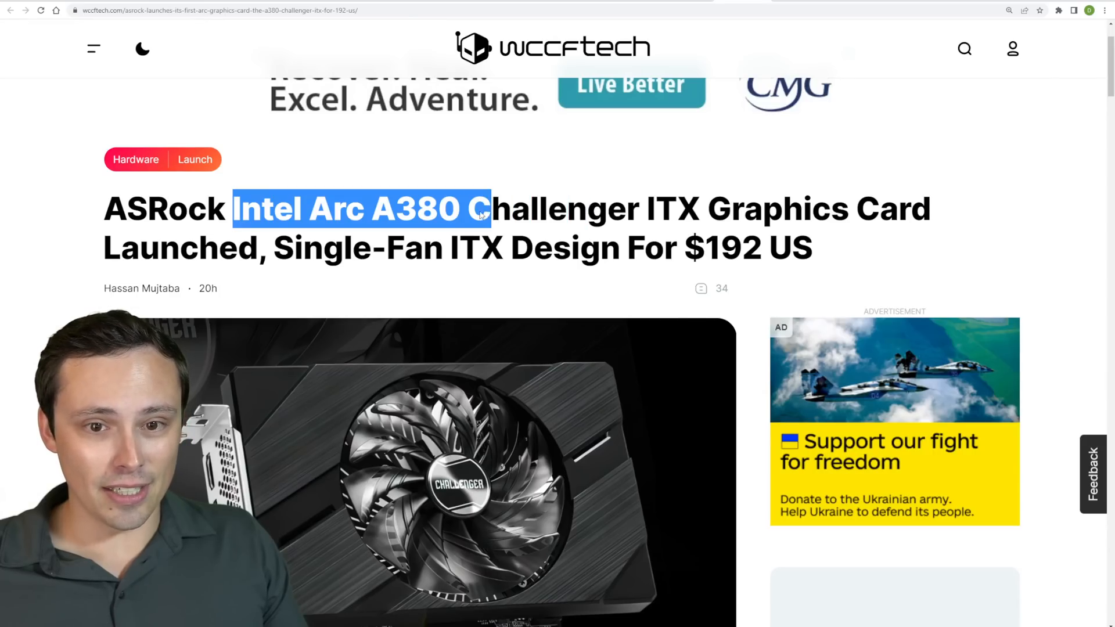
click(611, 231)
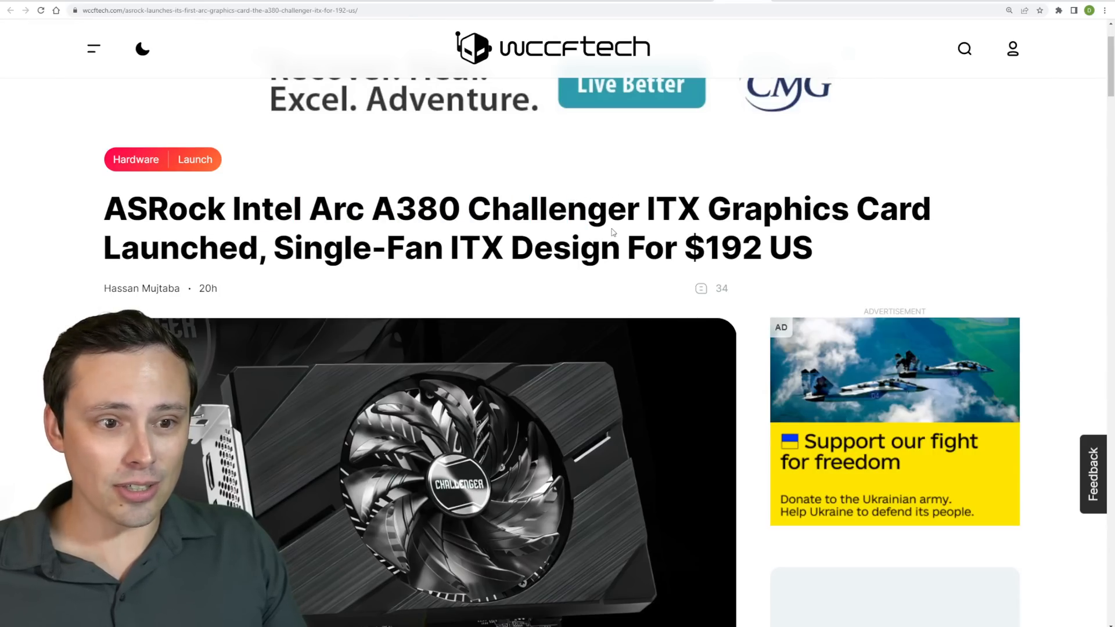
scroll(down, 3)
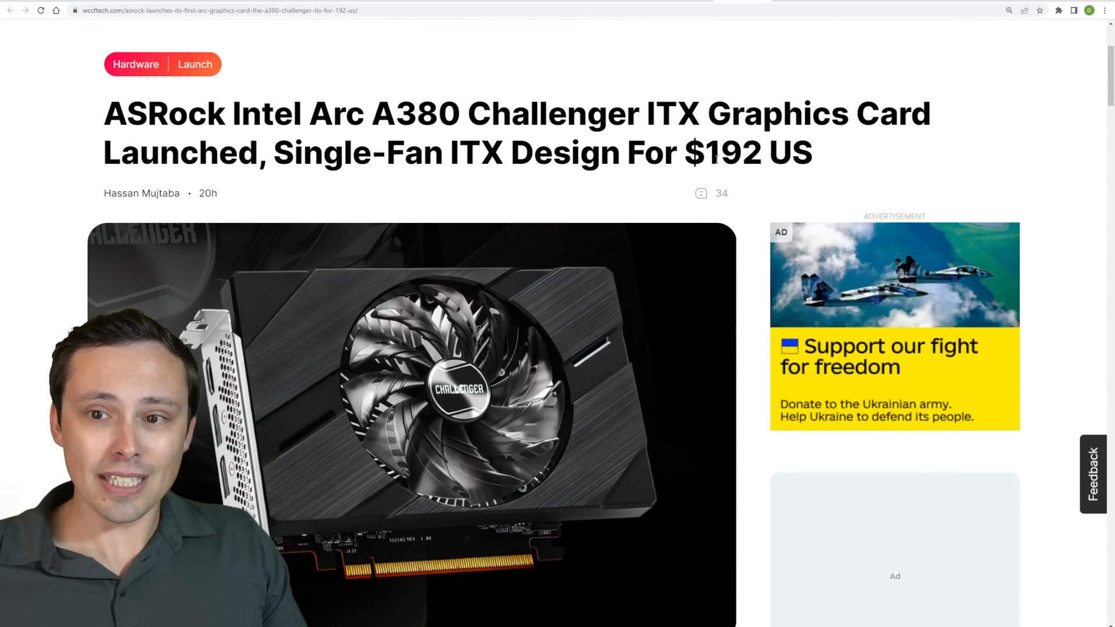
scroll(down, 3)
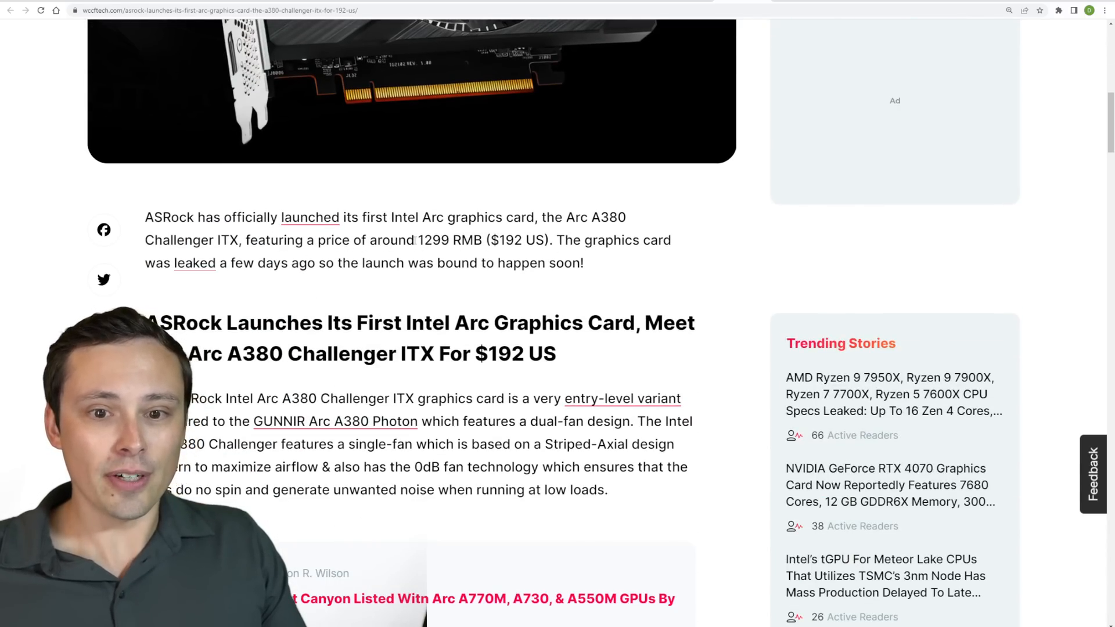
double_click(449, 240)
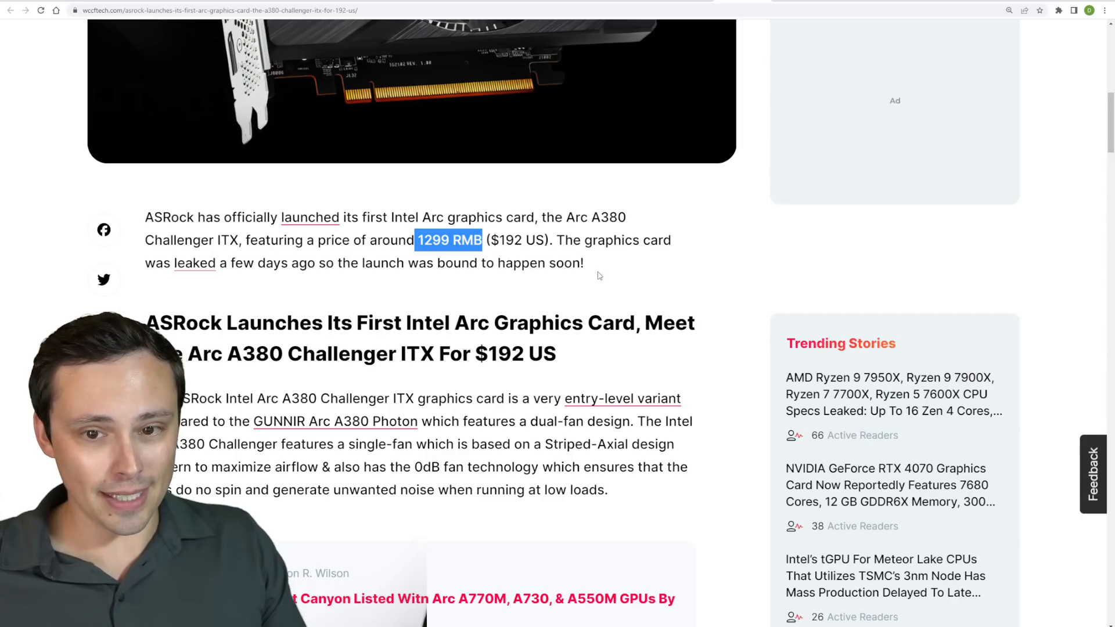
scroll(down, 3)
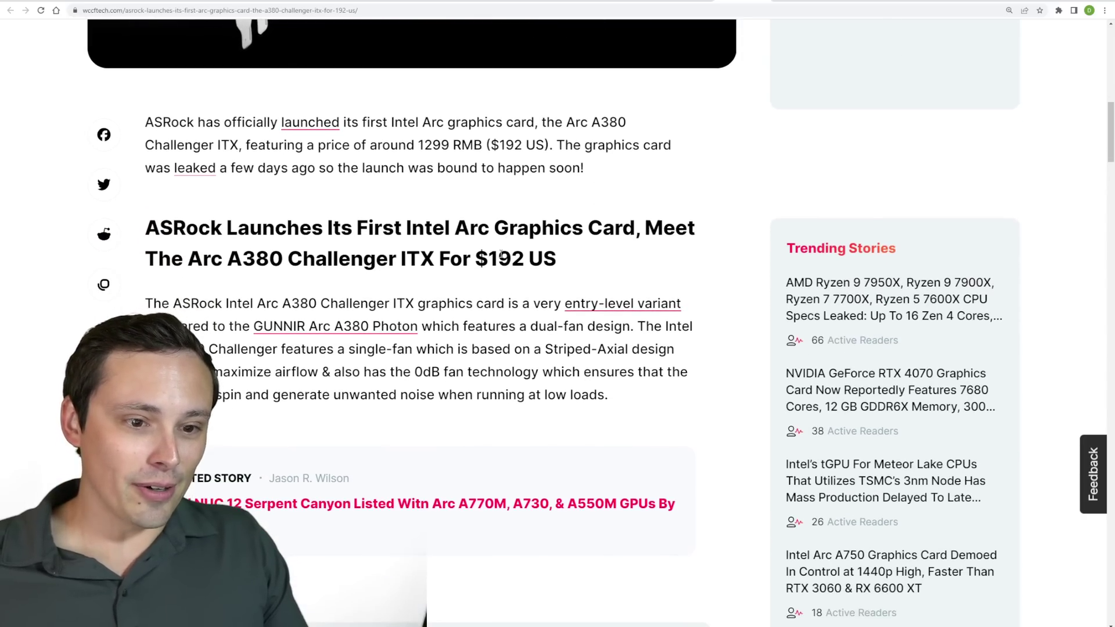
scroll(down, 3)
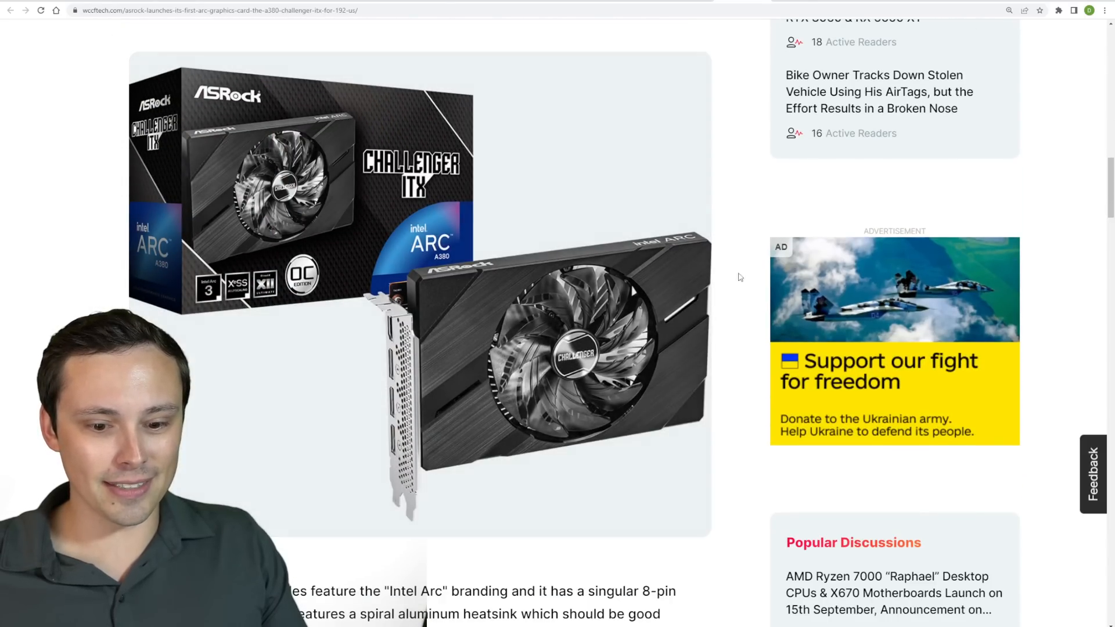
mouse_move(751, 205)
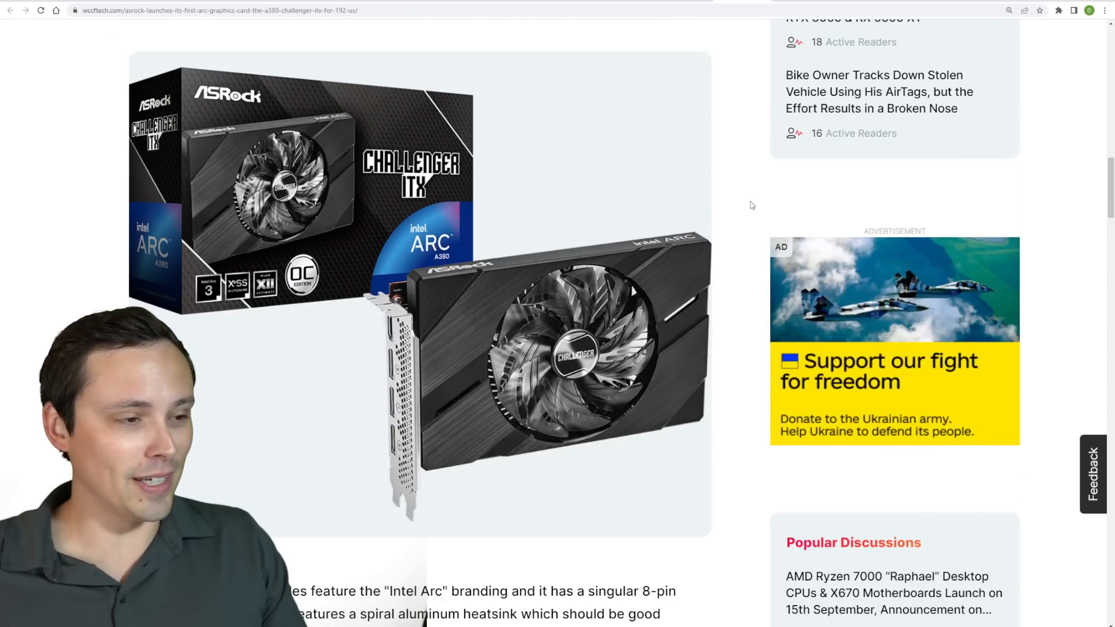
scroll(up, 3)
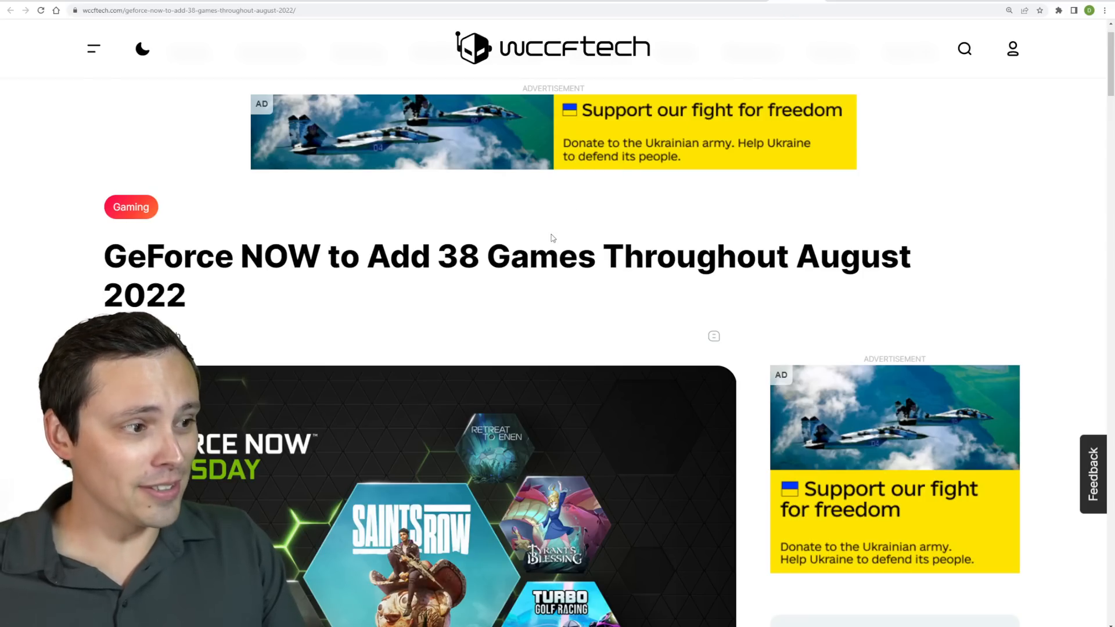
Step: Scroll through the list of 38 games coming to GeForce NOW in August 2022
scroll(down, 3)
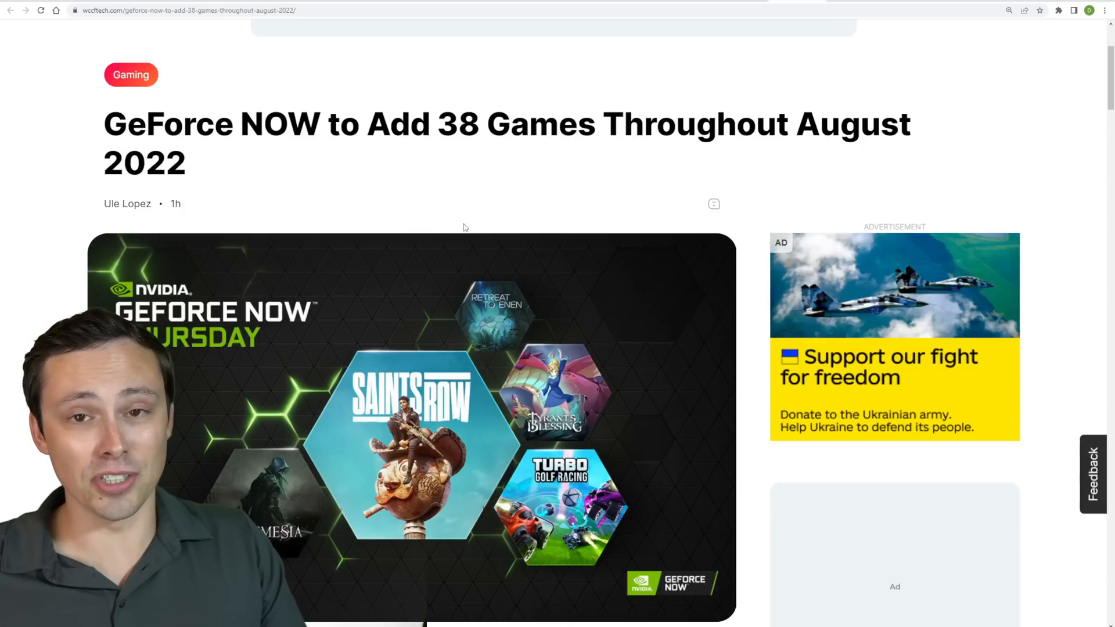
scroll(up, 3)
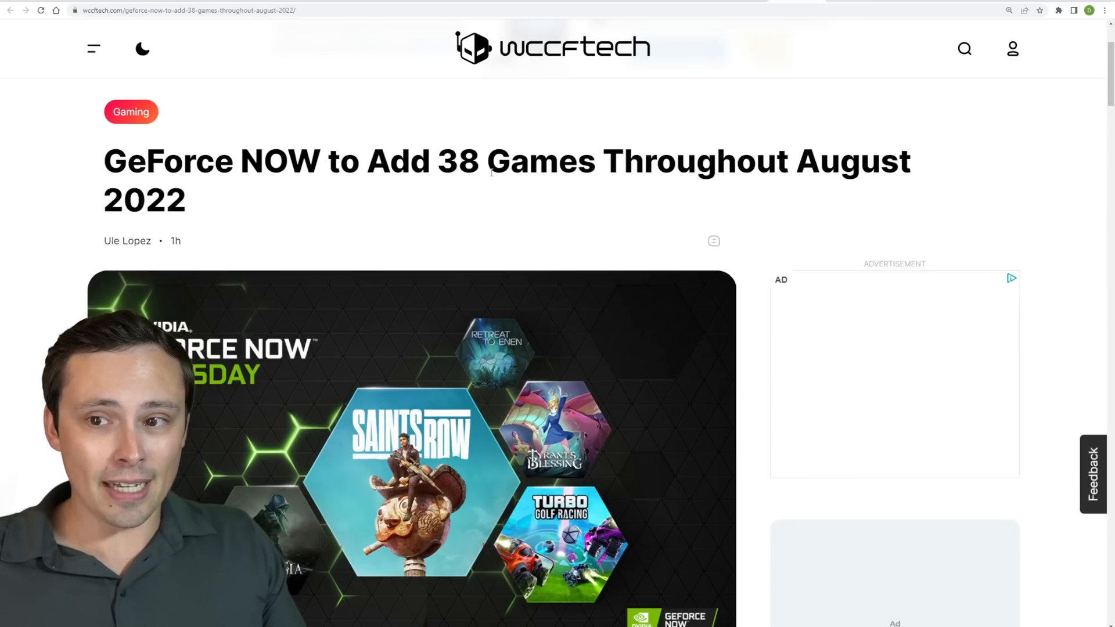
scroll(down, 3)
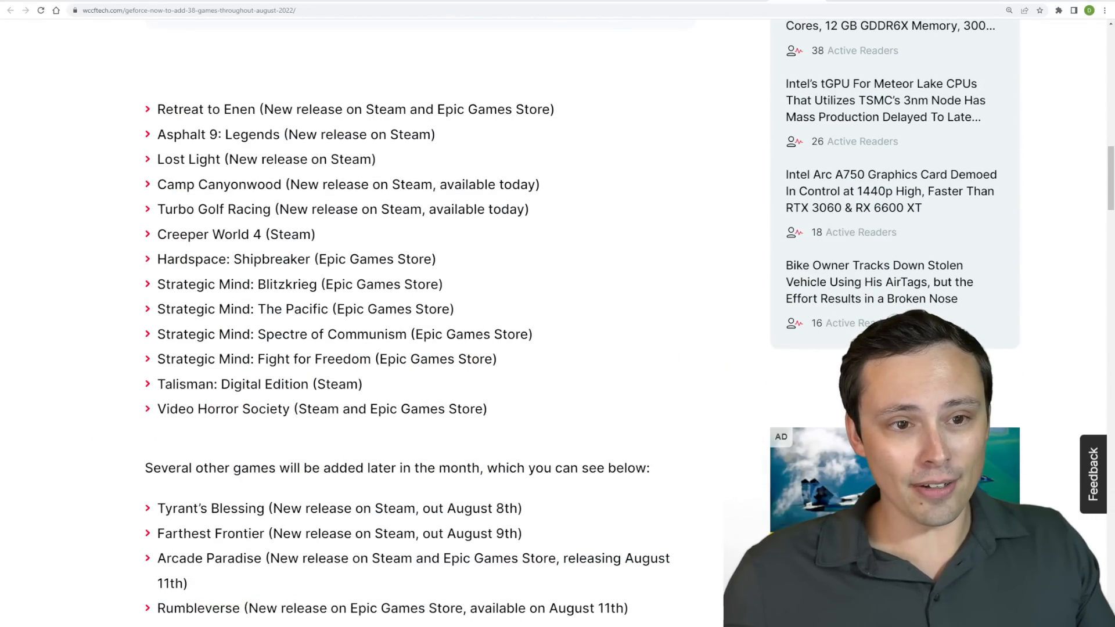
scroll(up, 3)
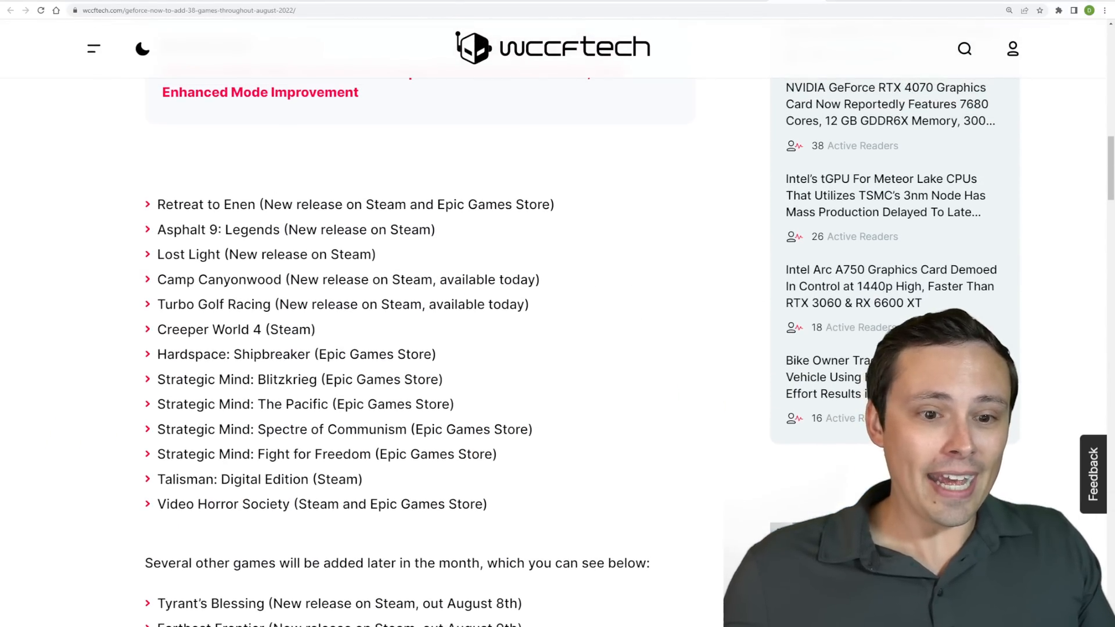
scroll(down, 3)
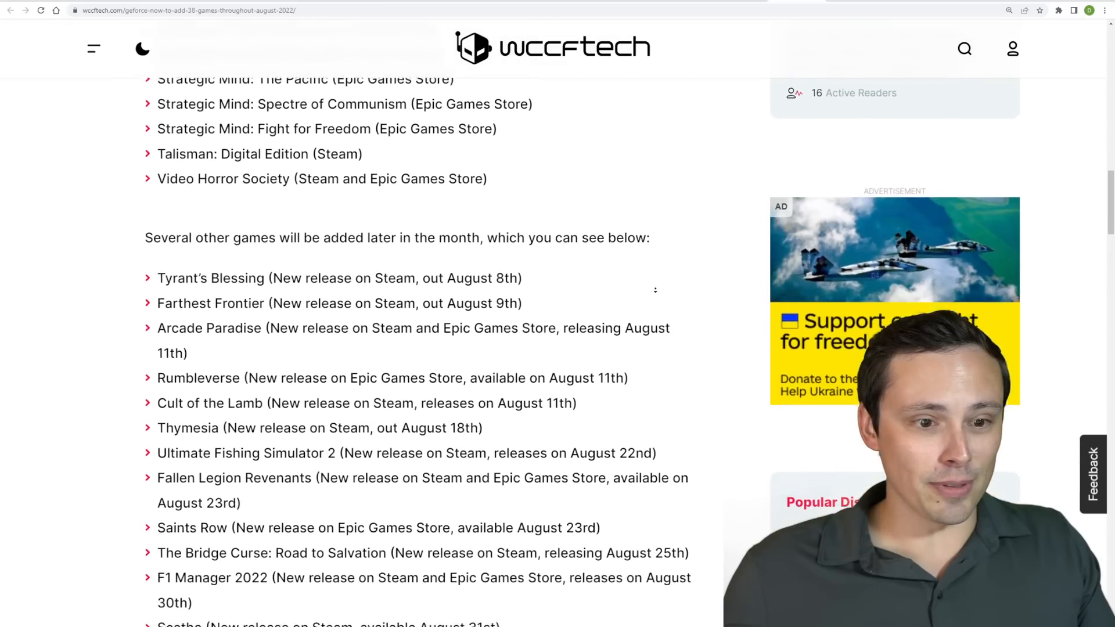
scroll(down, 3)
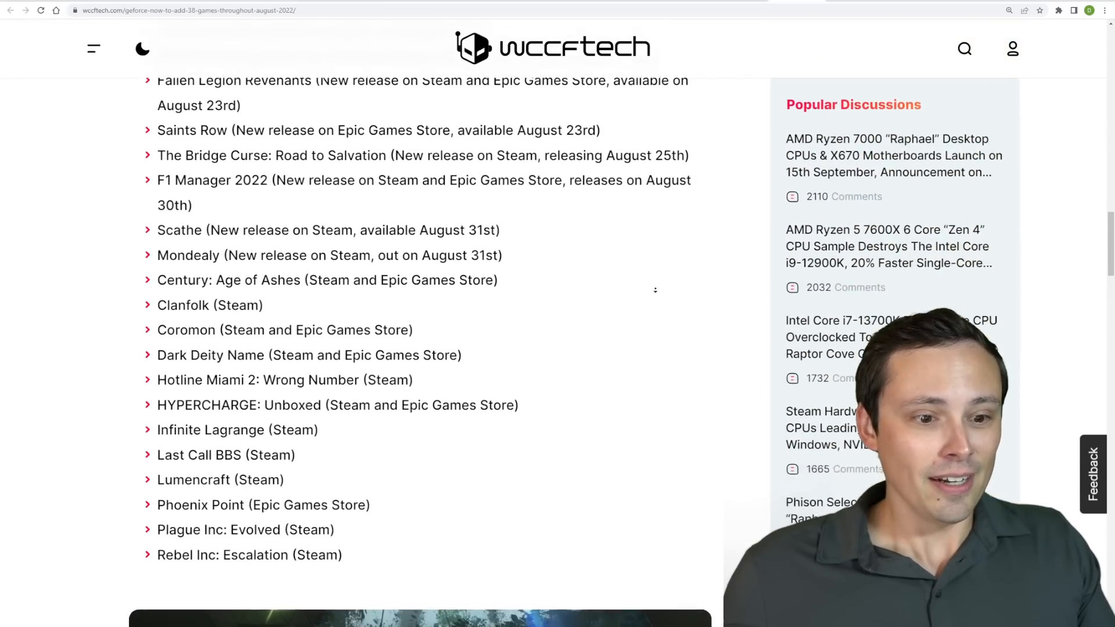
scroll(down, 3)
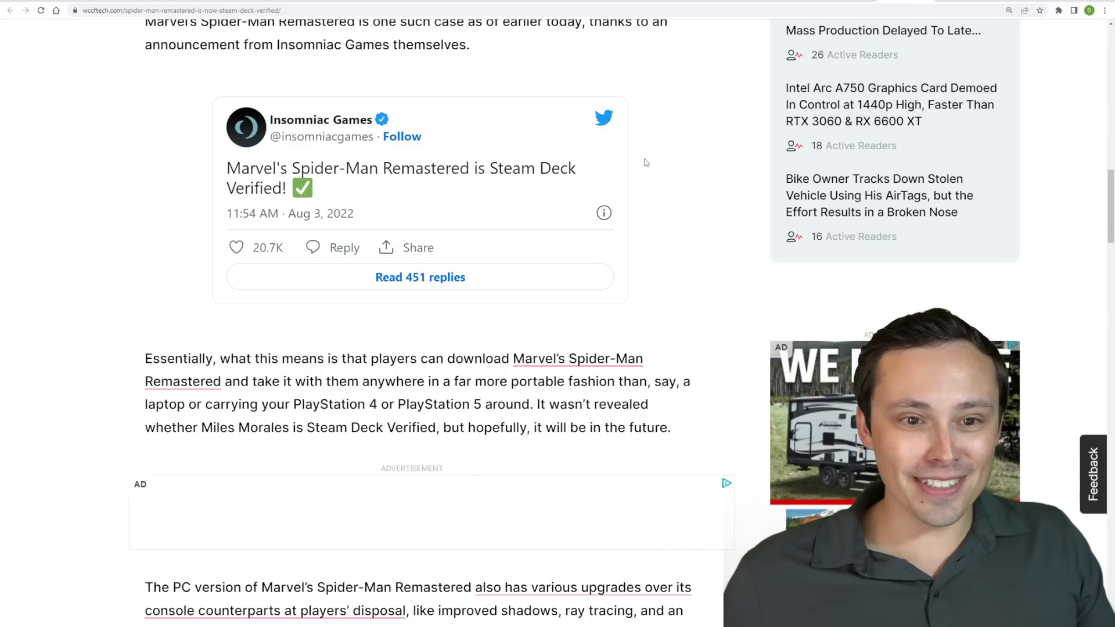
scroll(up, 3)
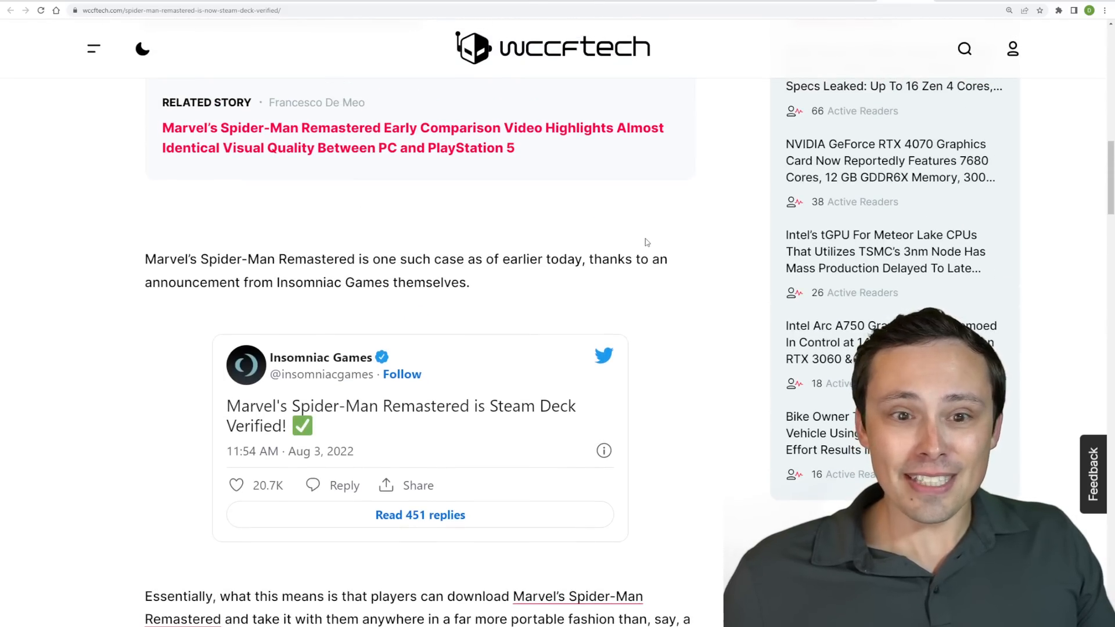
scroll(down, 3)
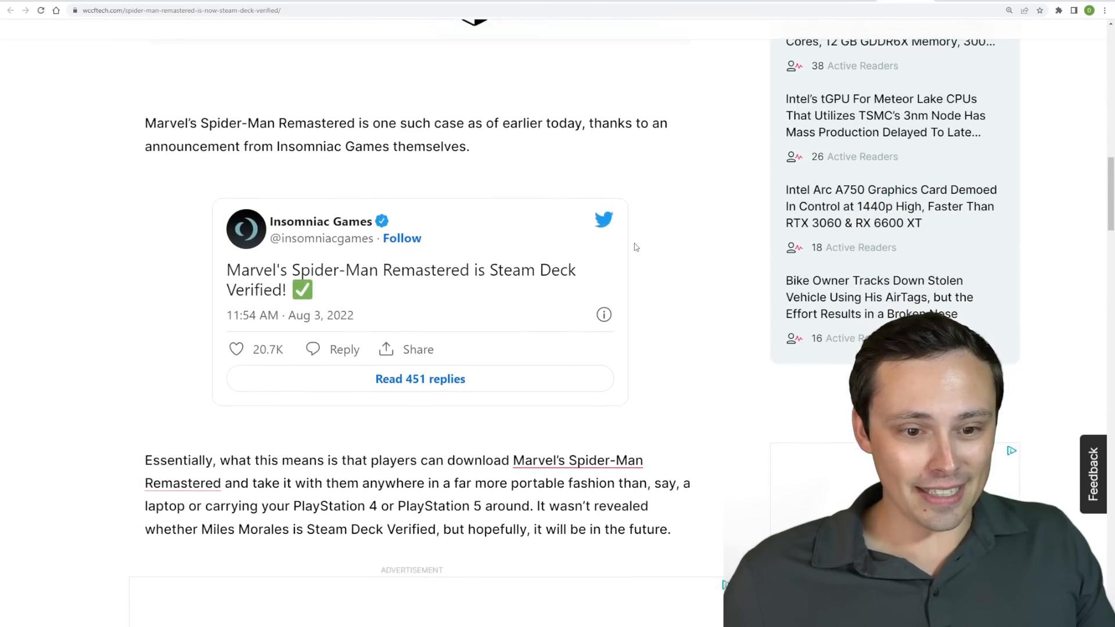
scroll(down, 3)
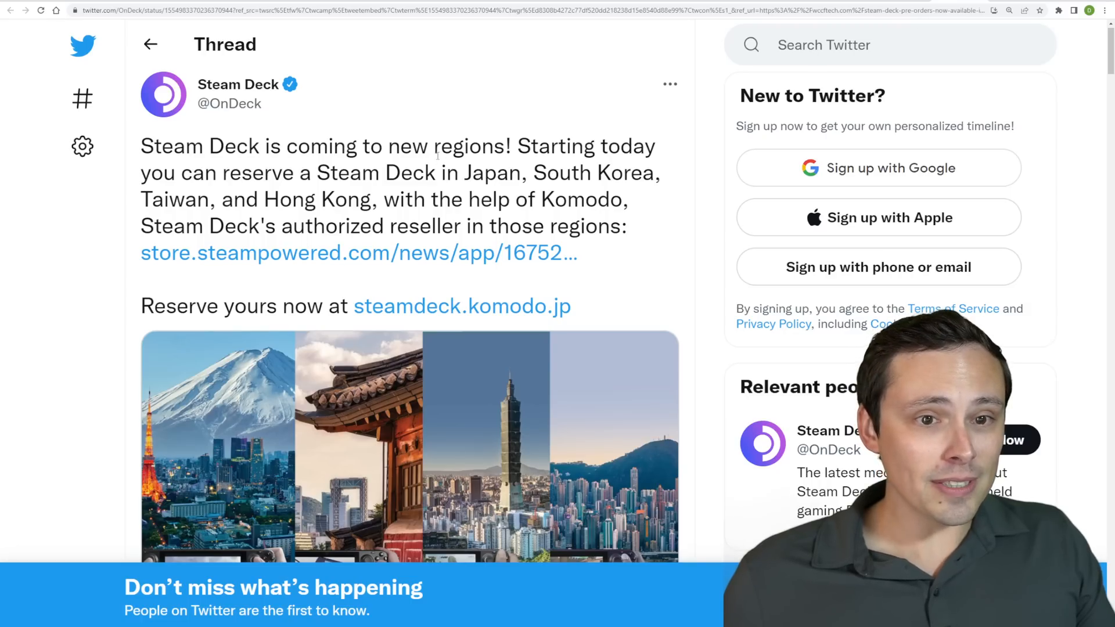
Step: Scroll slightly down the Steam Deck reservations thread to show the regional photo collage
scroll(down, 3)
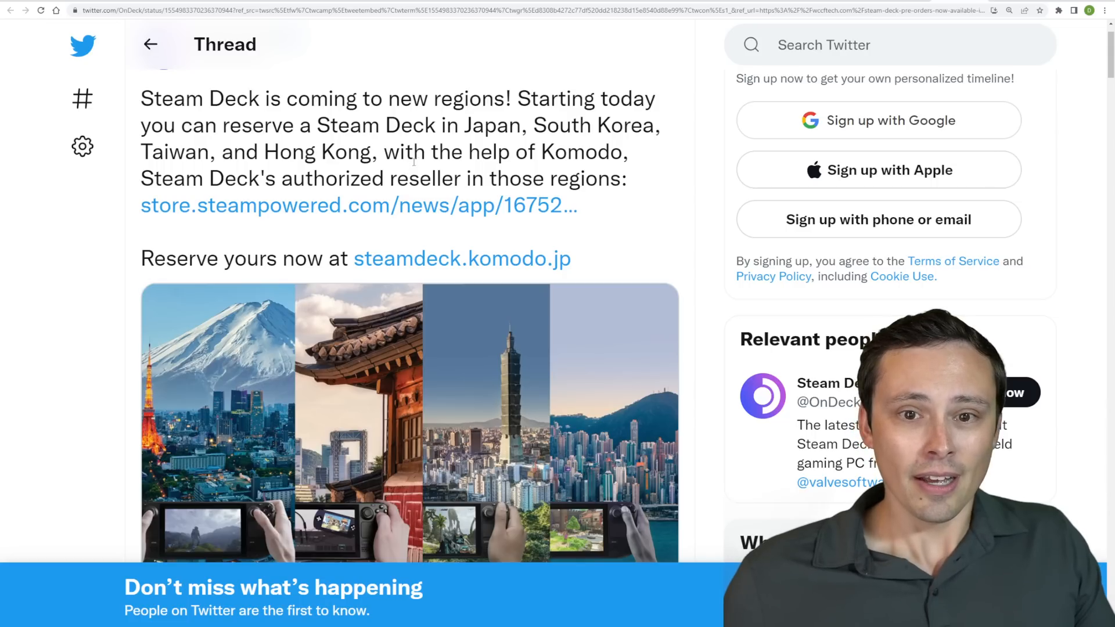
mouse_move(178, 206)
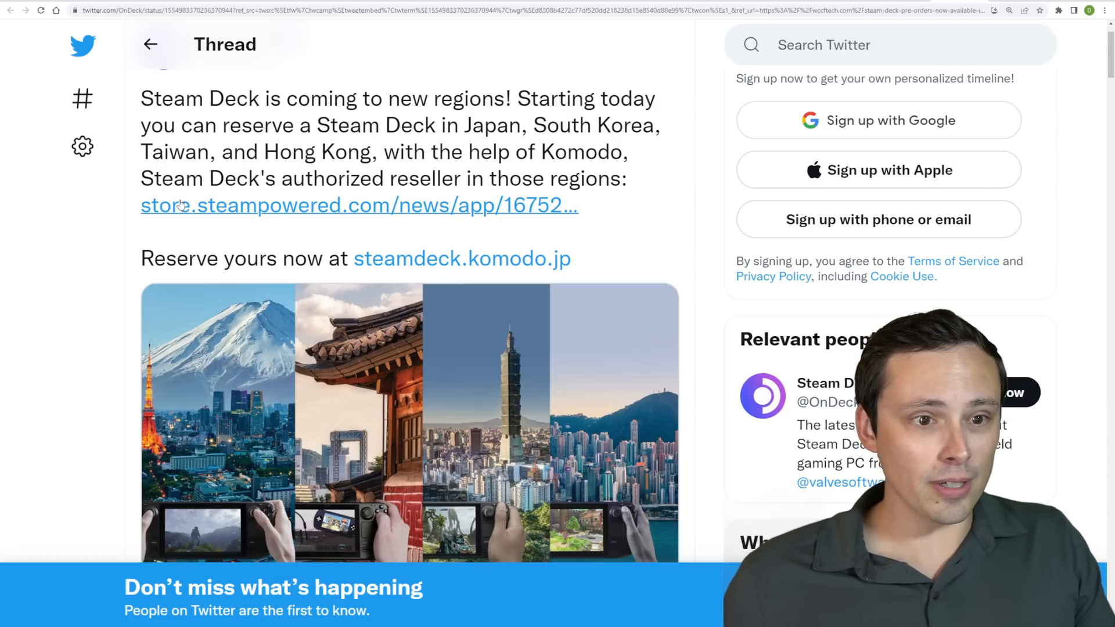
mouse_move(657, 178)
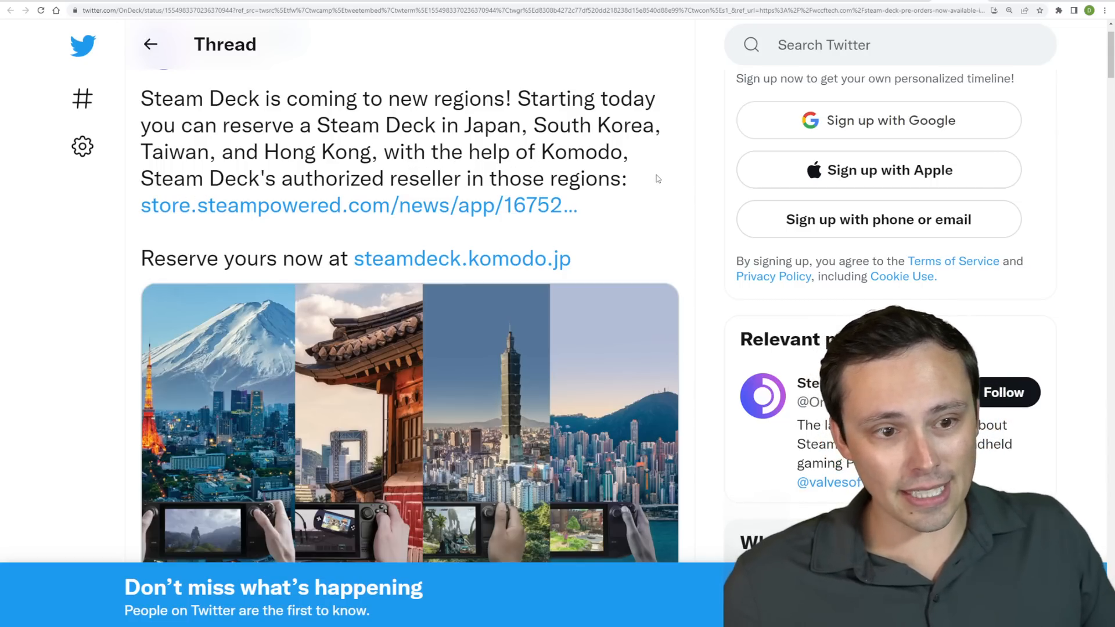